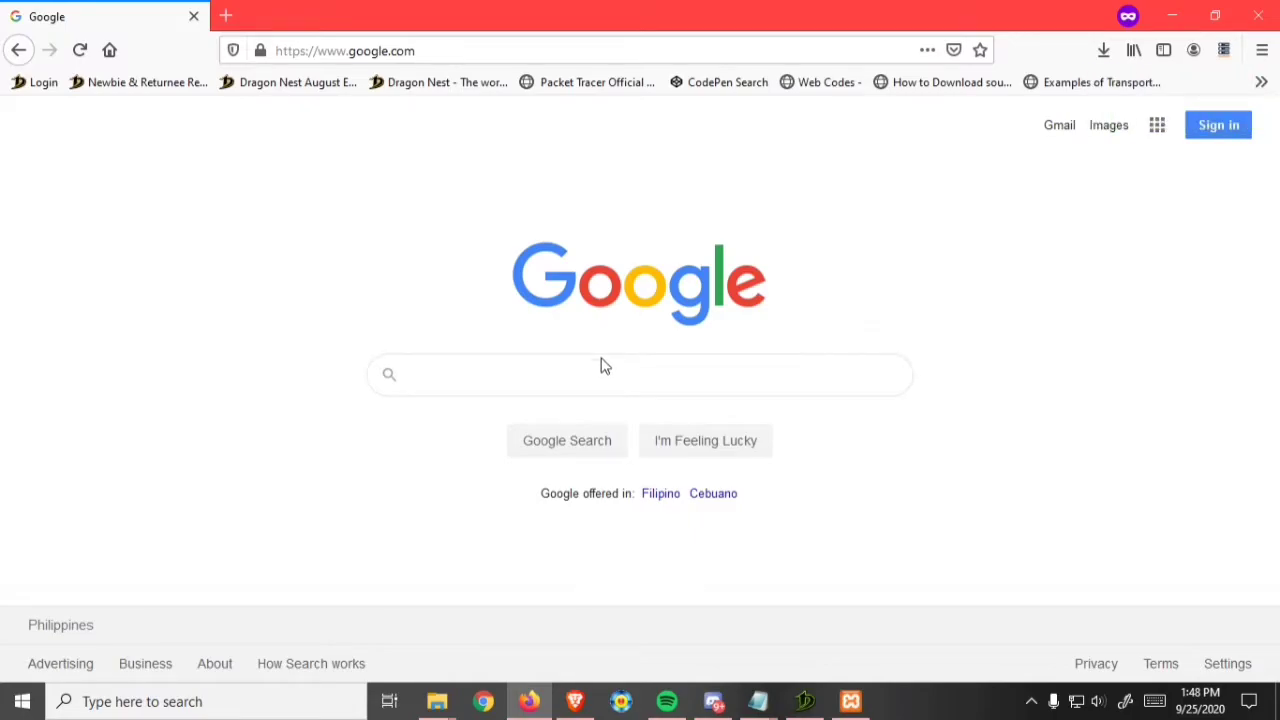
mouse_move(260, 218)
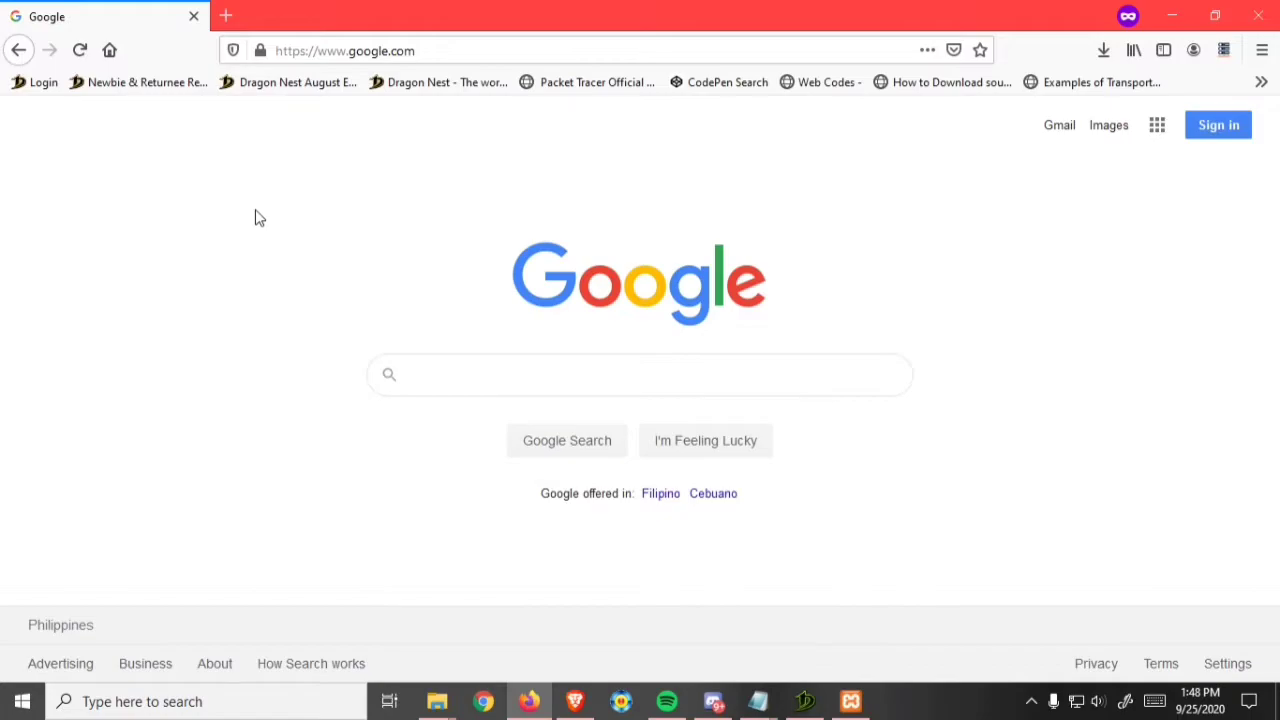
Step: Search Google for '00webhost' to find the 000webhost free hosting site
click(640, 374)
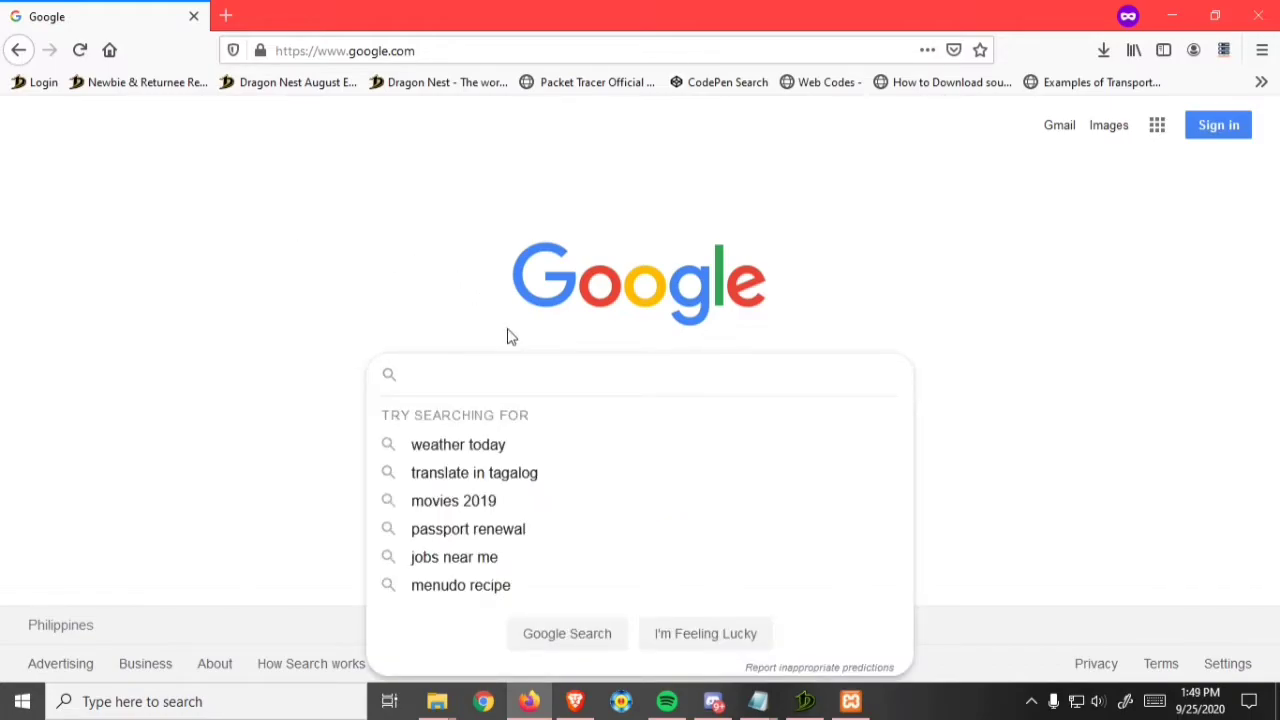
text(0)
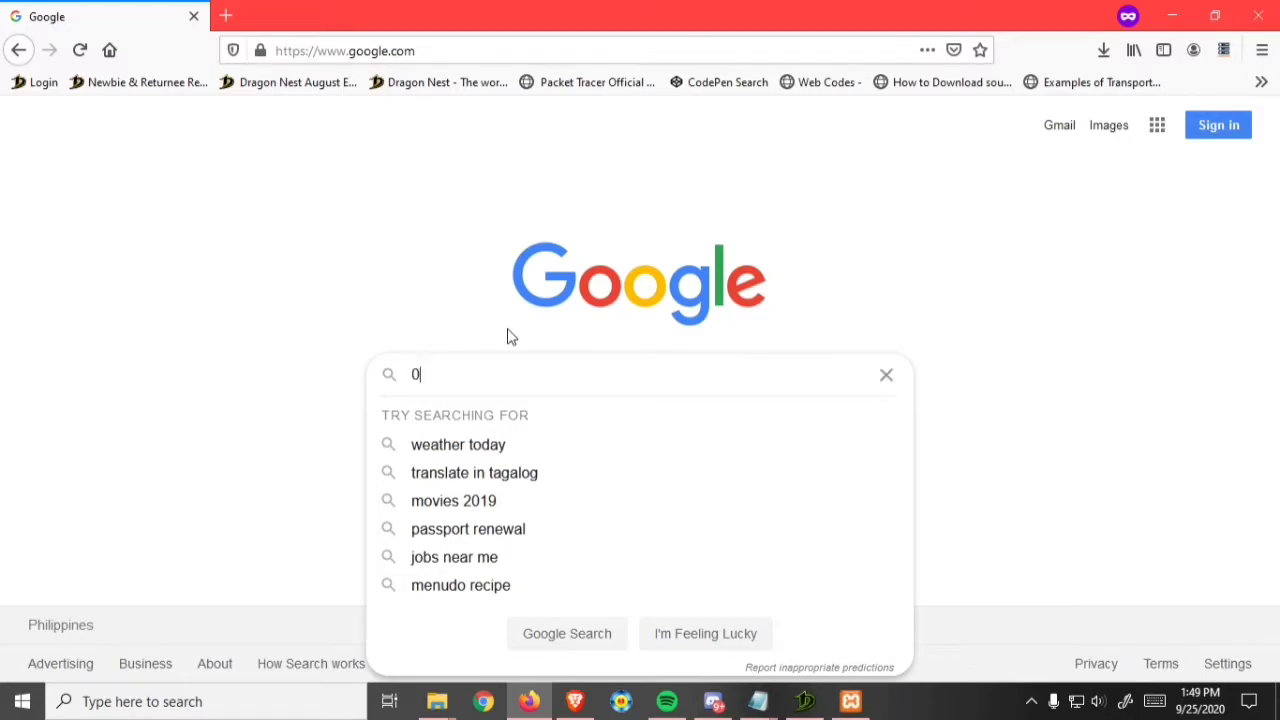
text(0webhost)
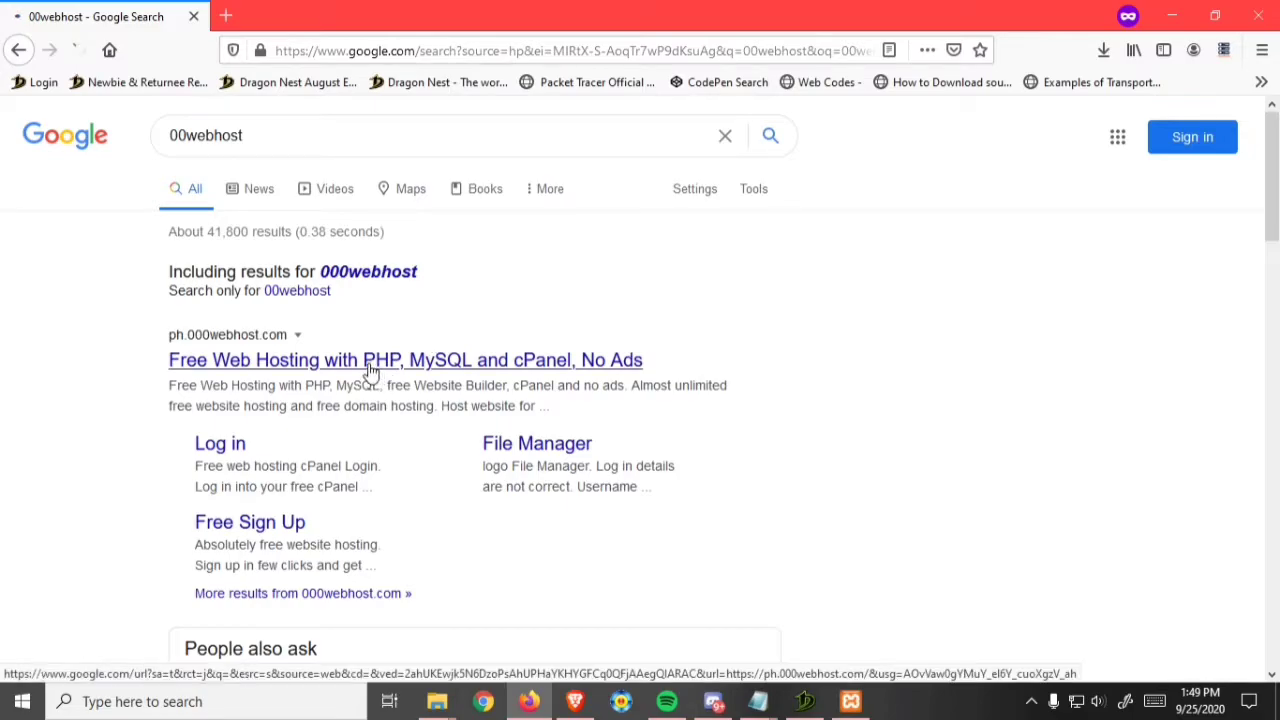
Step: Go from the 000webhost search result to its login form
click(404, 360)
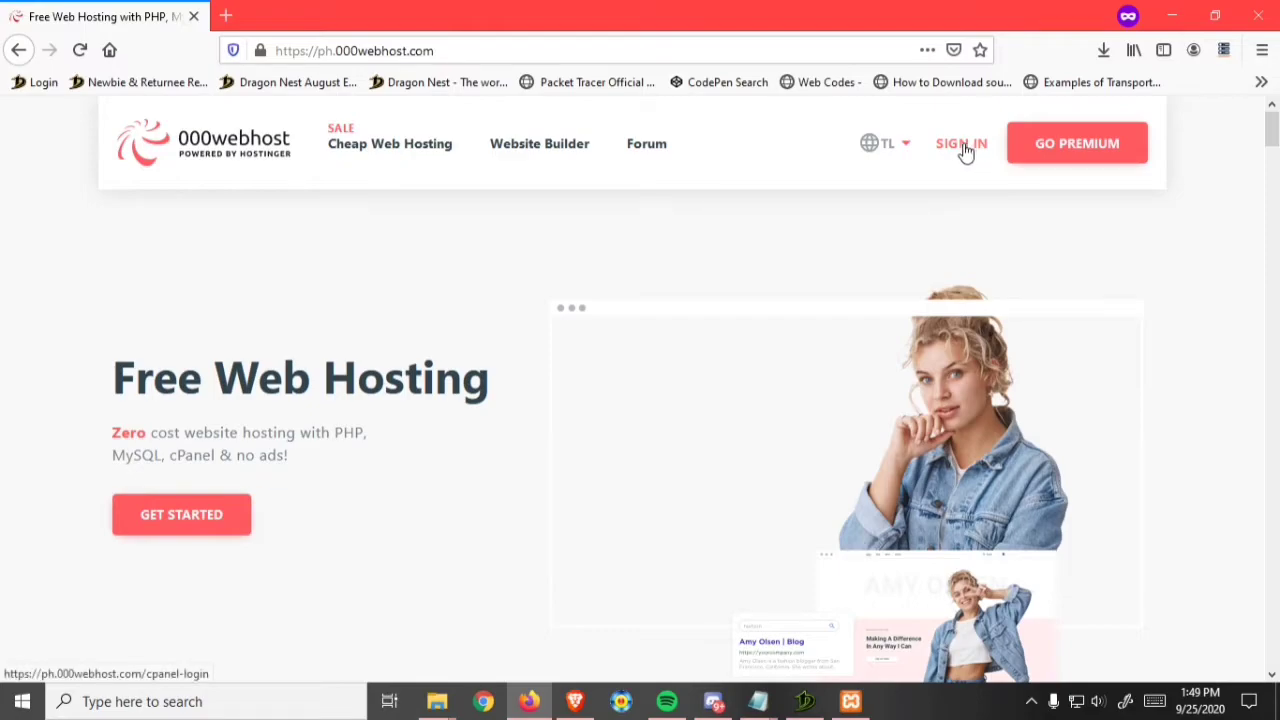
click(960, 144)
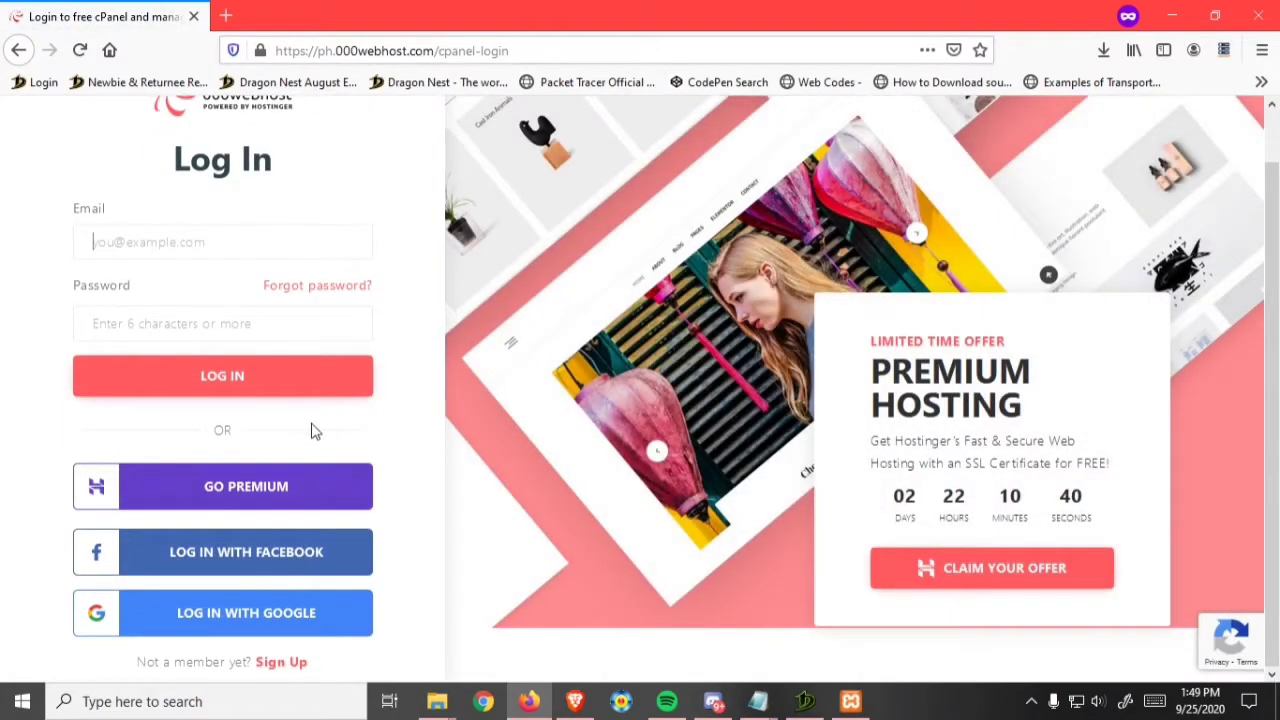
mouse_move(250, 560)
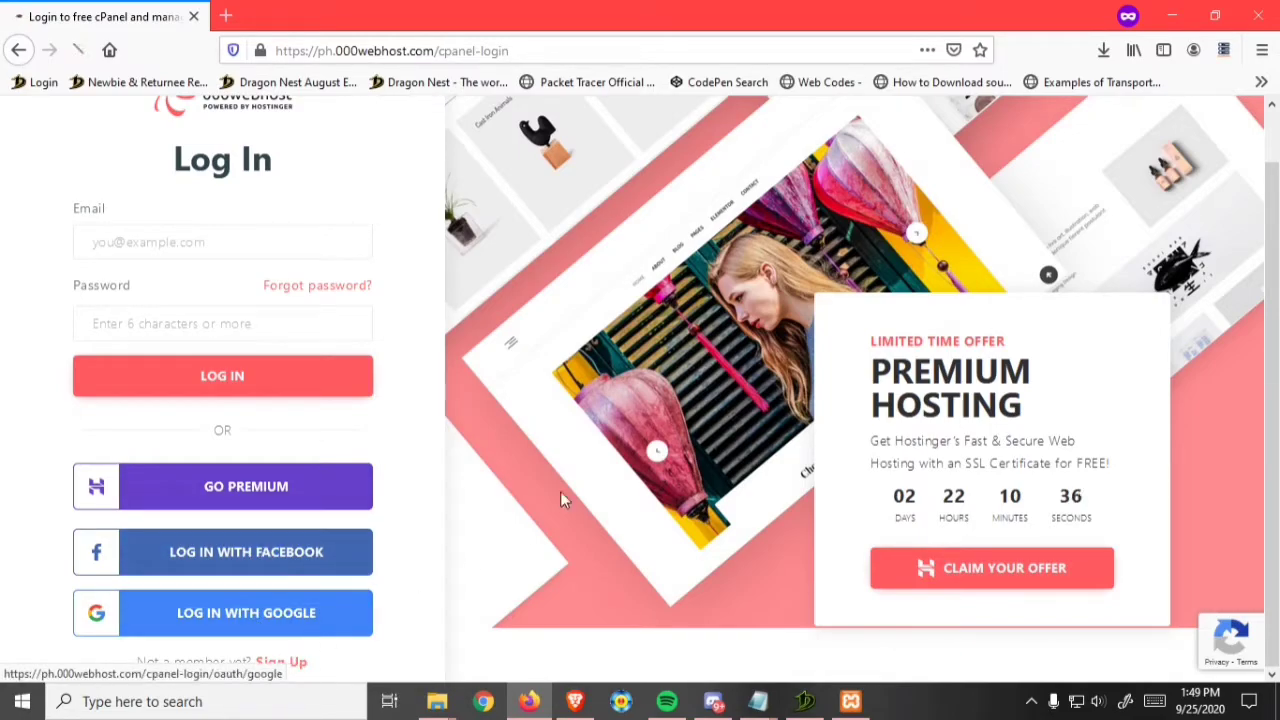
click(282, 660)
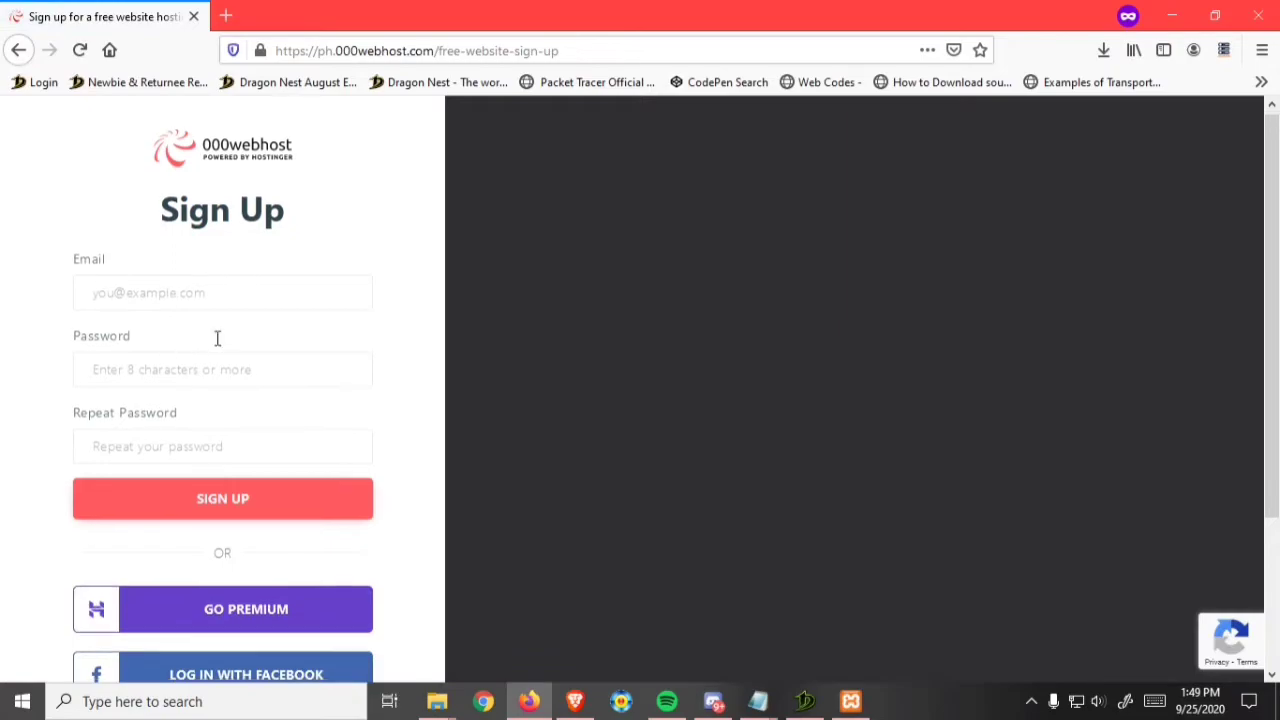
scroll(down, 3)
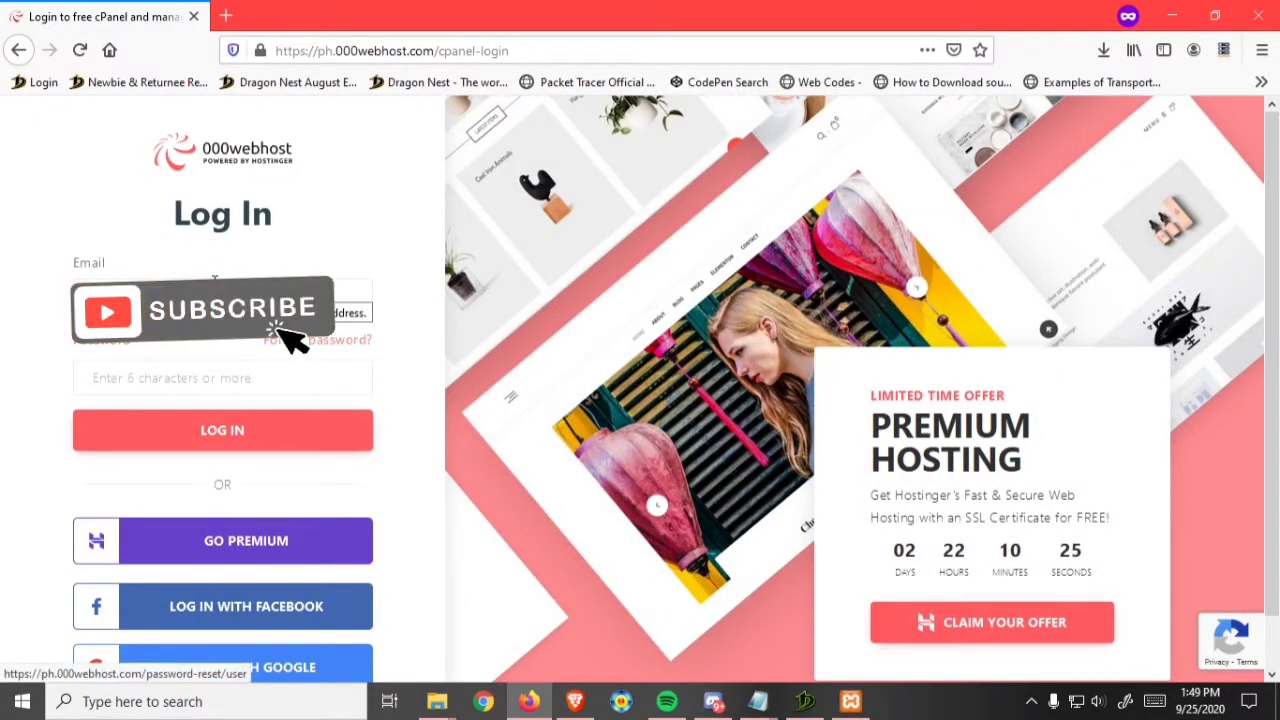
Step: Enter the account email and password and log in to 000webhost
click(222, 430)
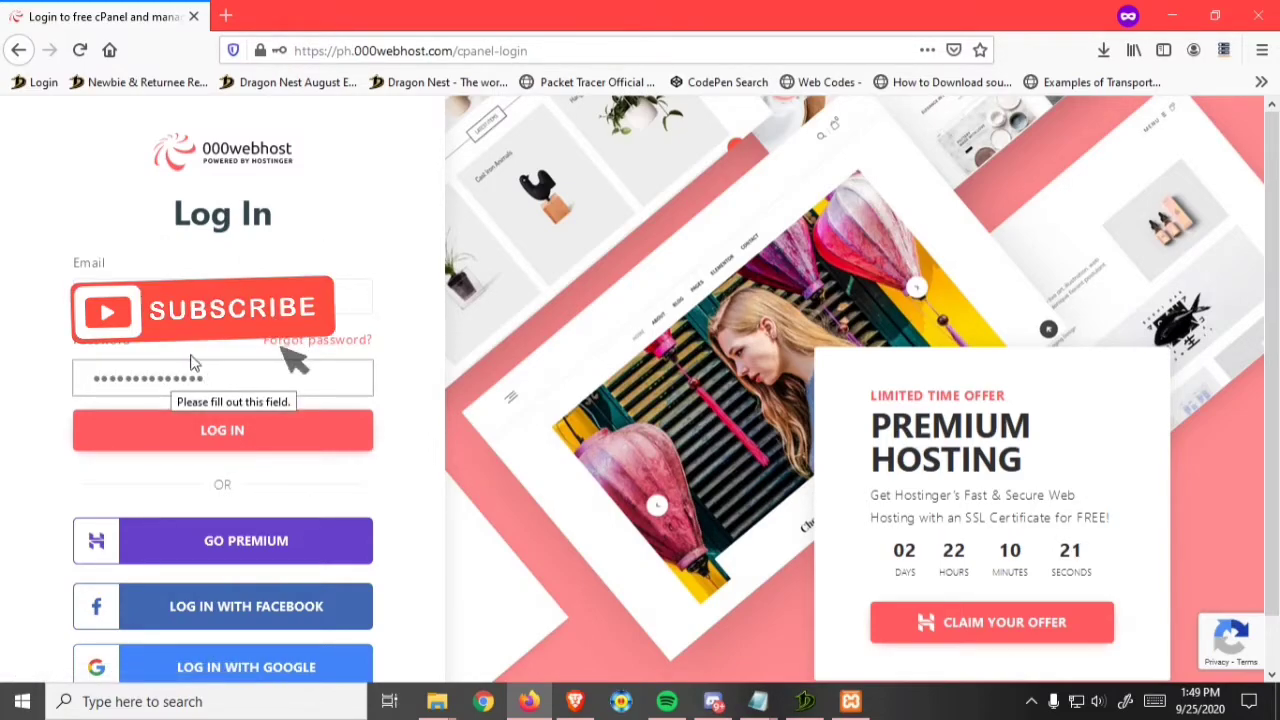
click(222, 430)
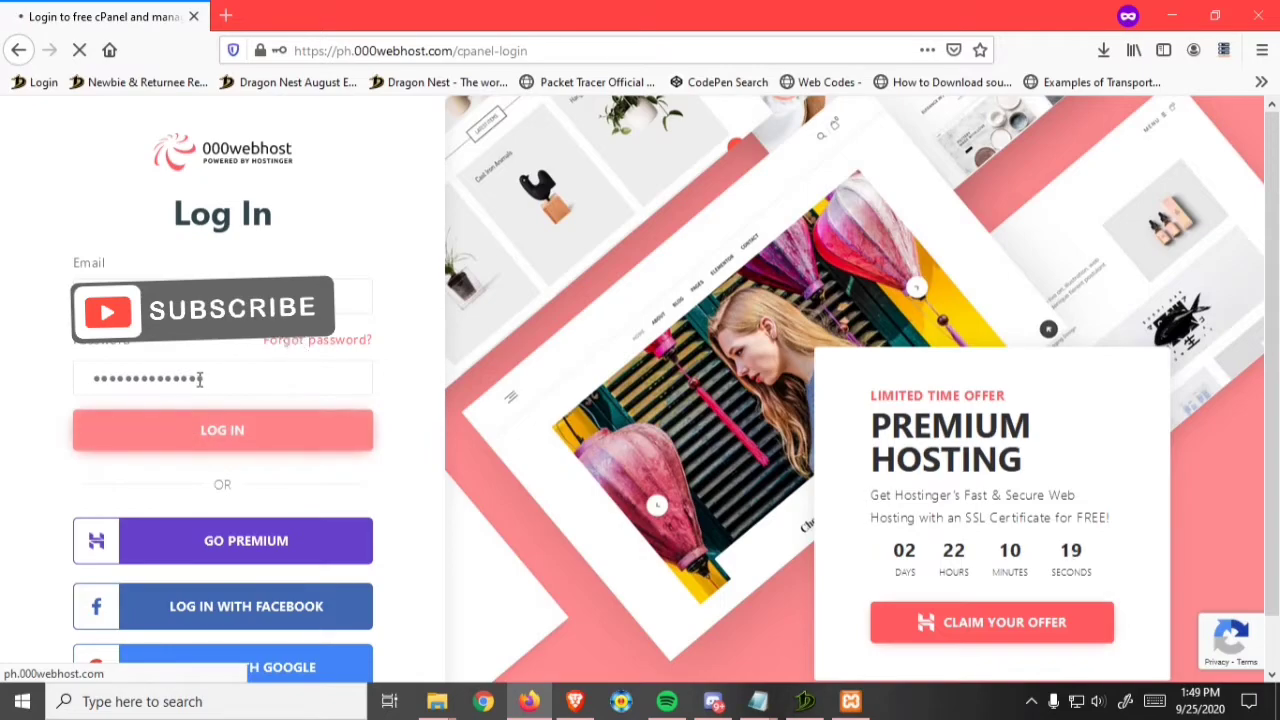
click(222, 430)
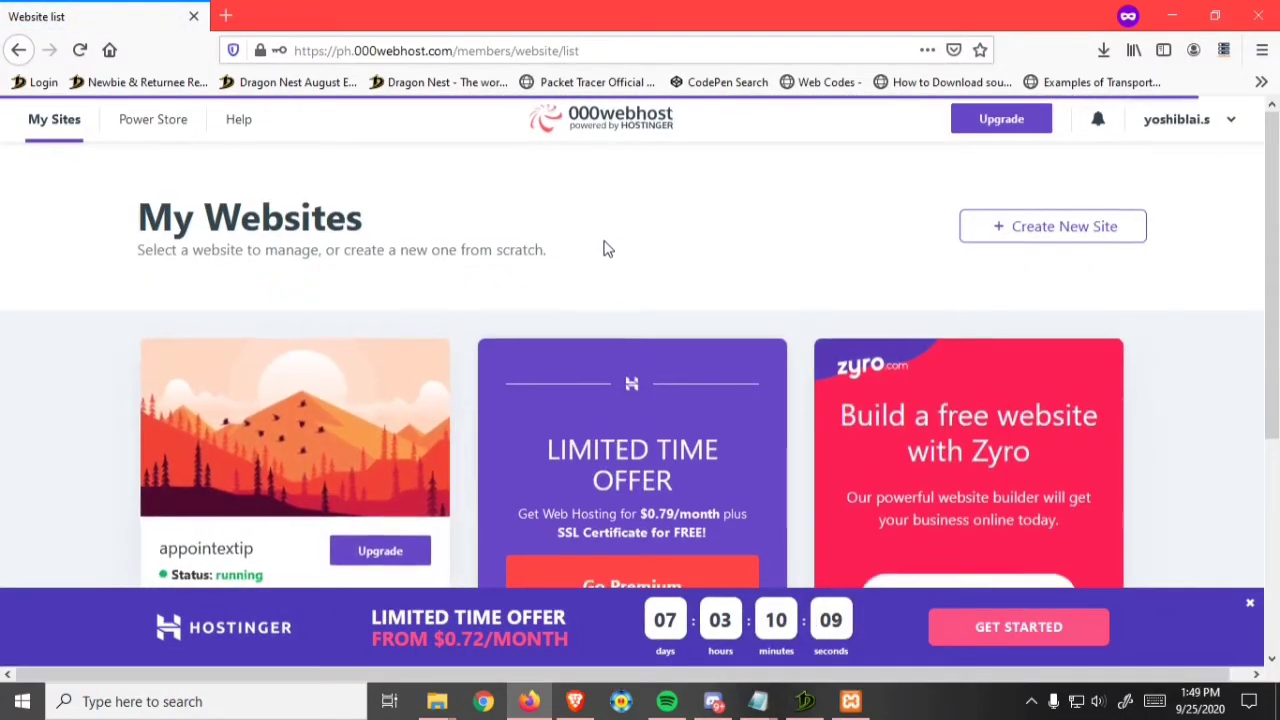
mouse_move(788, 236)
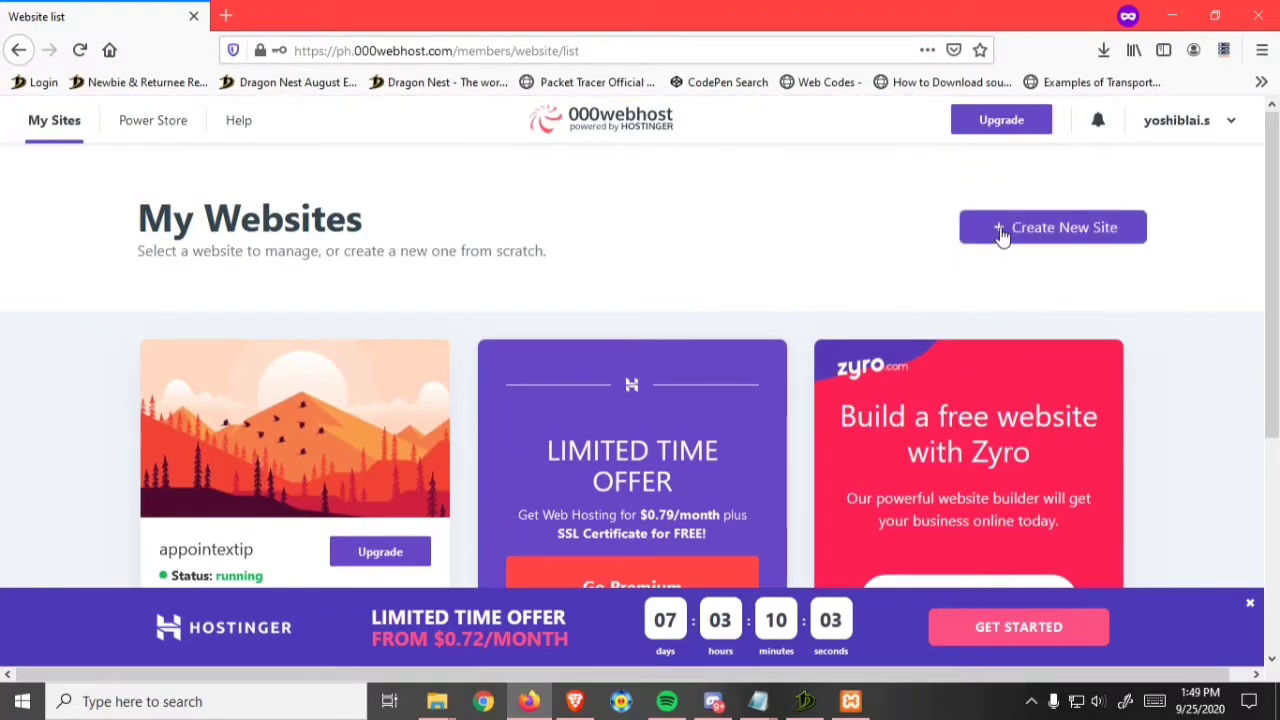
Step: Try Create New Site and decline the premium extra-website offer
click(1052, 228)
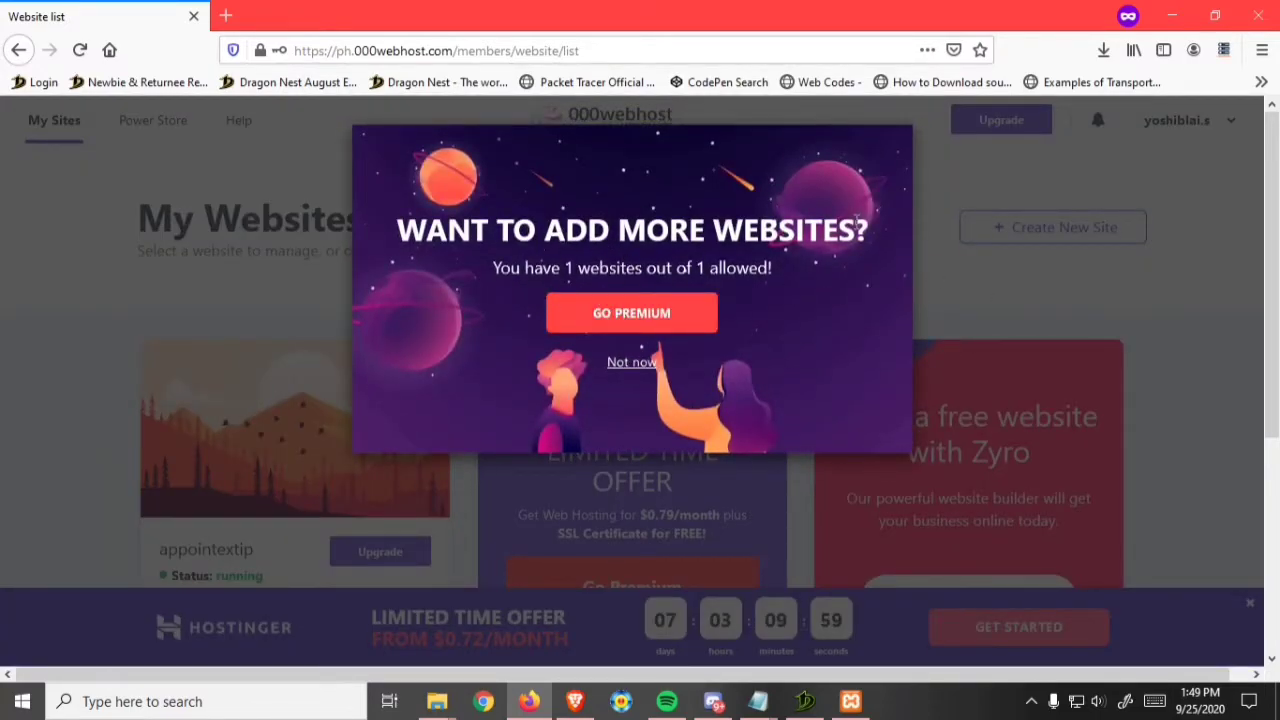
click(632, 362)
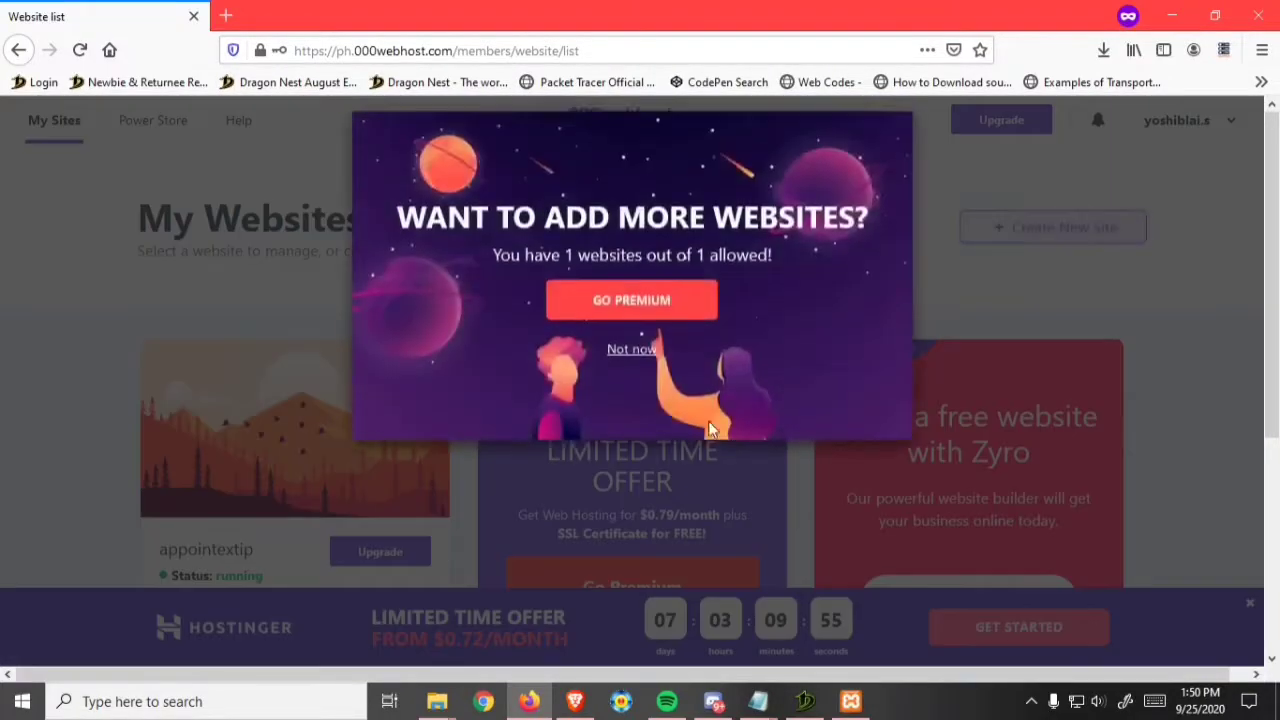
click(632, 348)
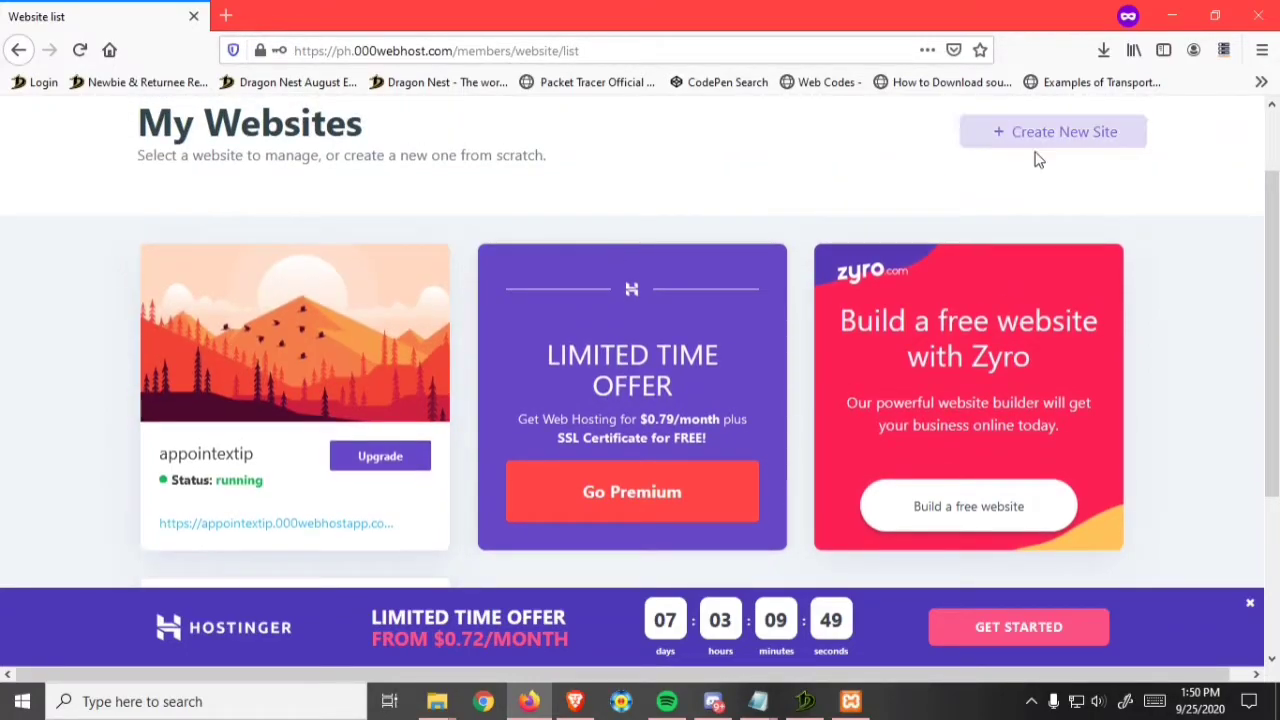
mouse_move(320, 356)
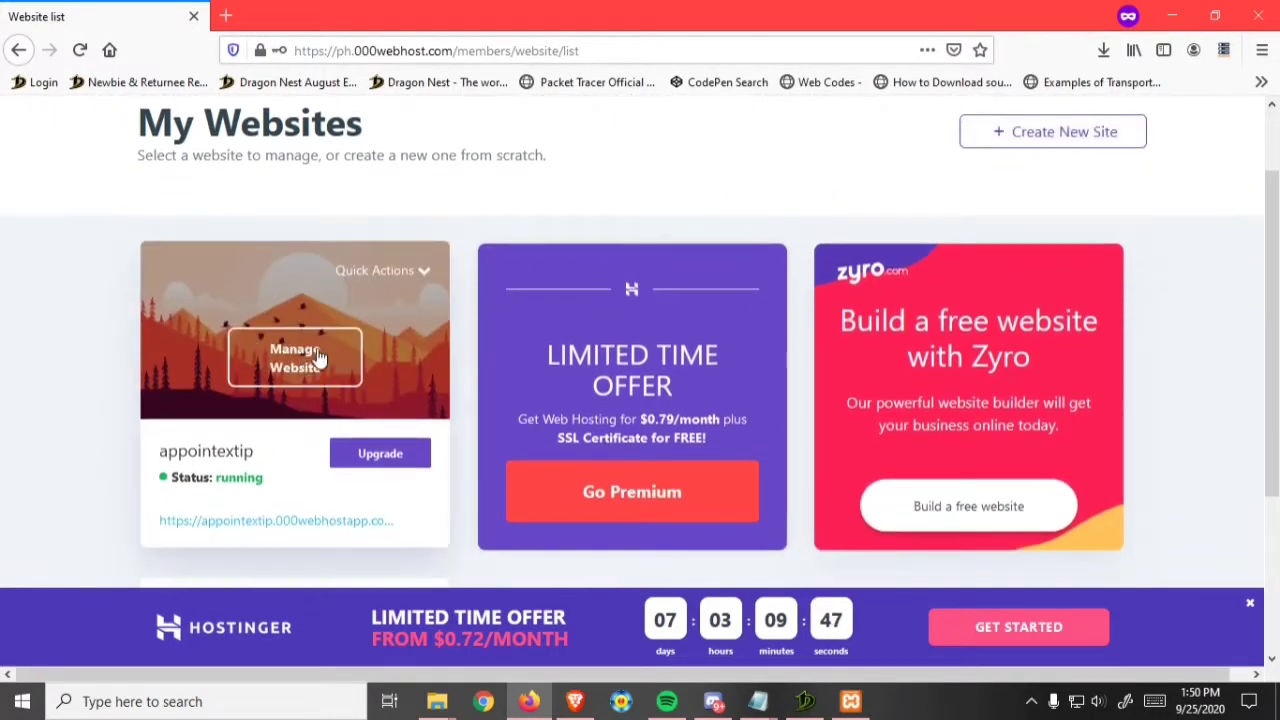
Step: Go to Manage Website for the appointextip site
click(296, 356)
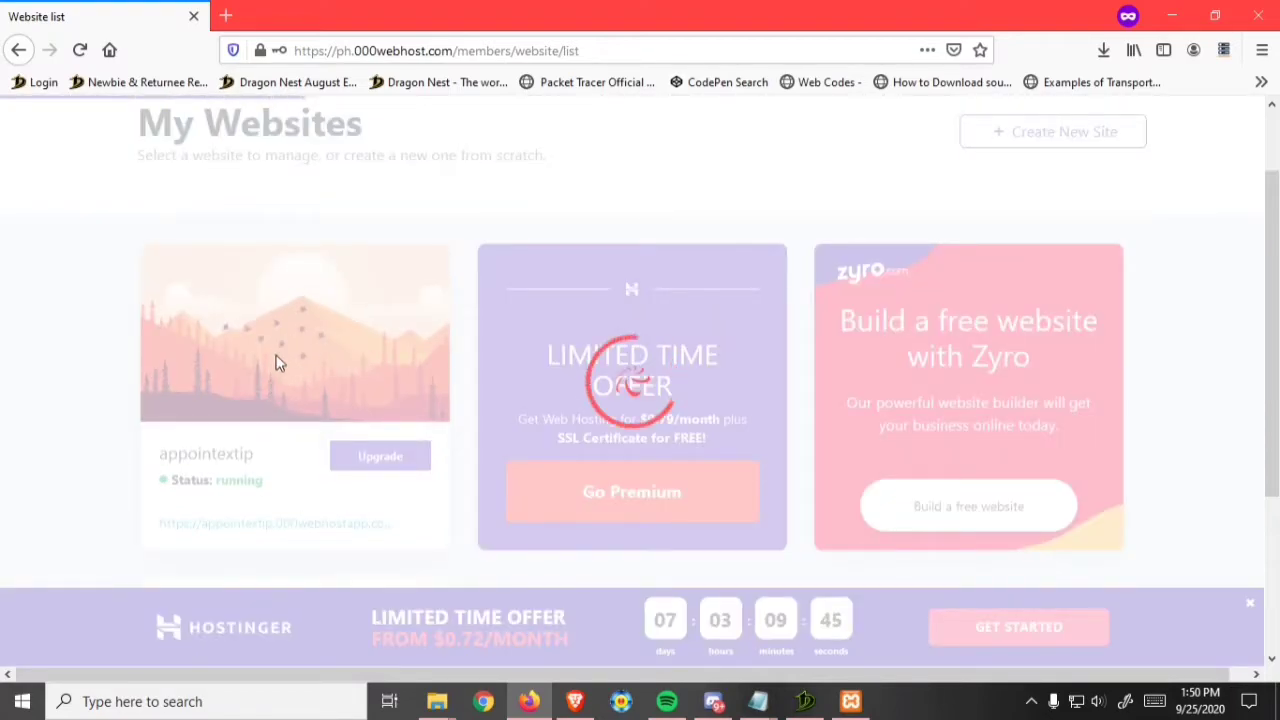
click(294, 332)
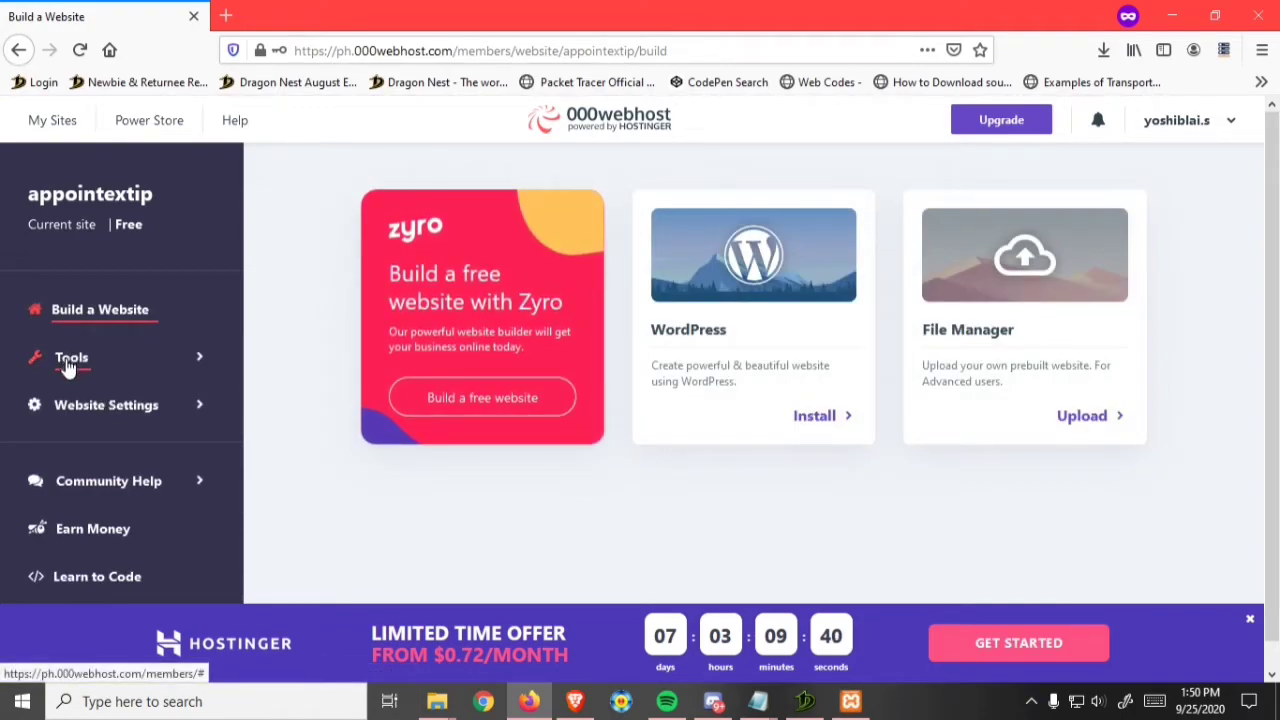
Step: Reach the Database Manager for appointextip via Tools in the sidebar
click(72, 356)
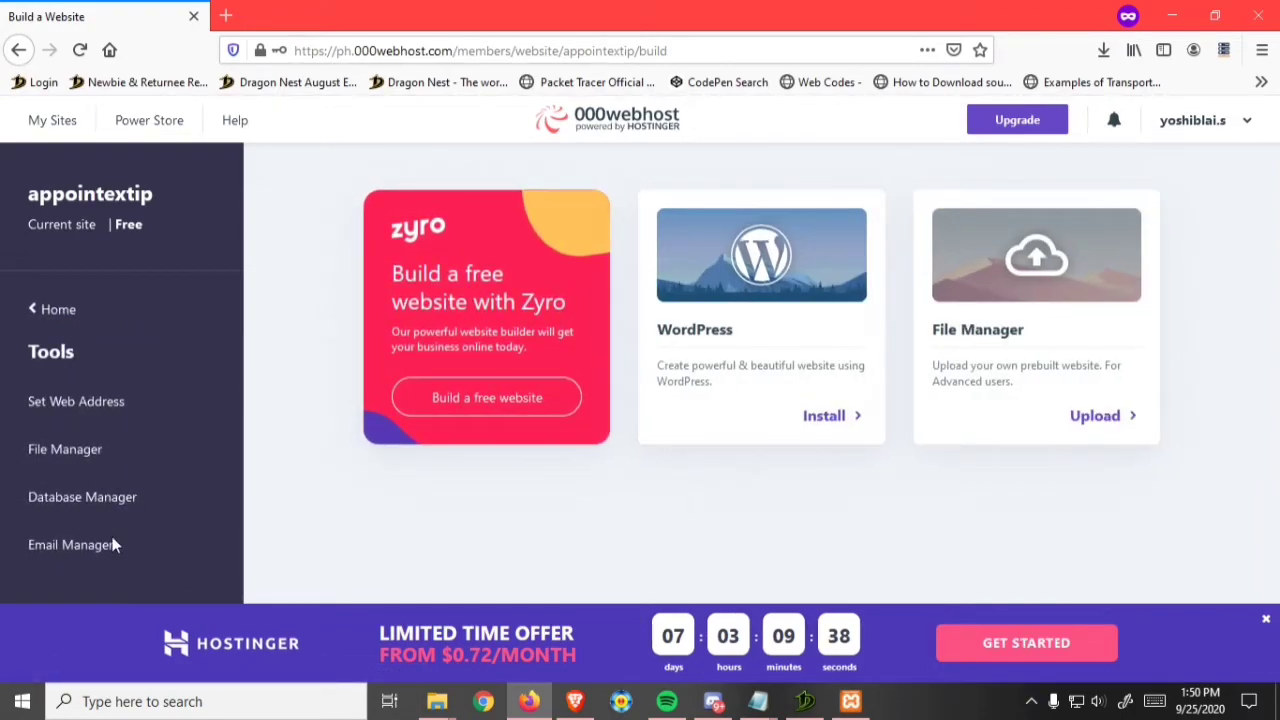
mouse_move(82, 496)
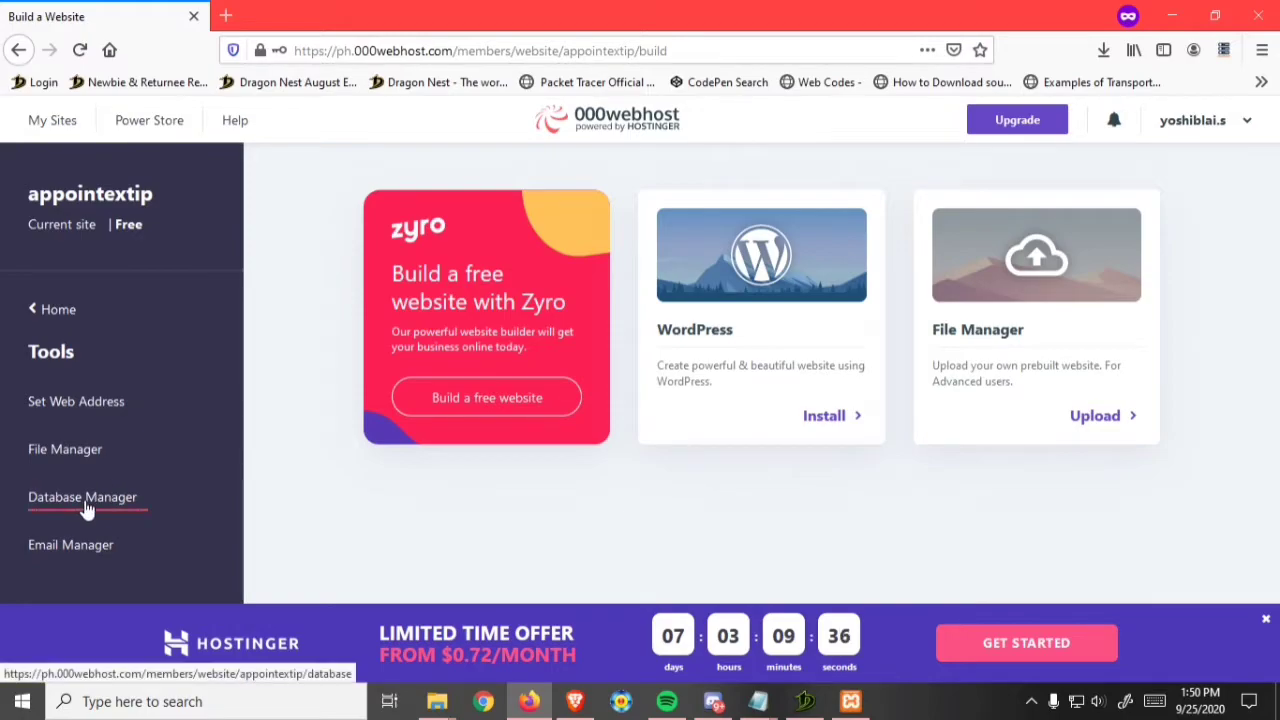
click(84, 496)
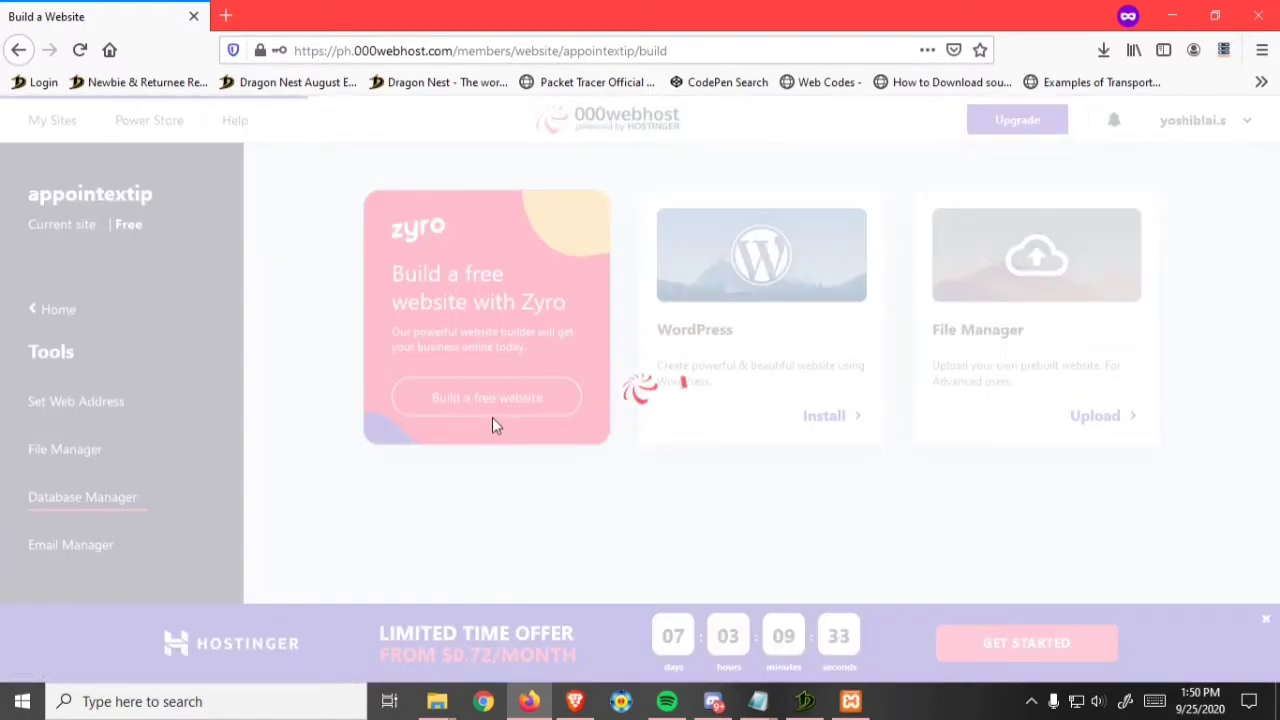
click(82, 496)
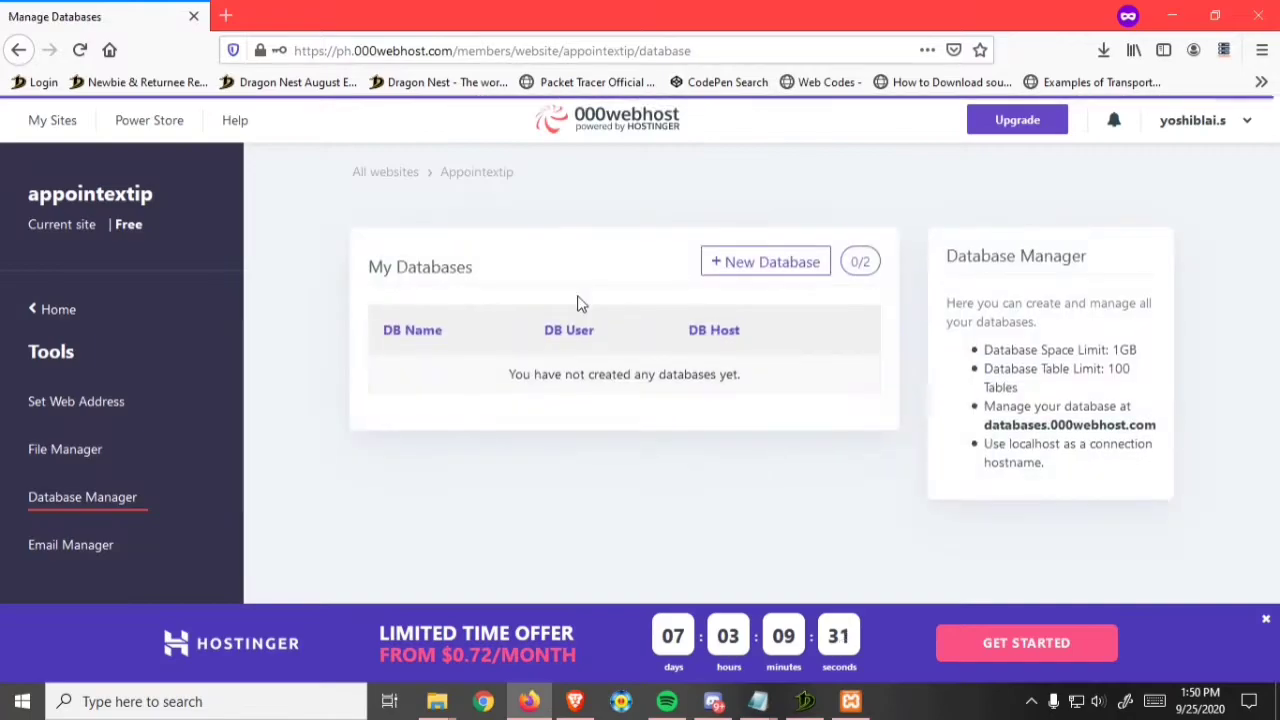
mouse_move(764, 260)
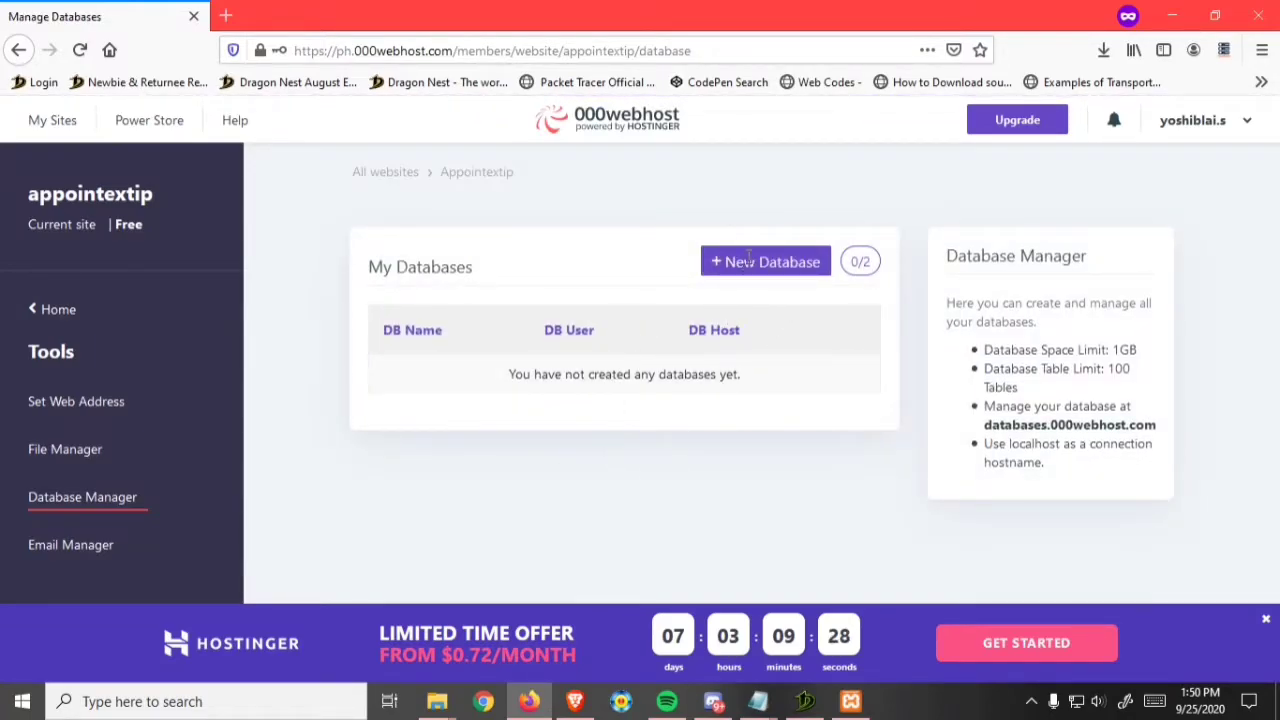
Step: Start a new database named appointex with username appointexadmin
click(764, 260)
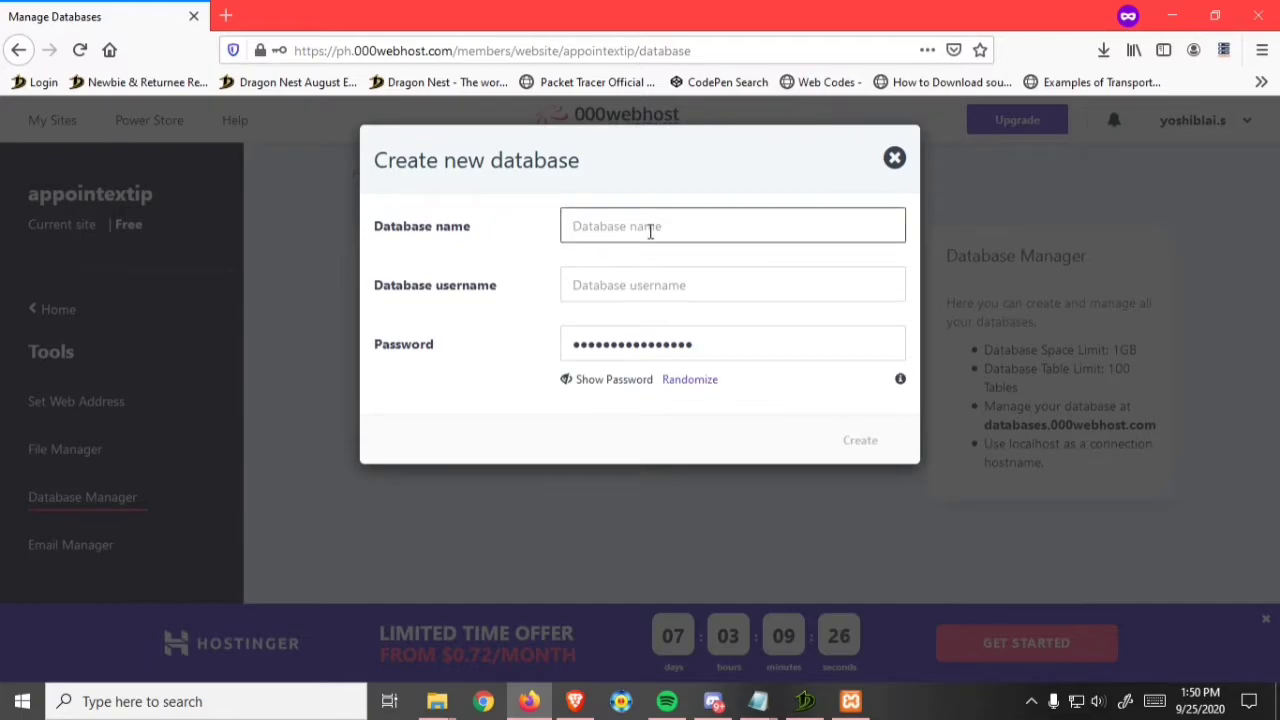
click(860, 440)
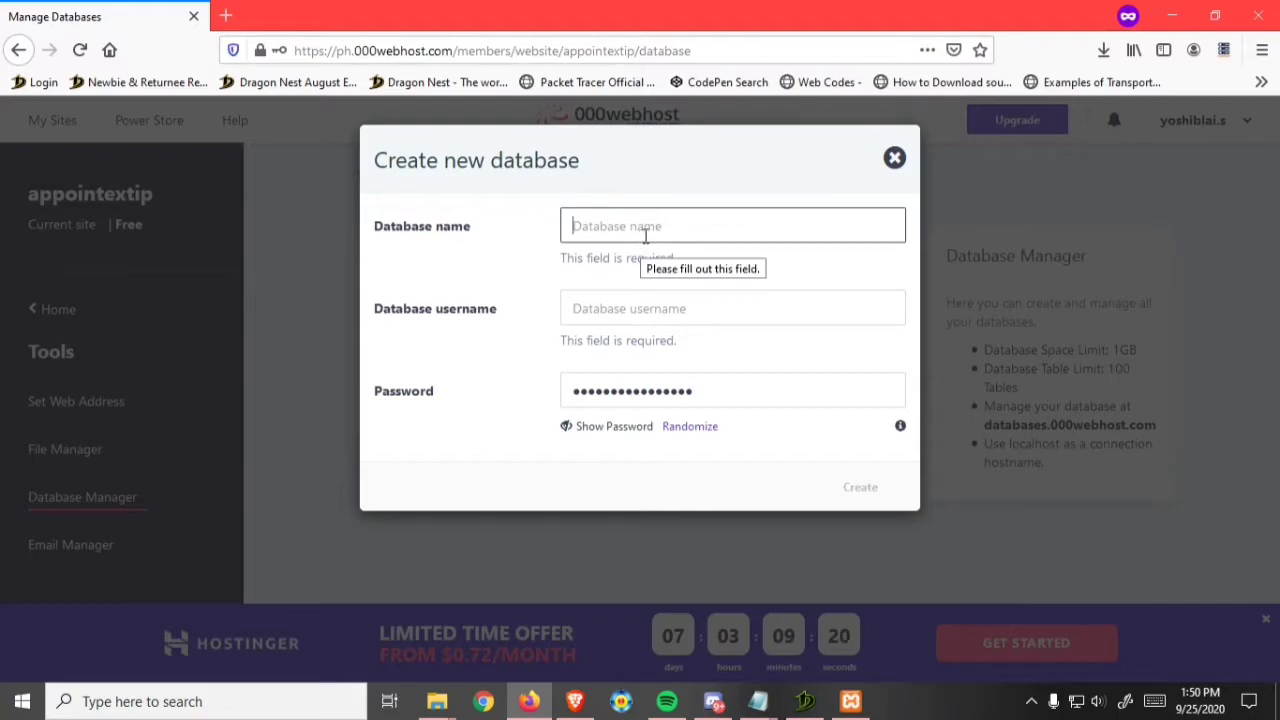
text(appointex)
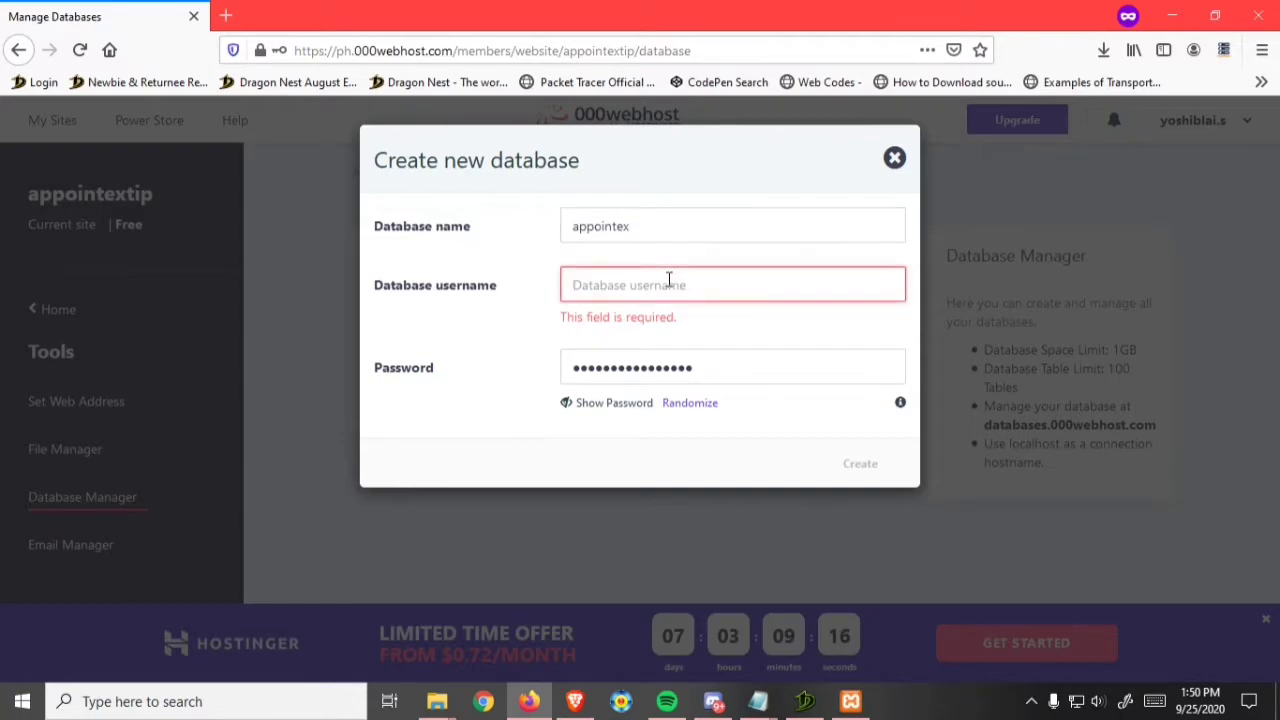
text(appointexadmin)
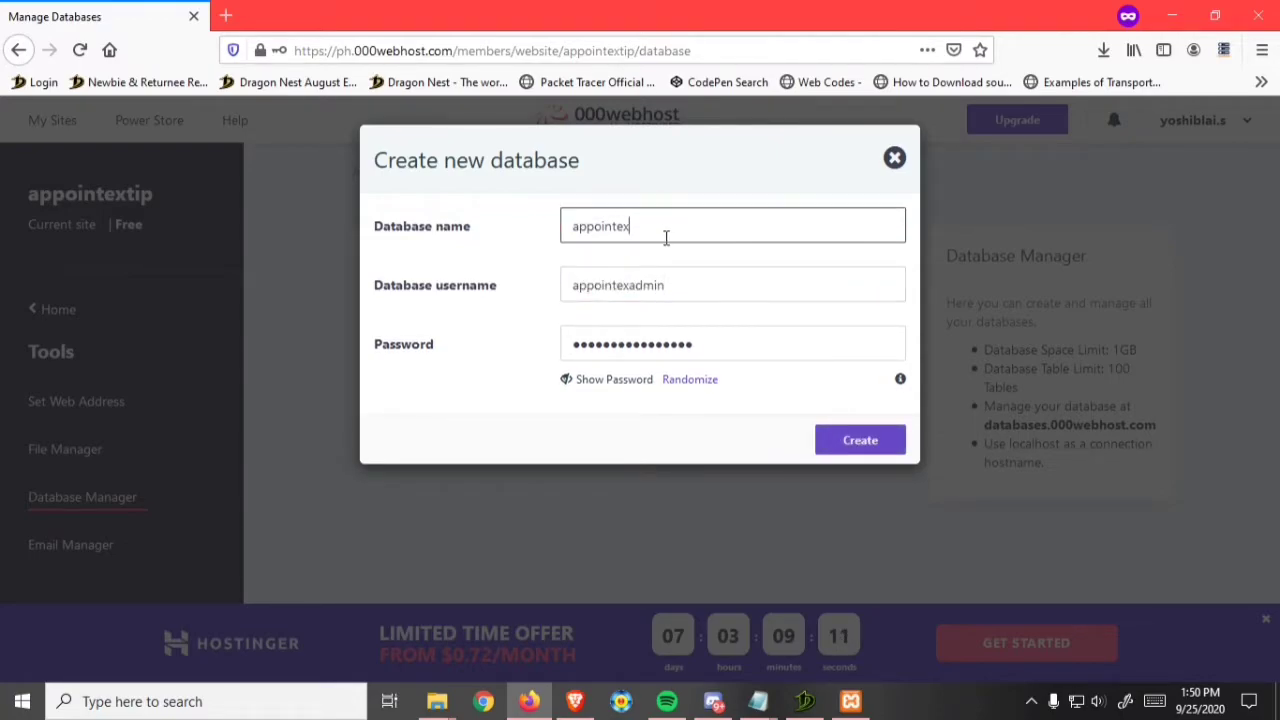
Step: Show the generated password in plain text and dismiss the Hostinger promo
click(606, 380)
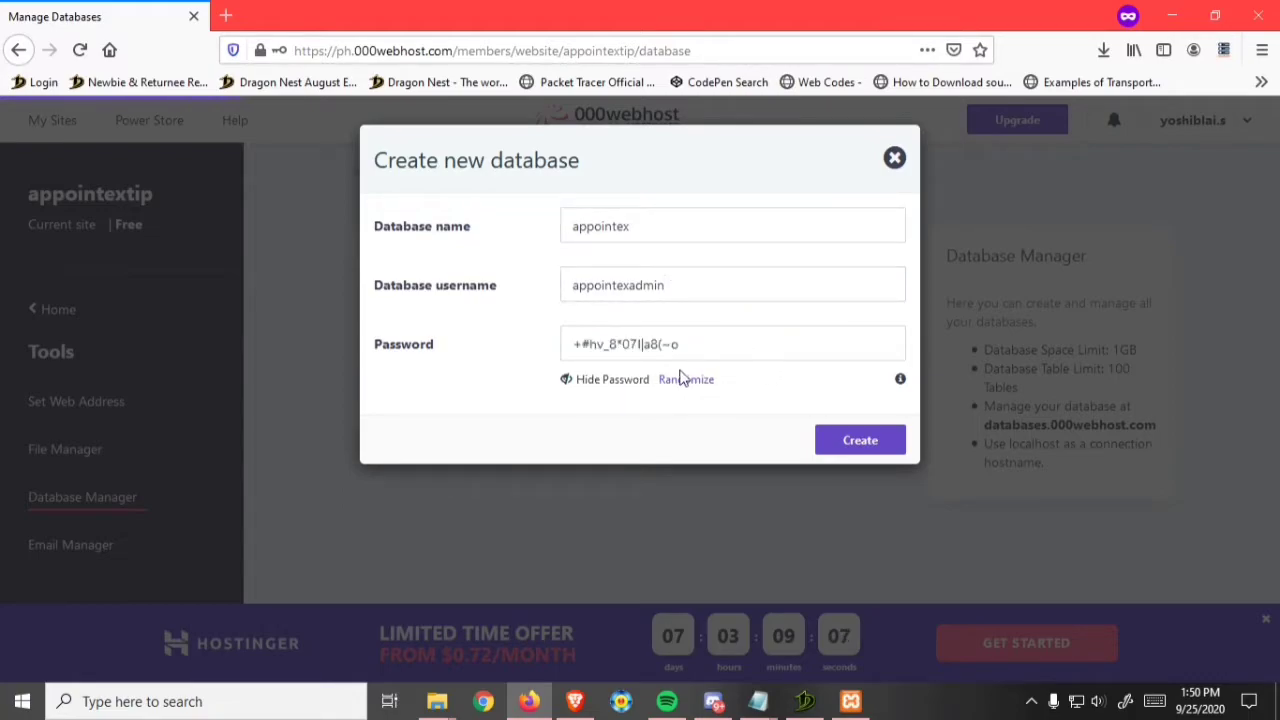
click(732, 344)
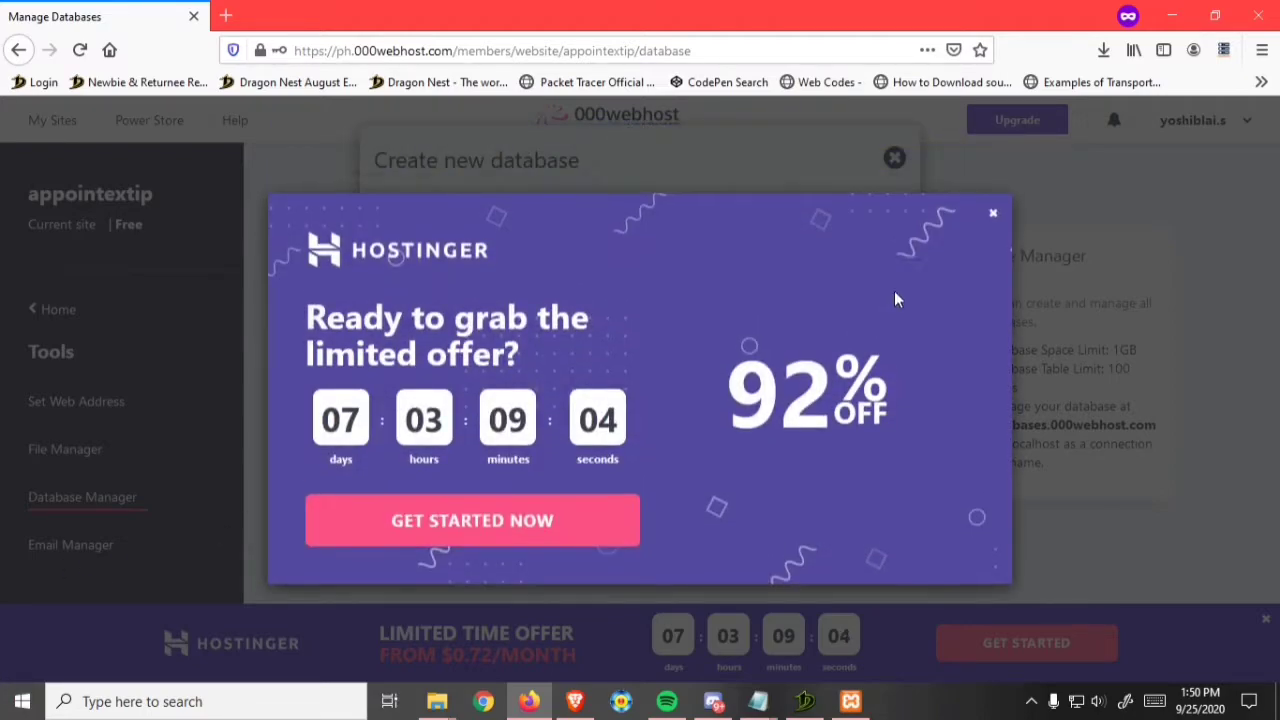
click(992, 212)
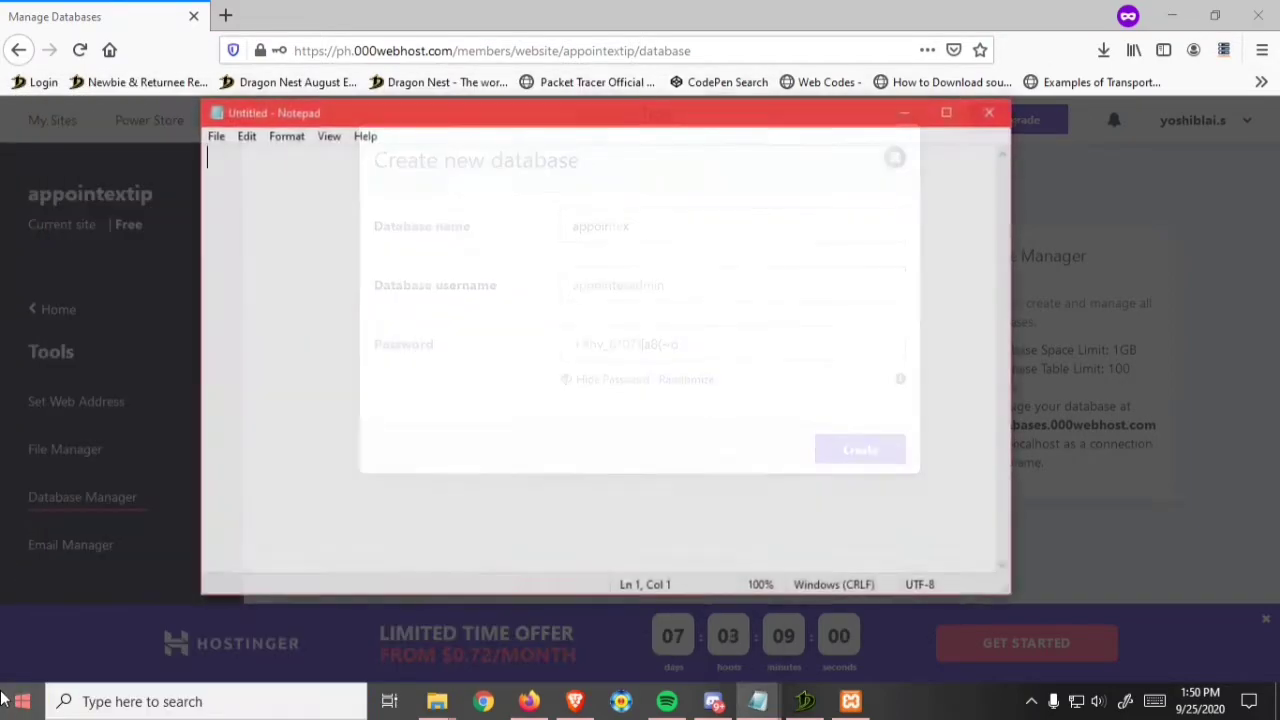
Step: Note 'db name', 'db user' and 'db pass' labels in an untitled Notepad file
text(db user)
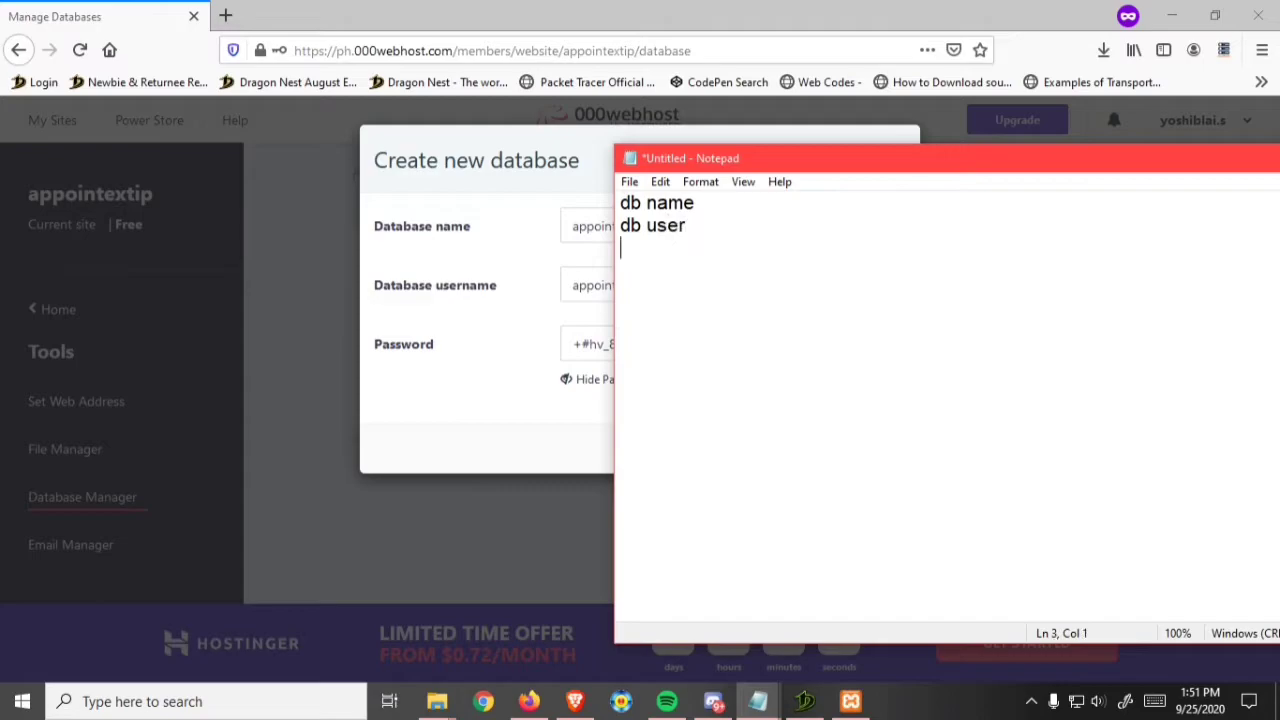
text(db pass)
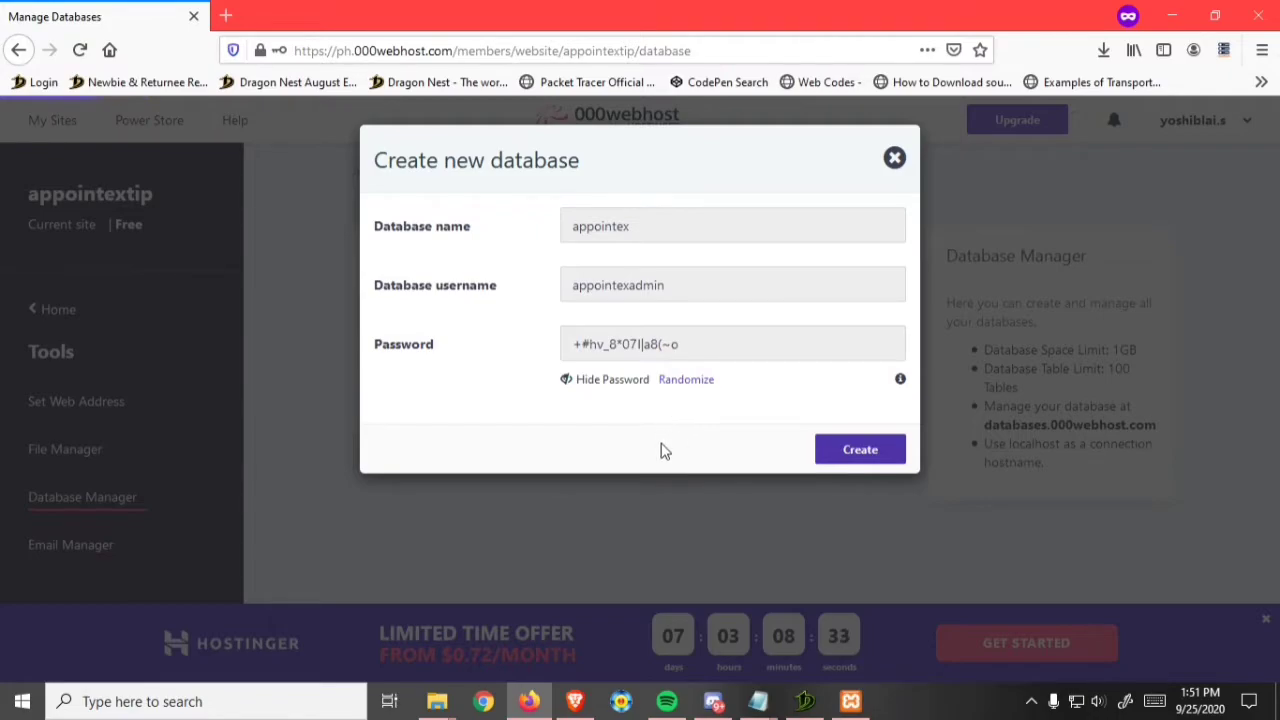
Step: Create the database and launch its phpMyAdmin from the Manage menu
click(860, 448)
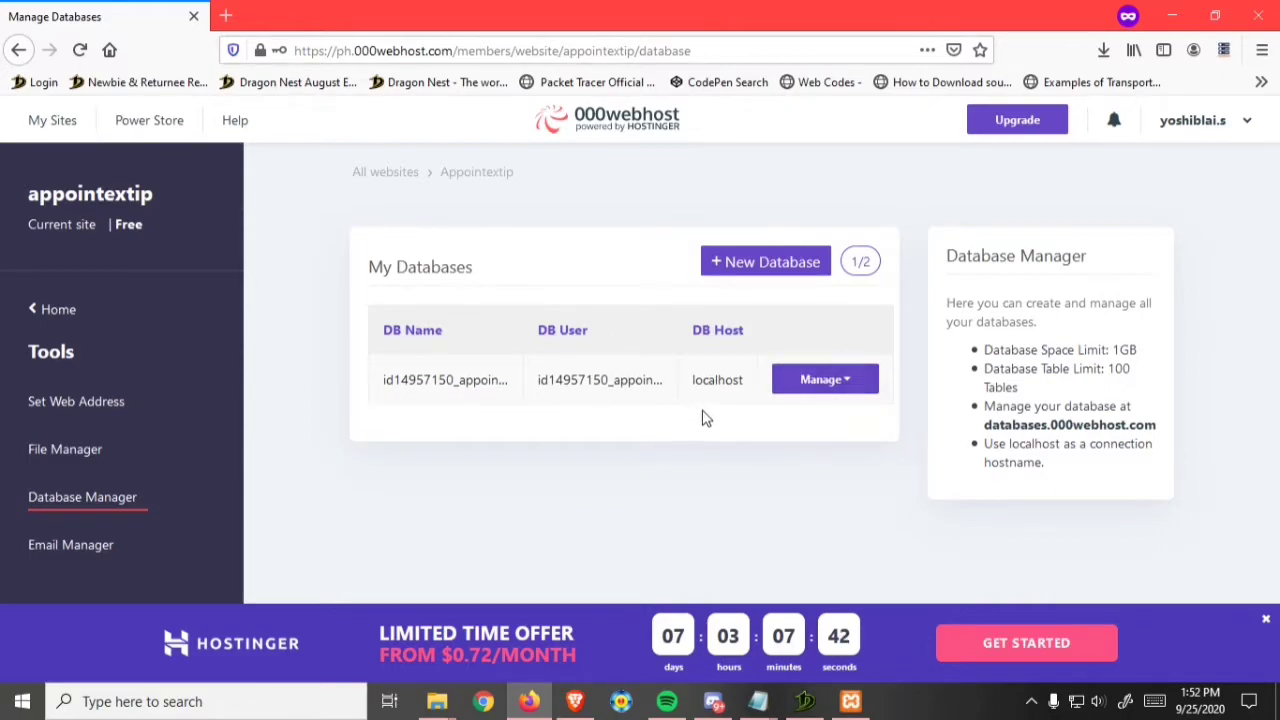
mouse_move(824, 380)
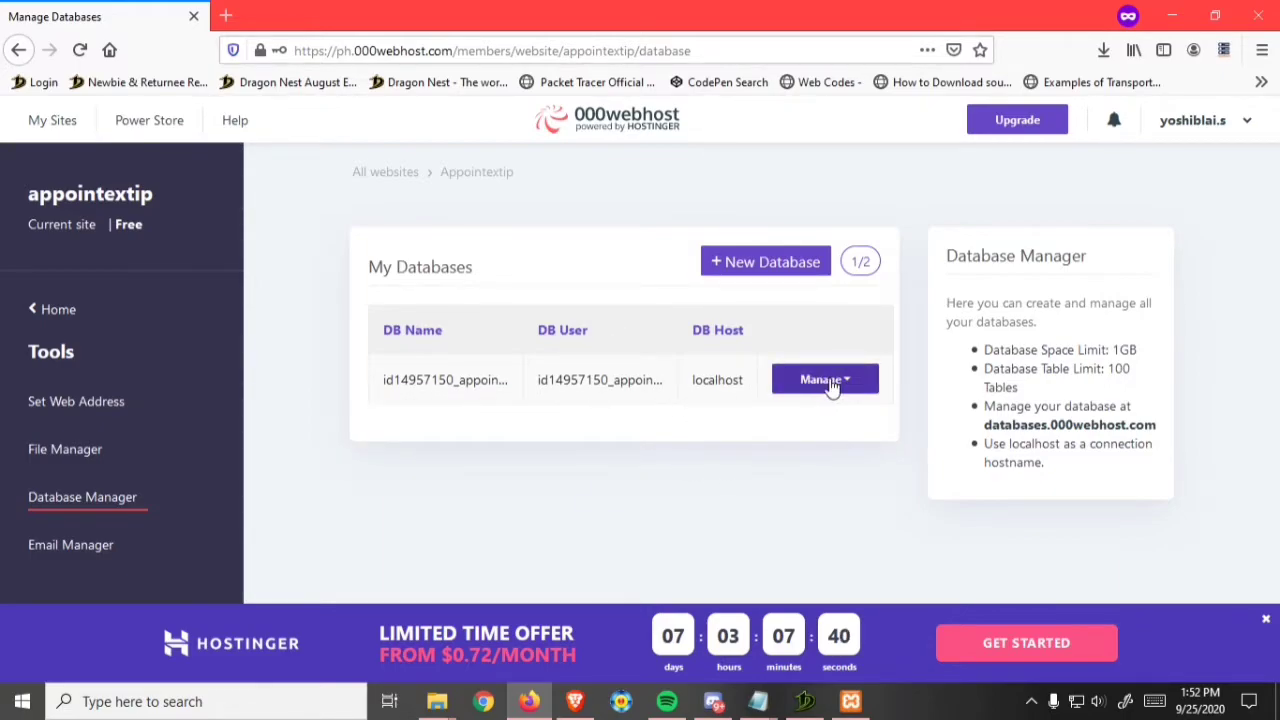
click(824, 380)
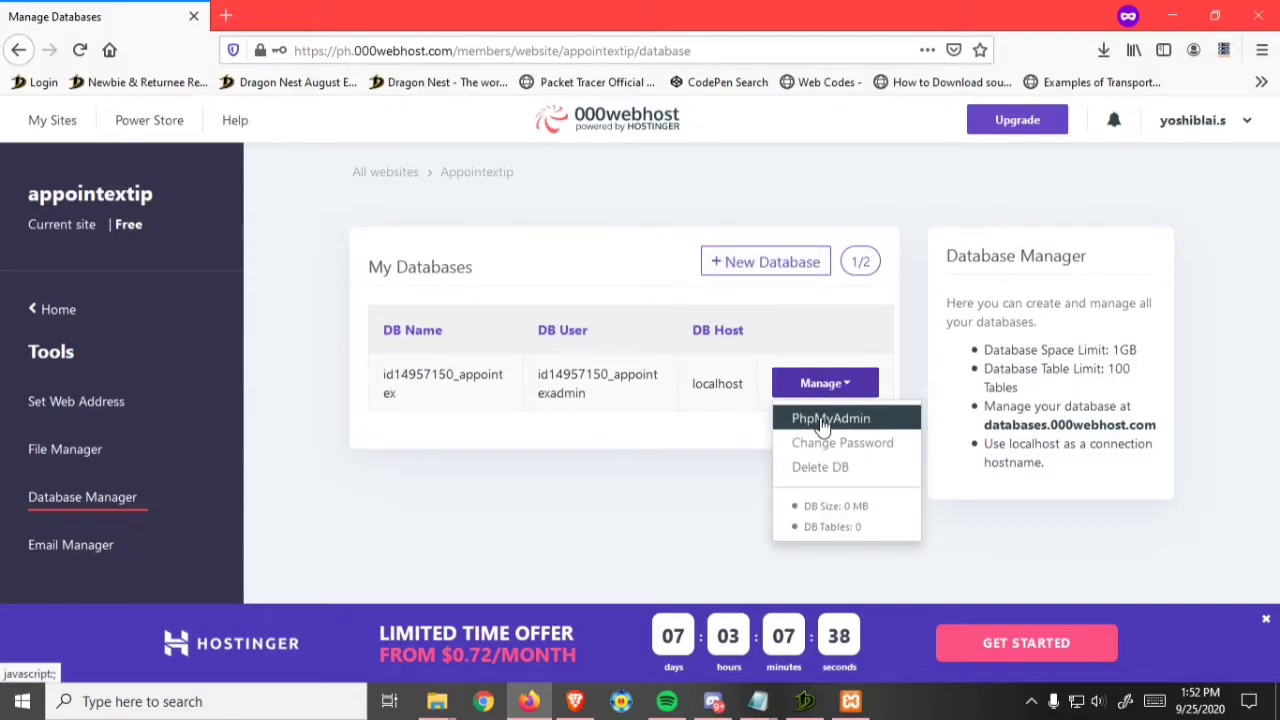
click(828, 418)
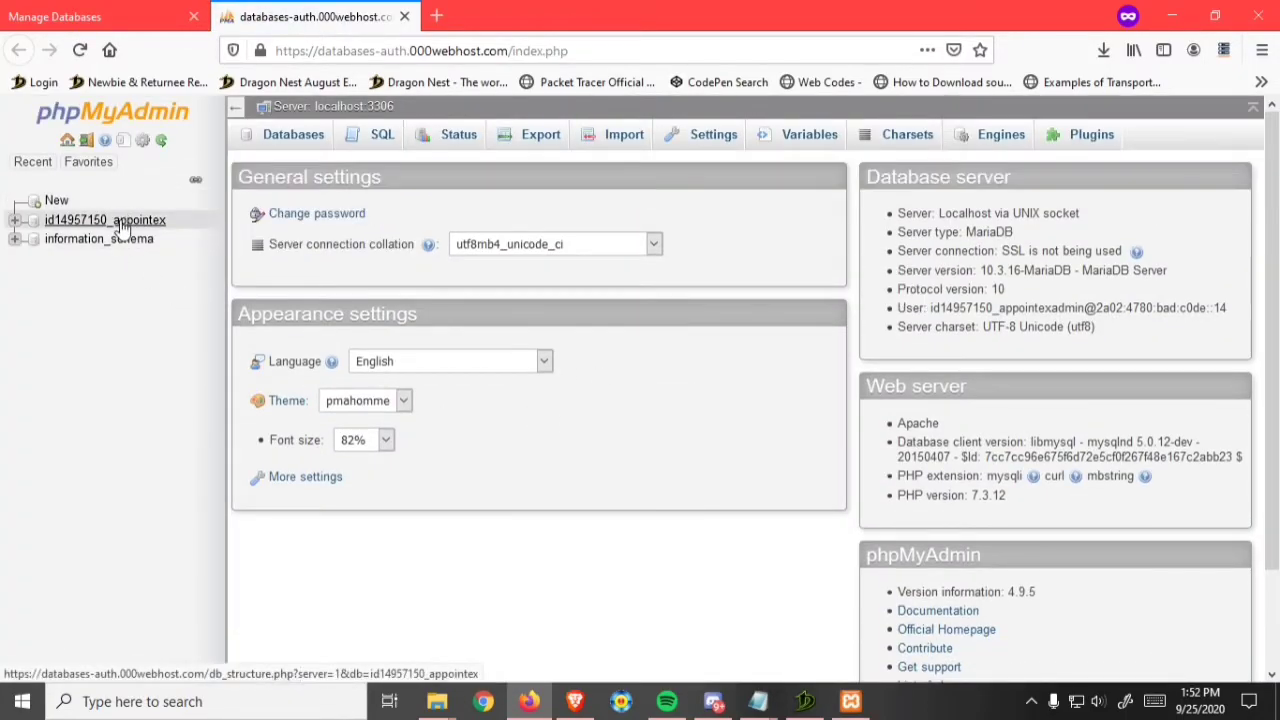
click(104, 220)
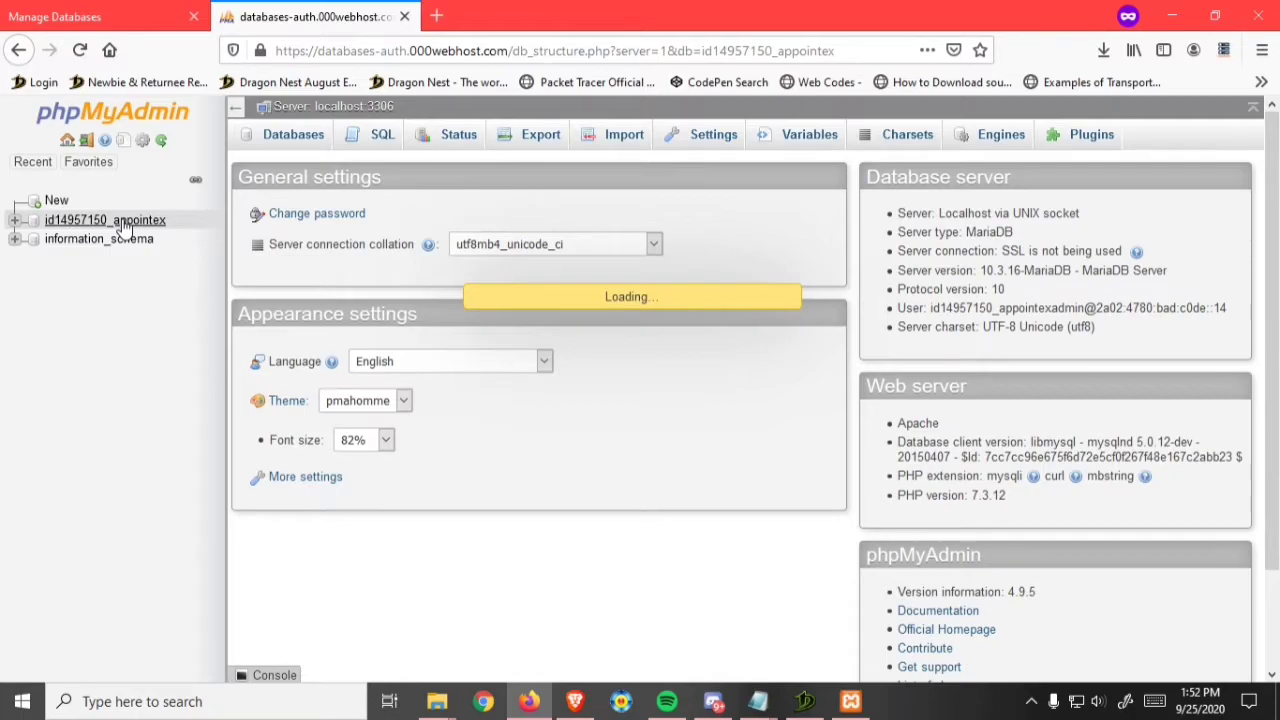
click(104, 218)
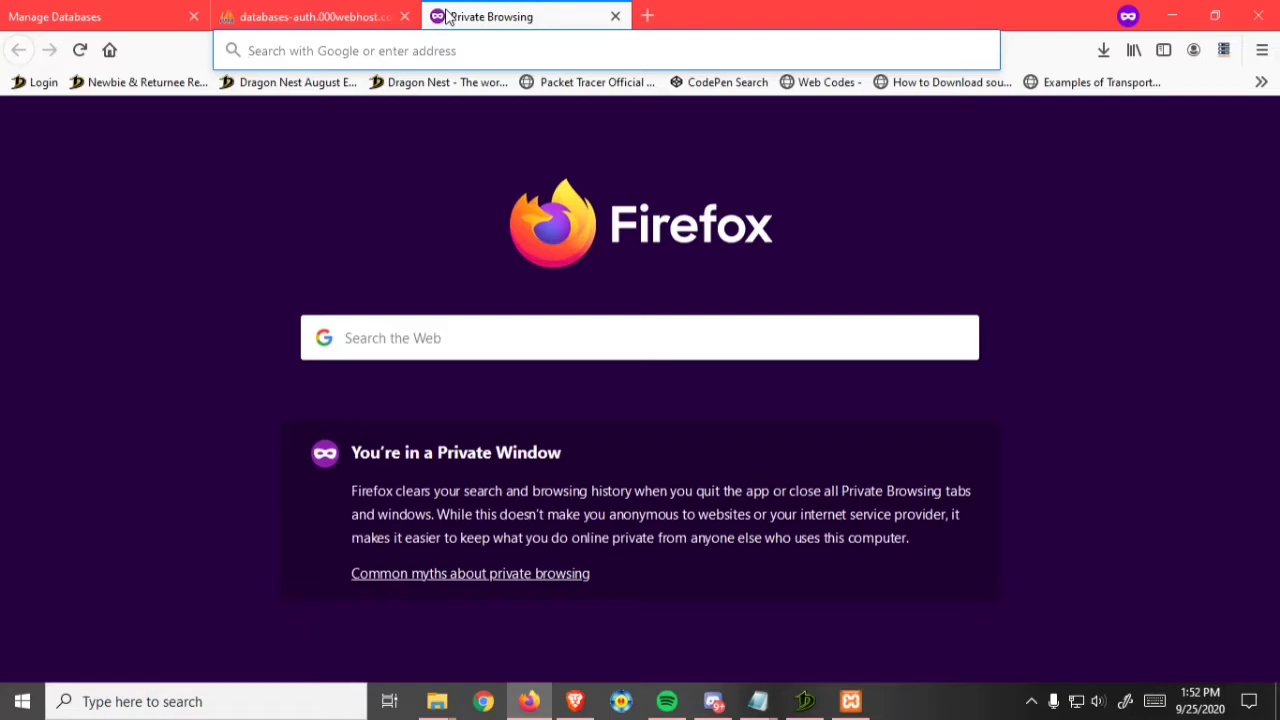
Step: Go to localhost phpMyAdmin and select the local appointex database
text(localhost/dashboard/)
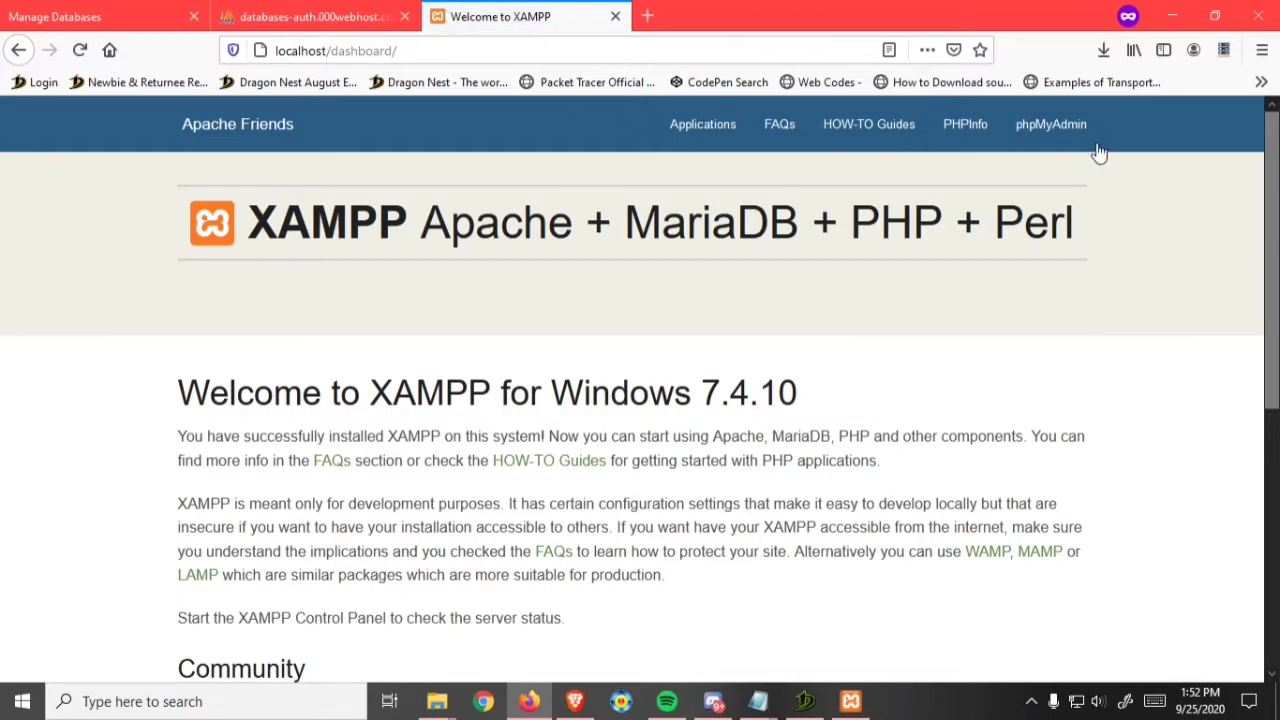
click(1052, 124)
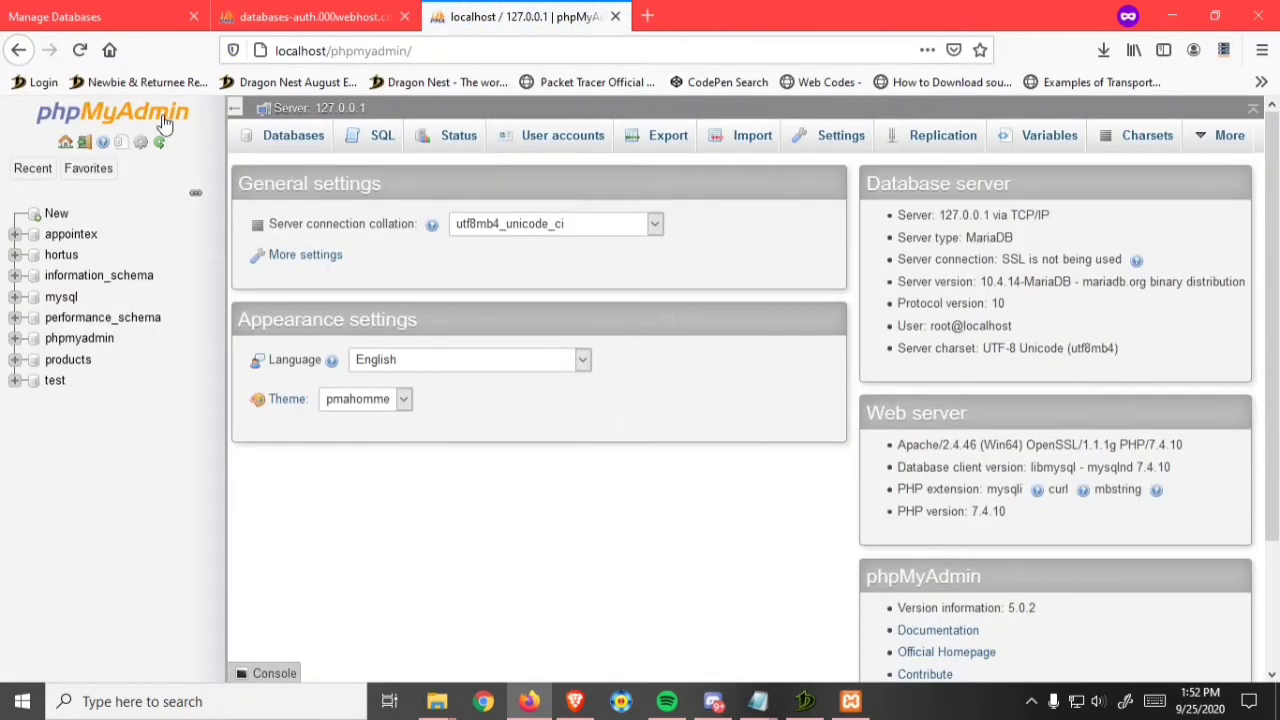
mouse_move(72, 234)
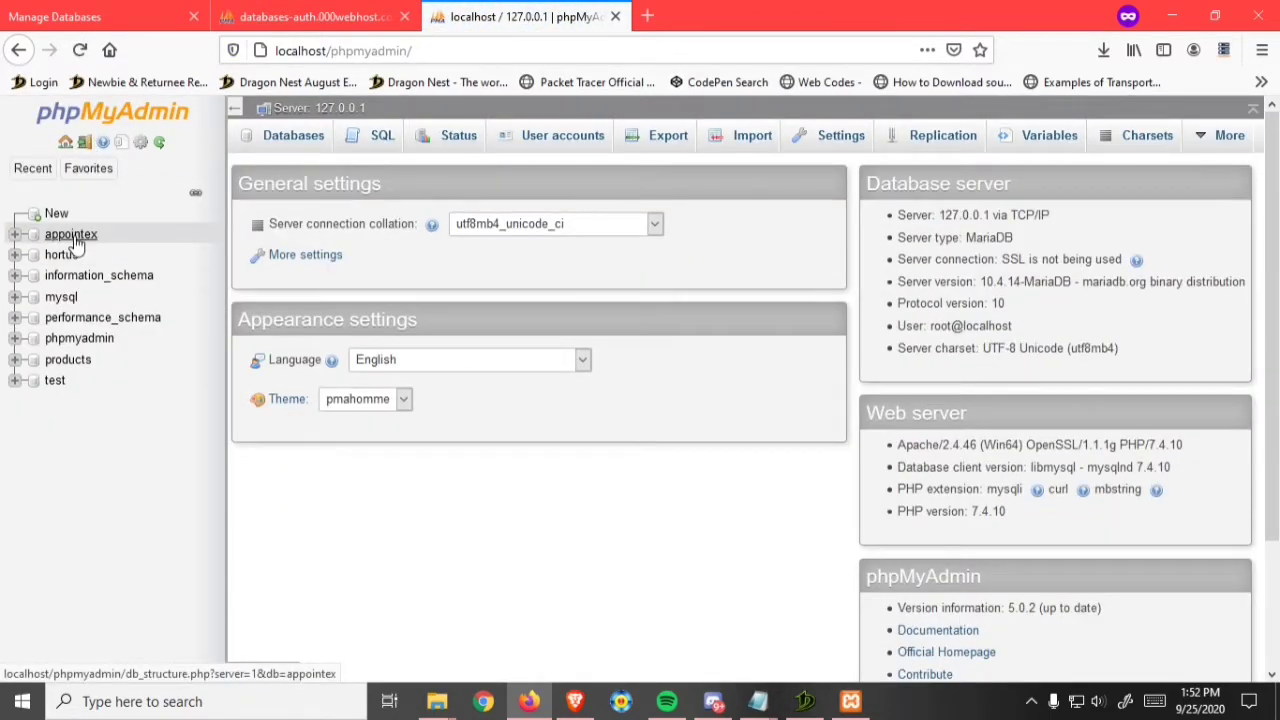
mouse_move(78, 248)
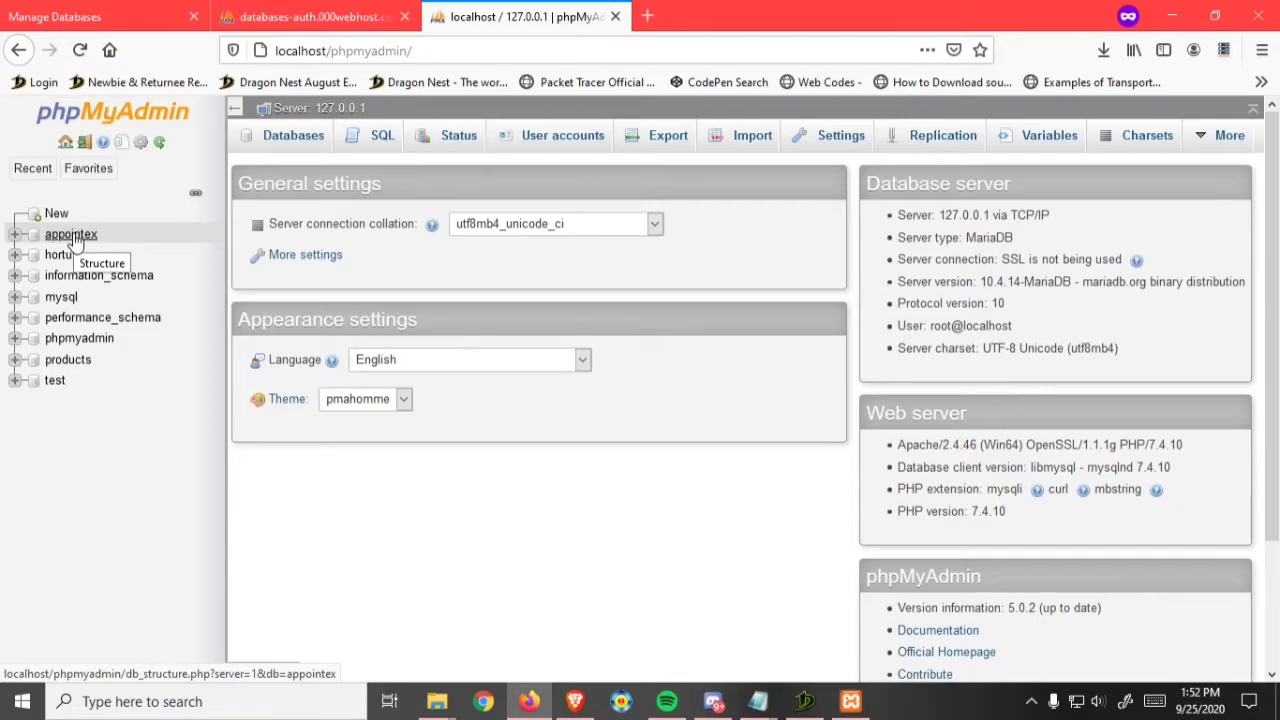
click(72, 234)
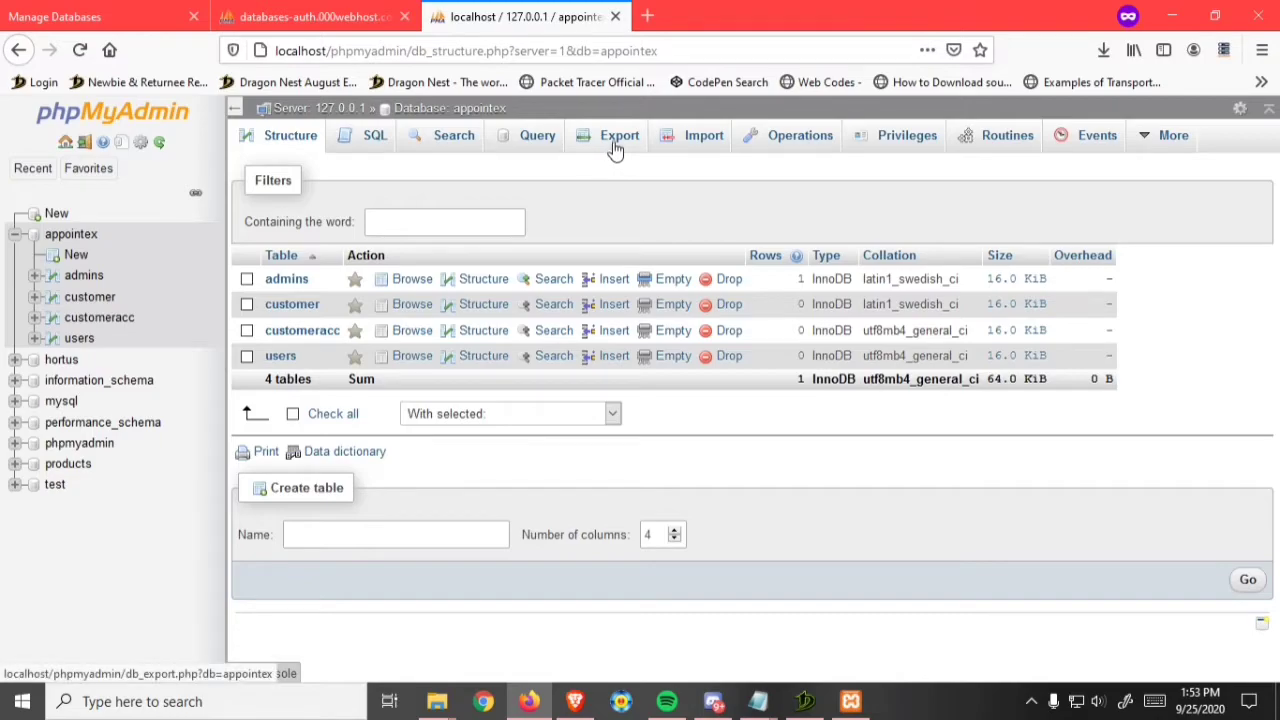
Step: Export the local appointex database and save it as appointex.sql
click(620, 136)
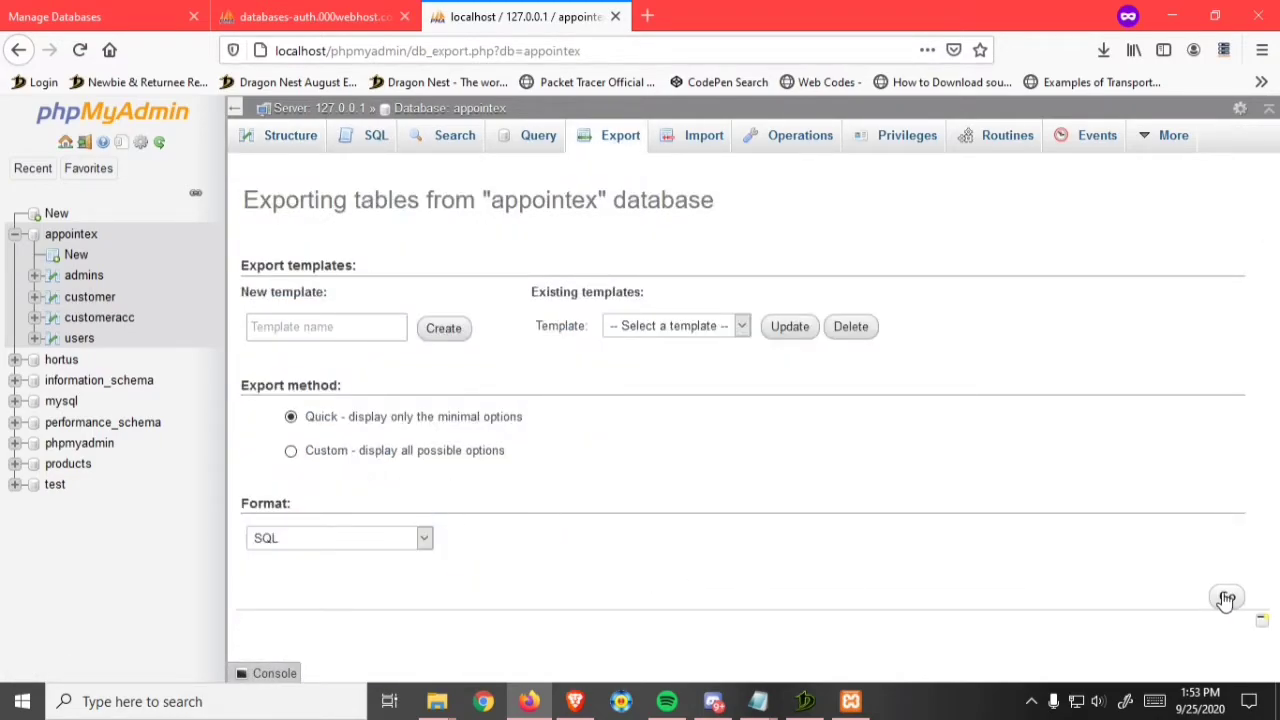
click(1228, 596)
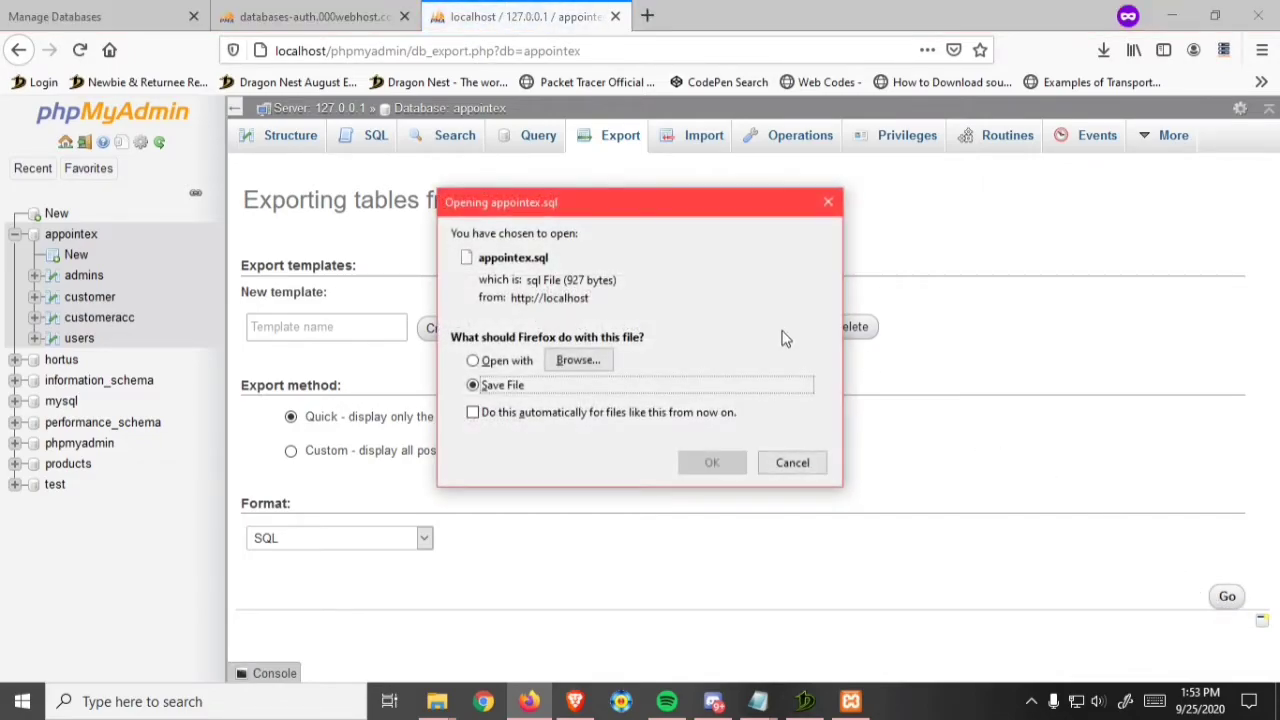
click(712, 462)
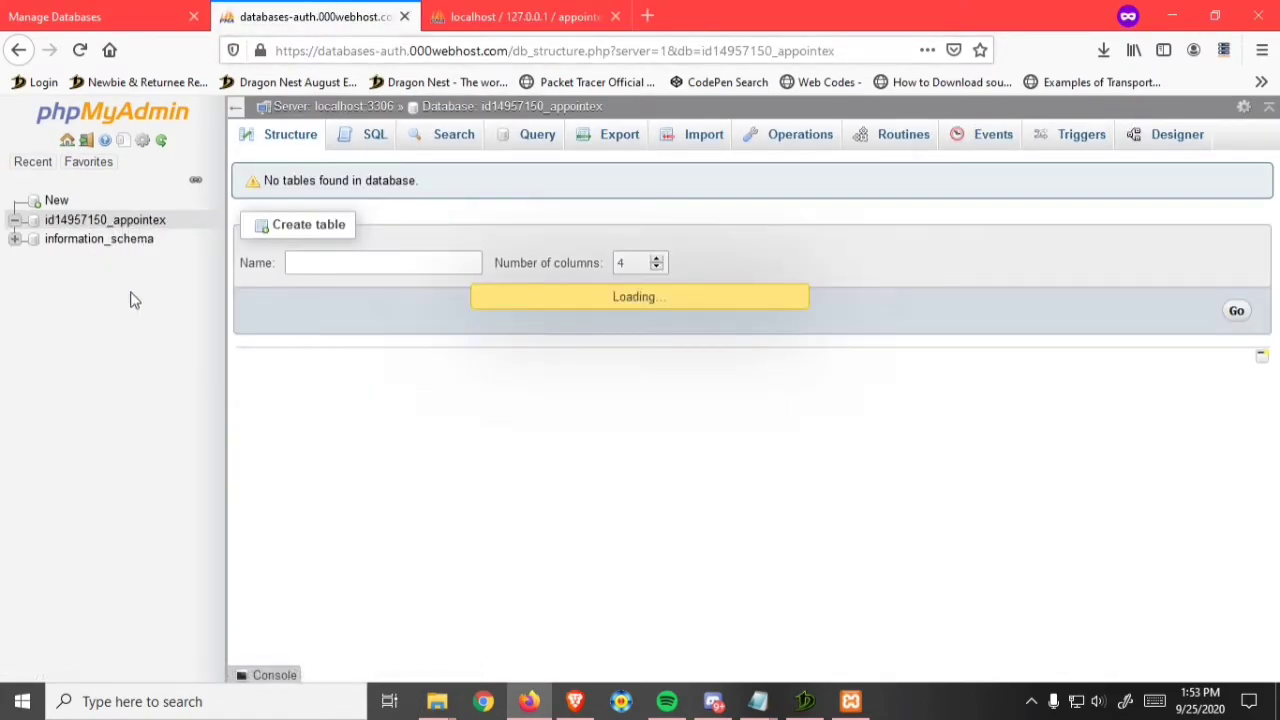
mouse_move(678, 180)
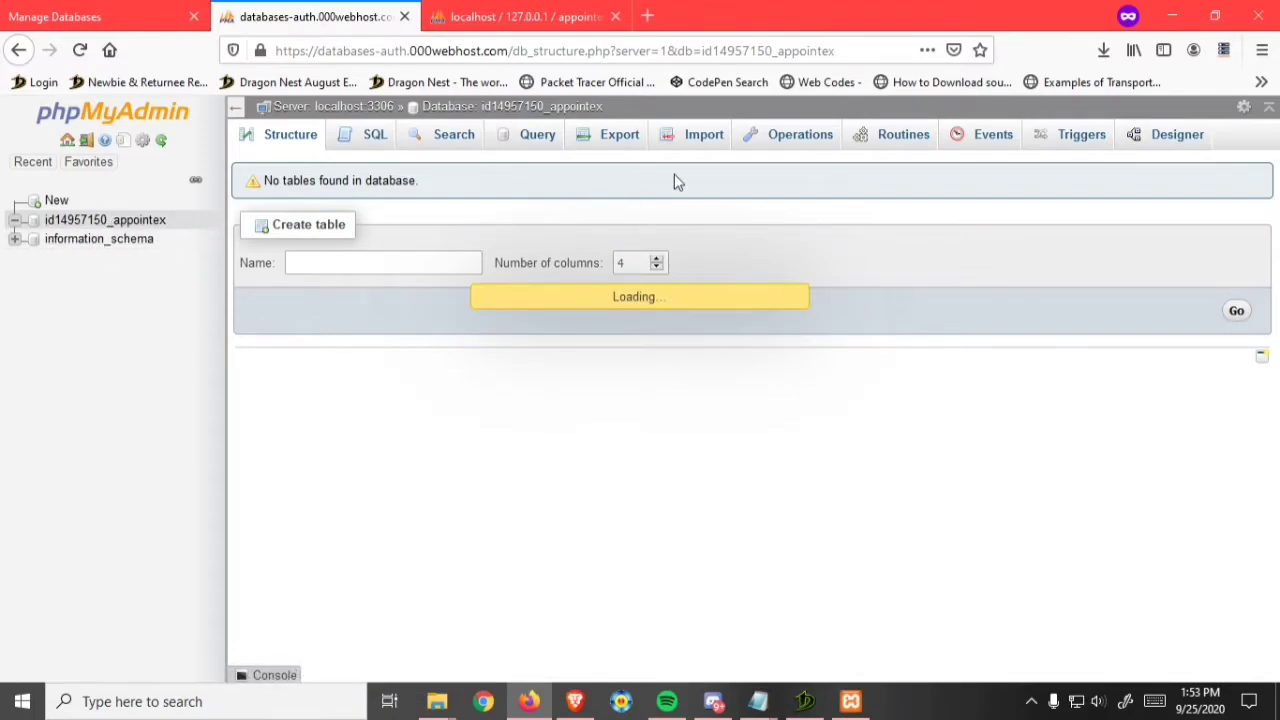
Step: In the hosted database's Import page choose appointex.sql from Downloads
click(704, 134)
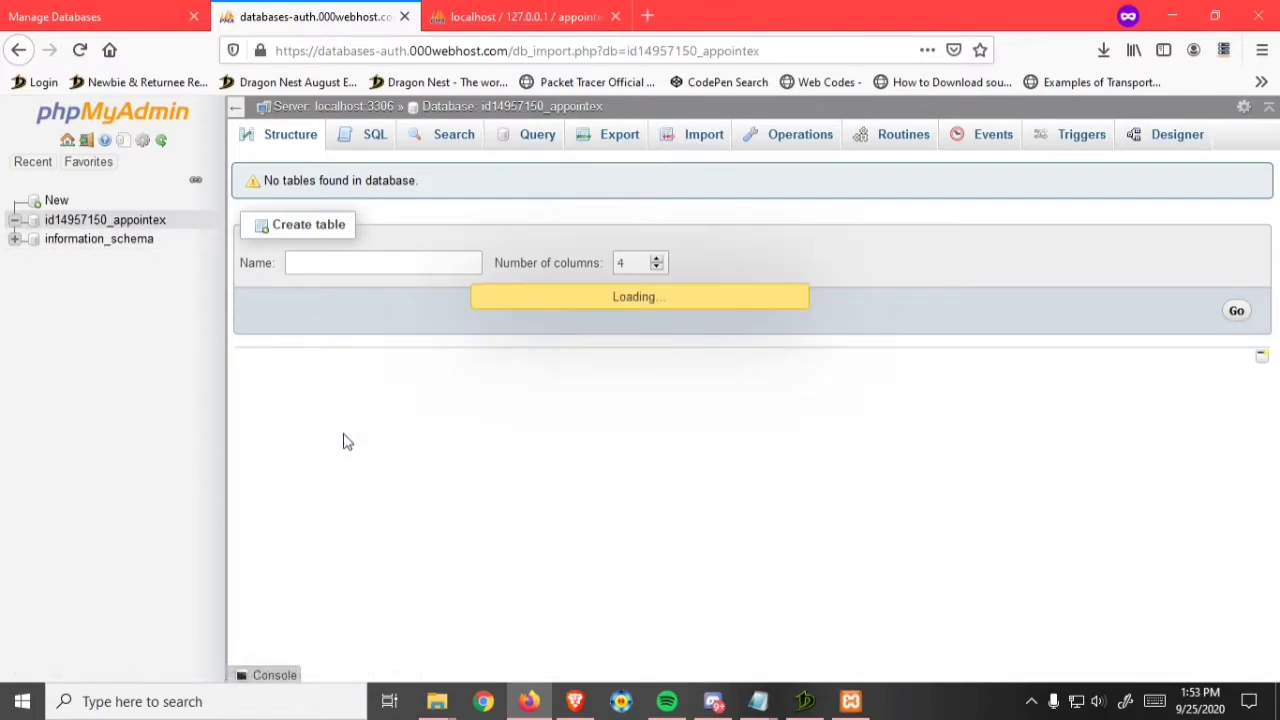
click(704, 134)
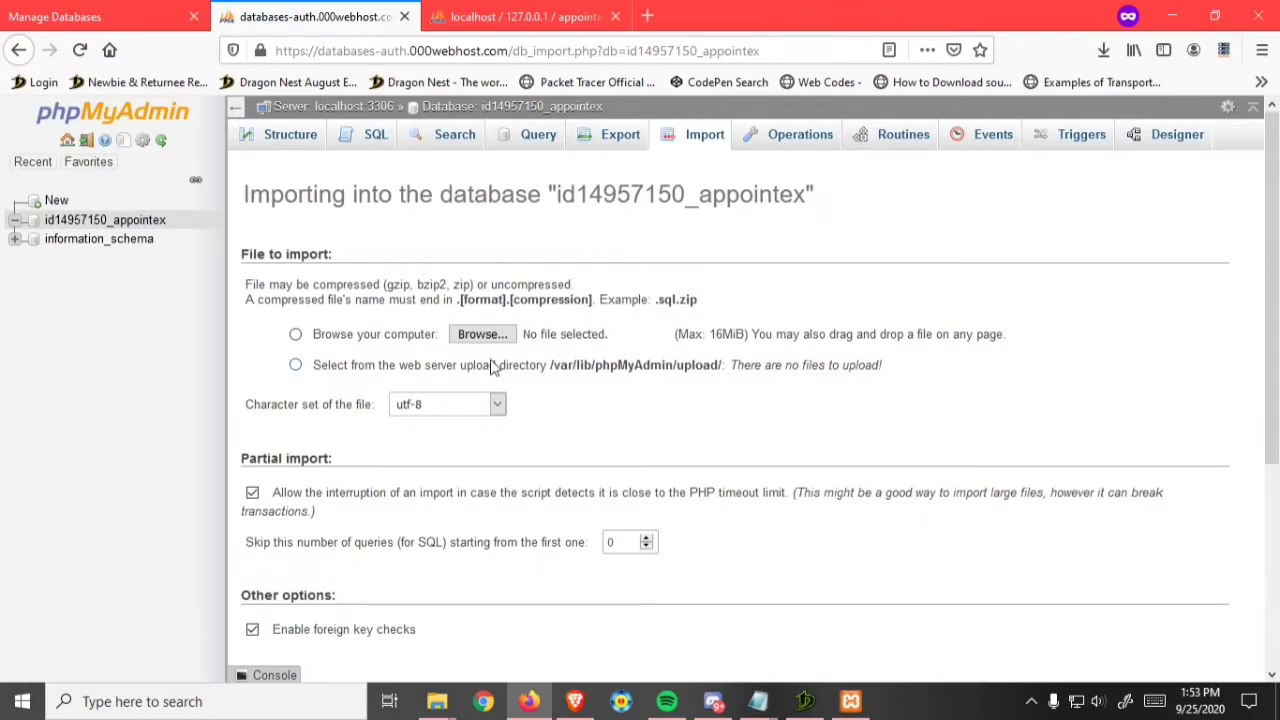
click(482, 334)
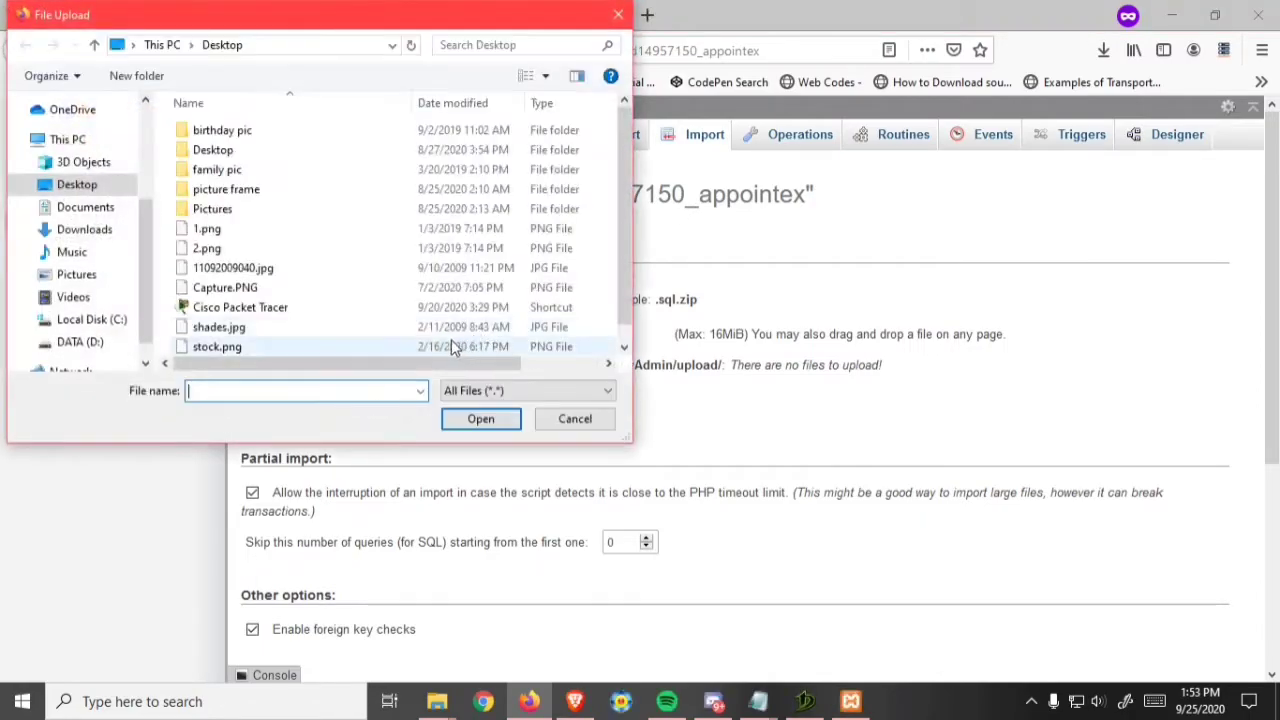
click(84, 228)
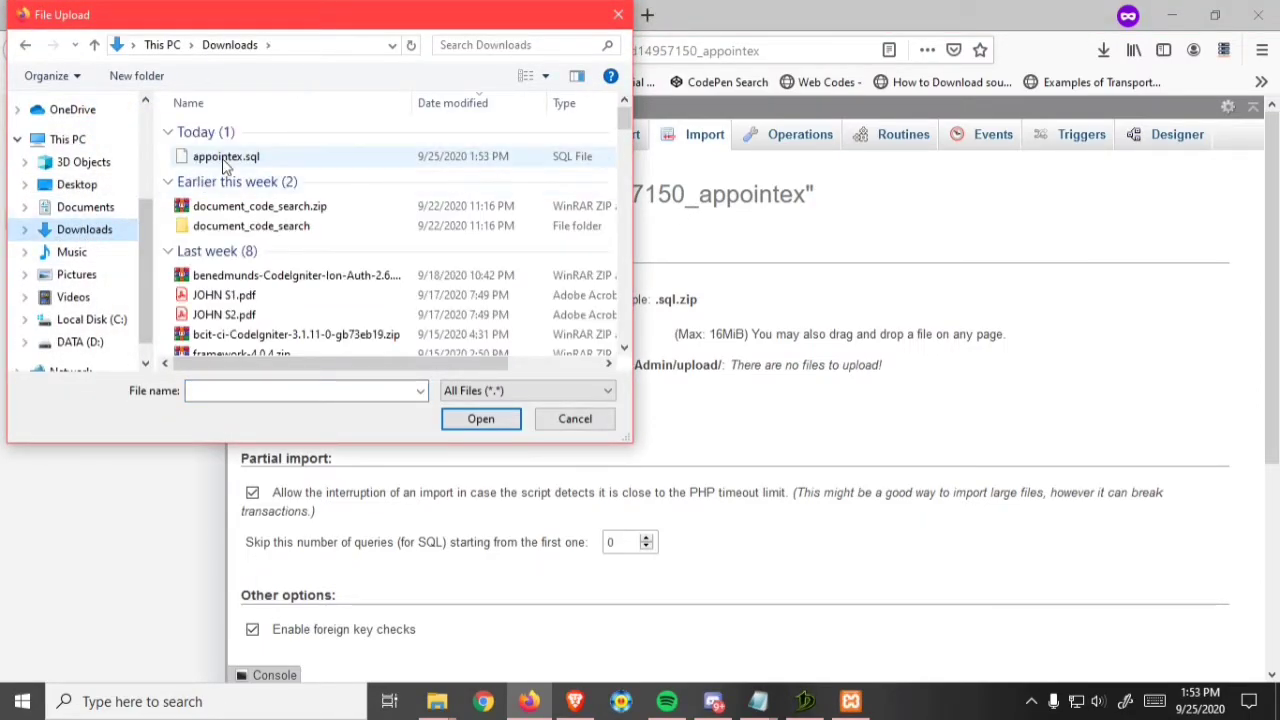
click(224, 156)
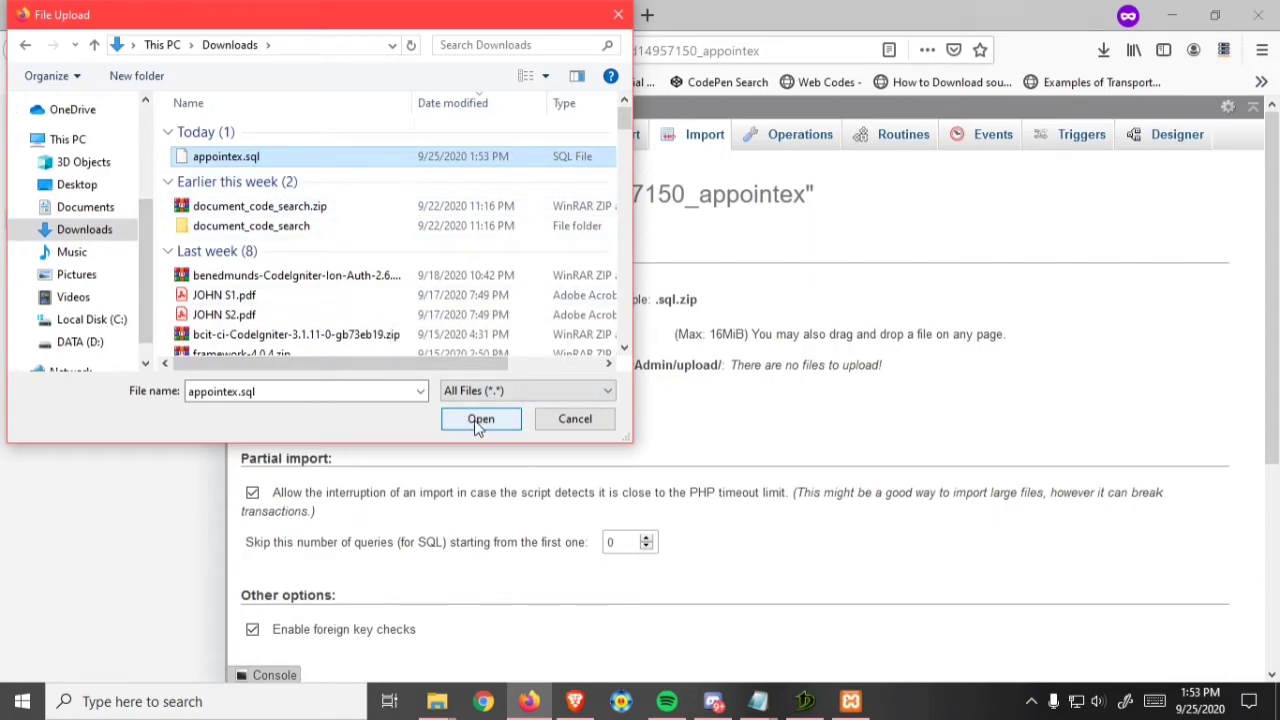
click(480, 418)
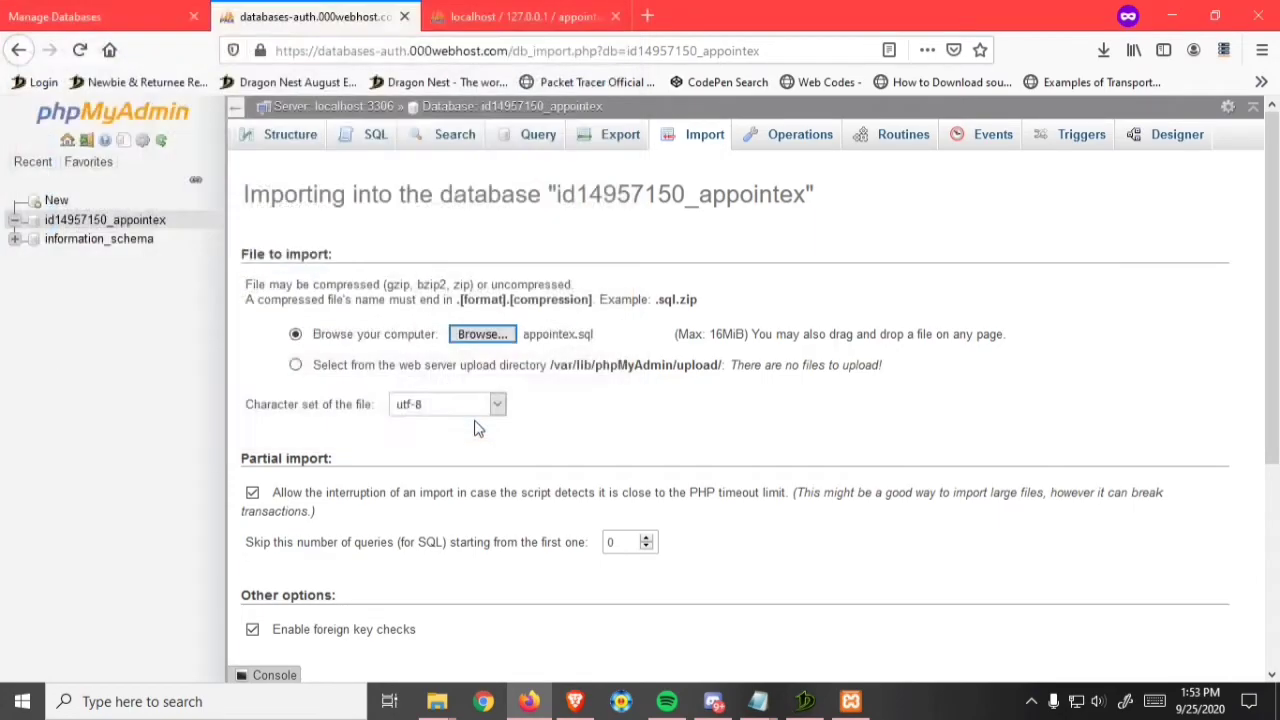
Step: Run the import, creating the admins, customer, customeracc and users tables
scroll(down, 3)
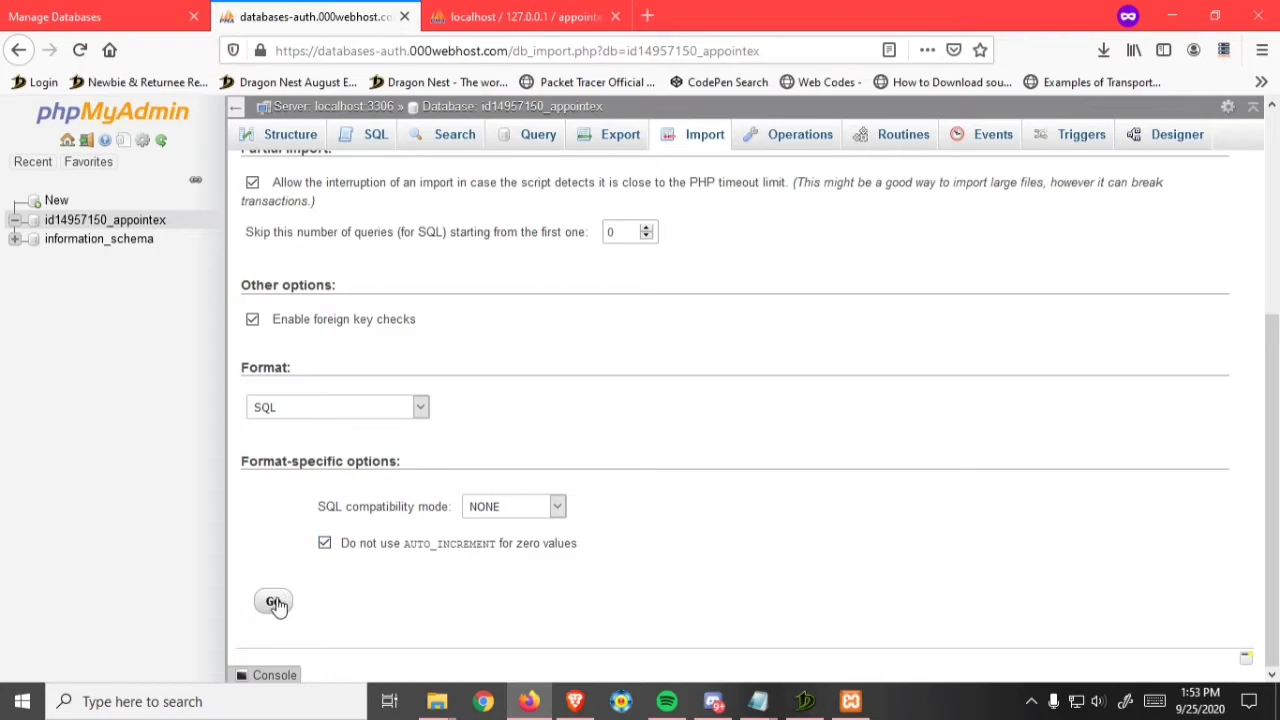
click(272, 602)
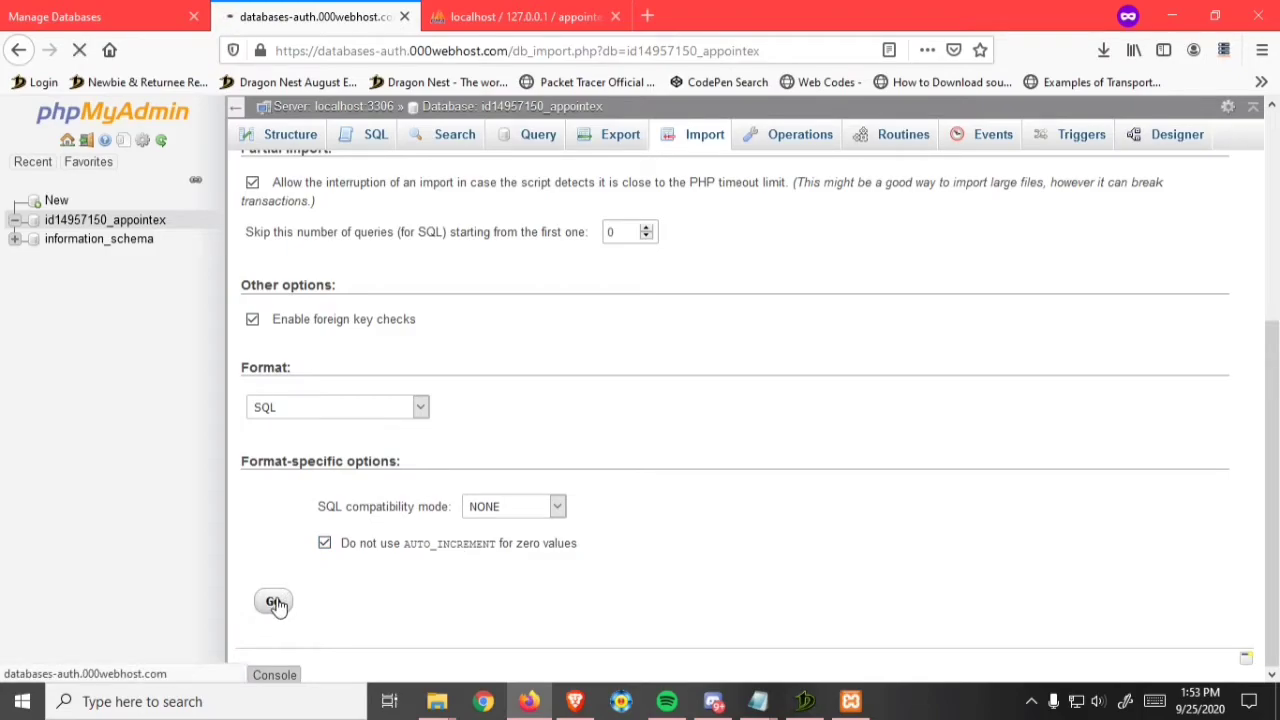
mouse_move(488, 408)
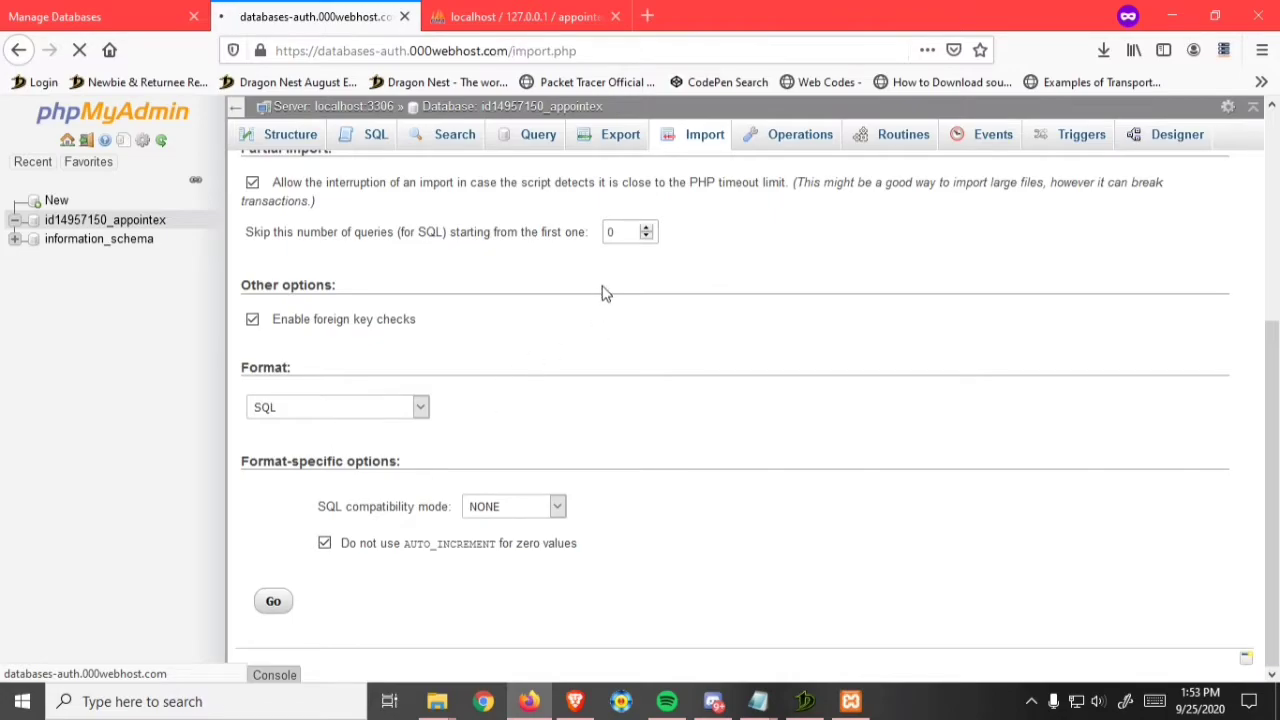
click(272, 600)
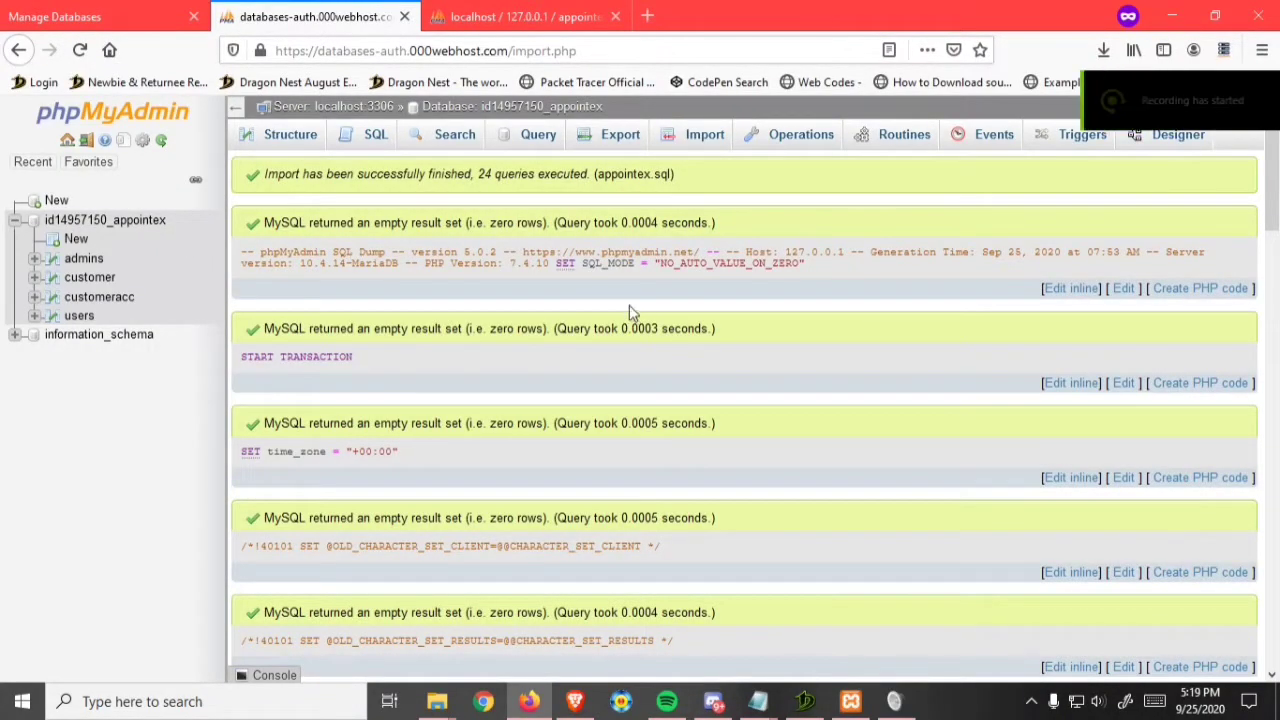
mouse_move(96, 8)
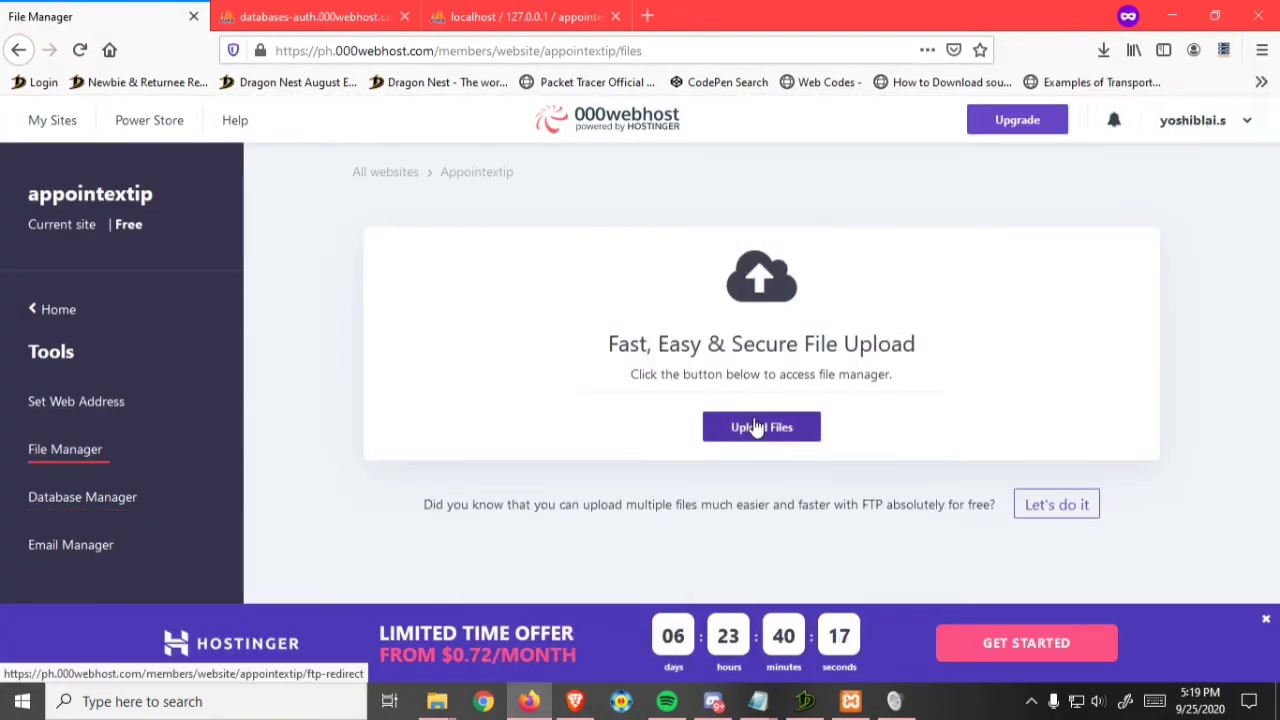
Step: Launch the site's File Manager upload and locate the local Appointex project folder
click(760, 428)
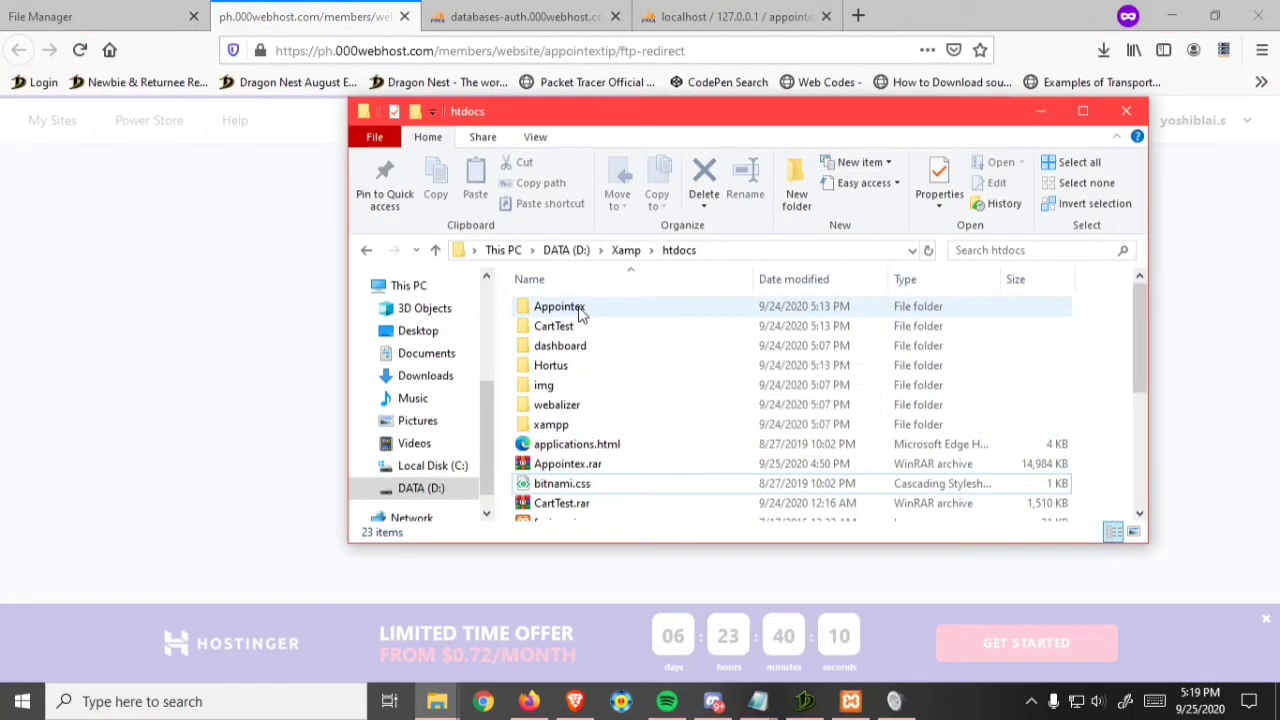
double_click(560, 306)
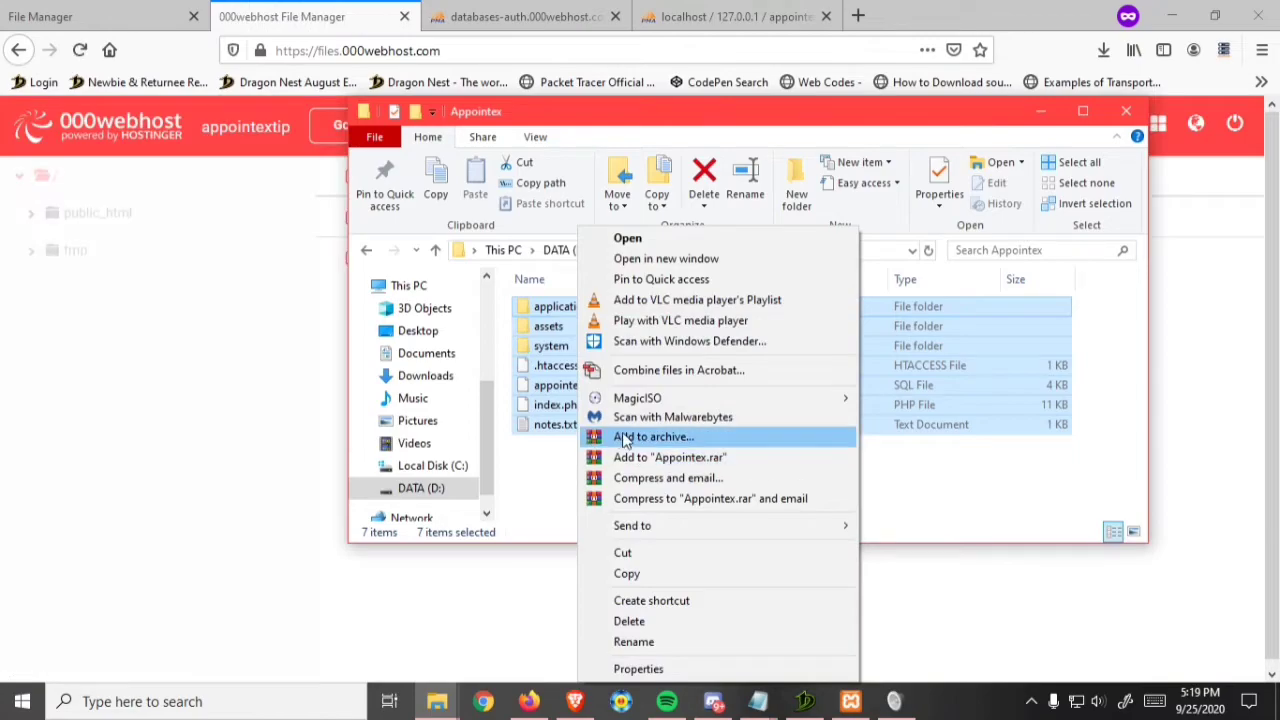
Step: Pack the Appointex project files into an Appointex.zip archive
click(652, 436)
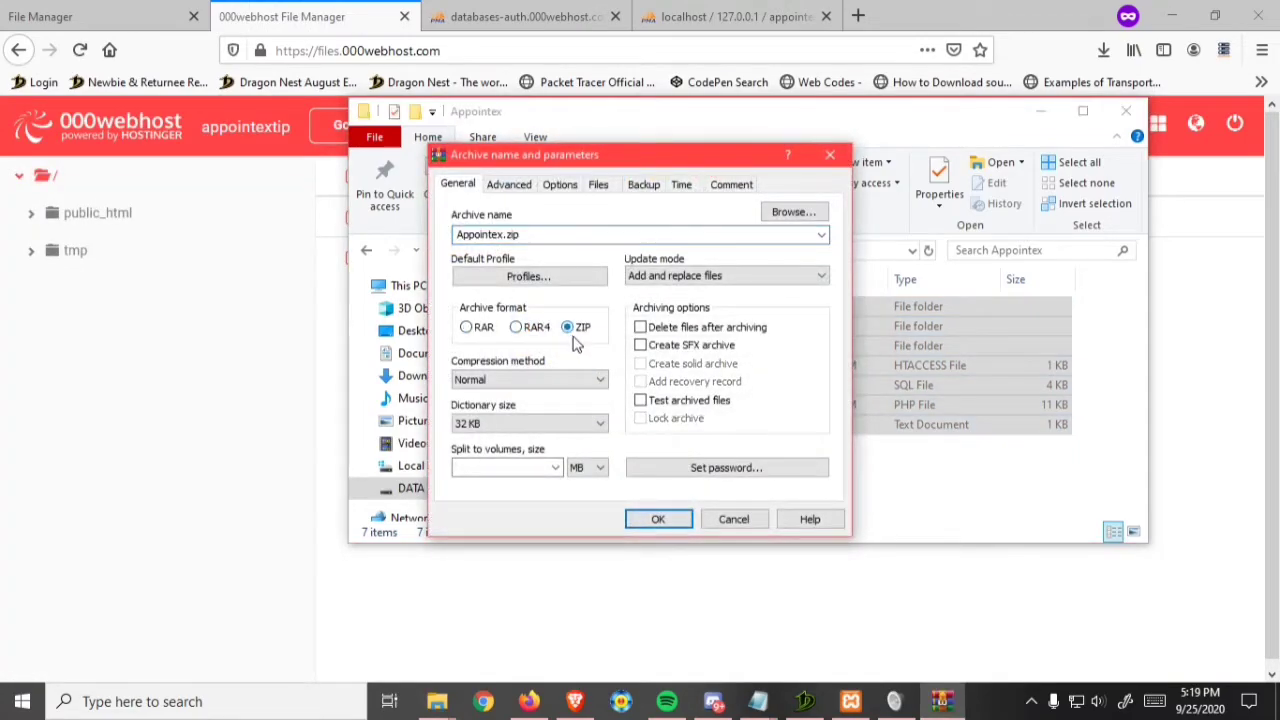
click(658, 518)
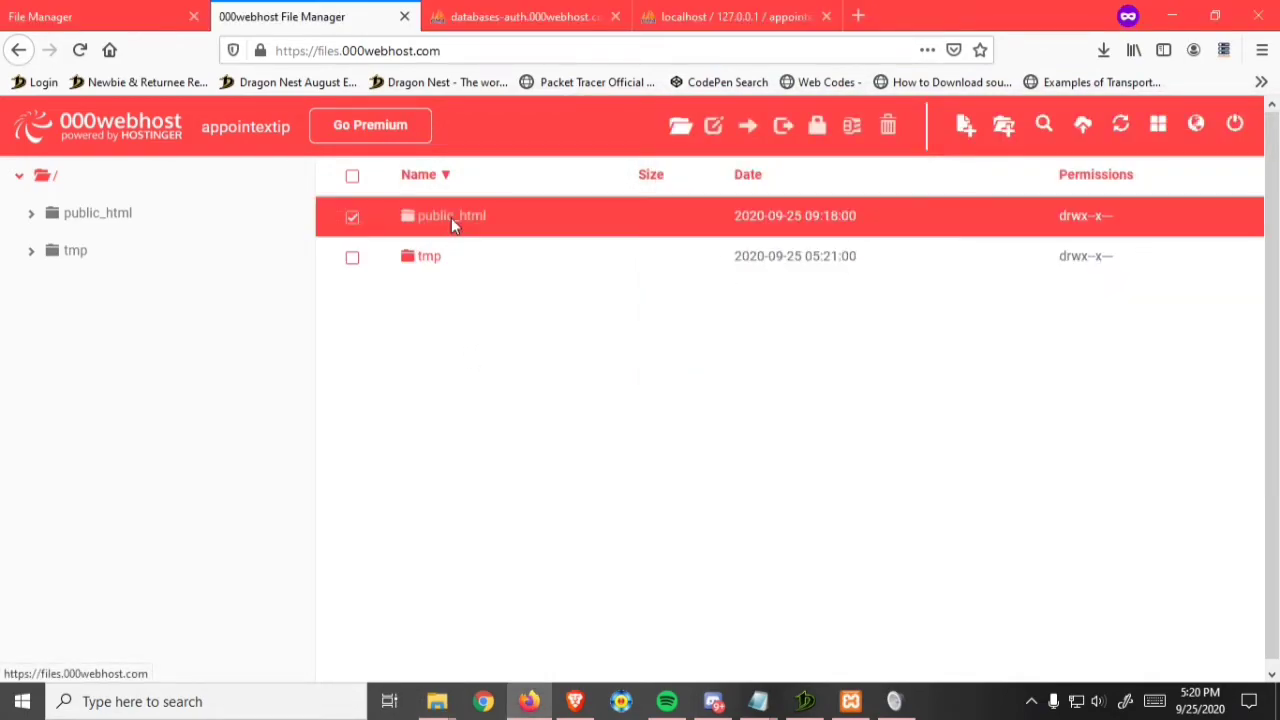
Step: Upload the 14.8 MB Appointex.zip into public_html next to .htaccess
double_click(452, 216)
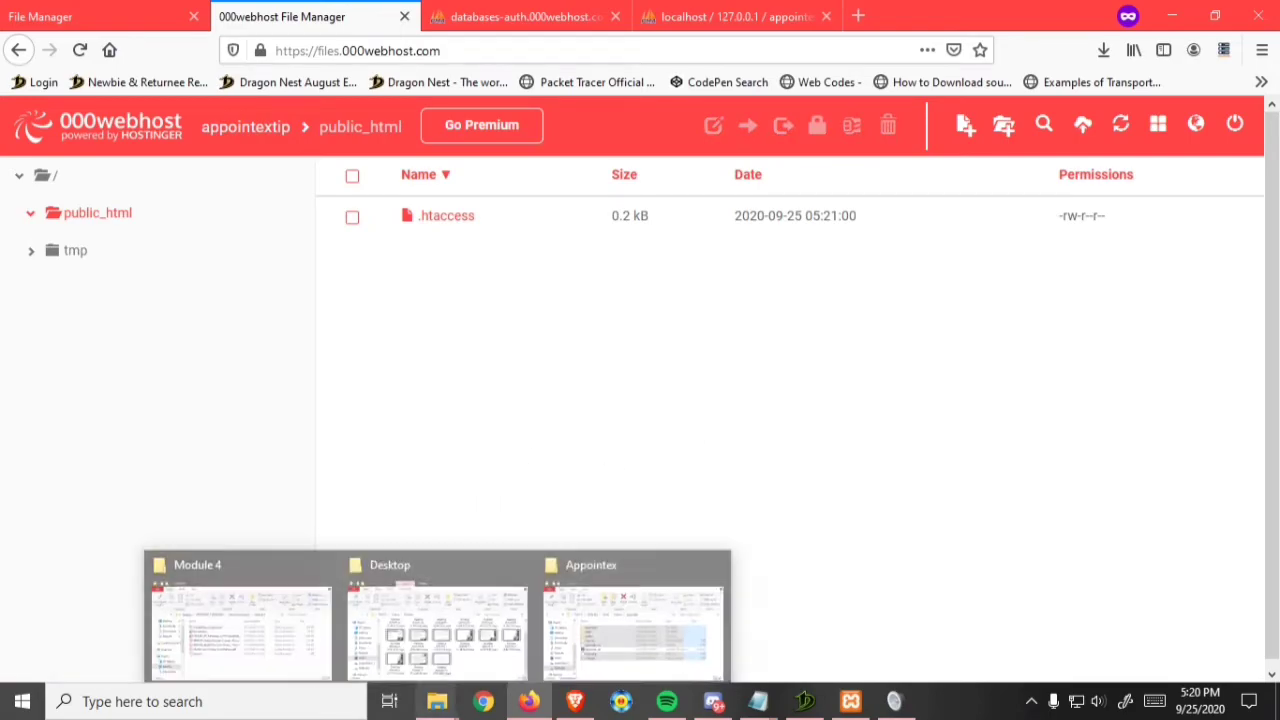
click(632, 616)
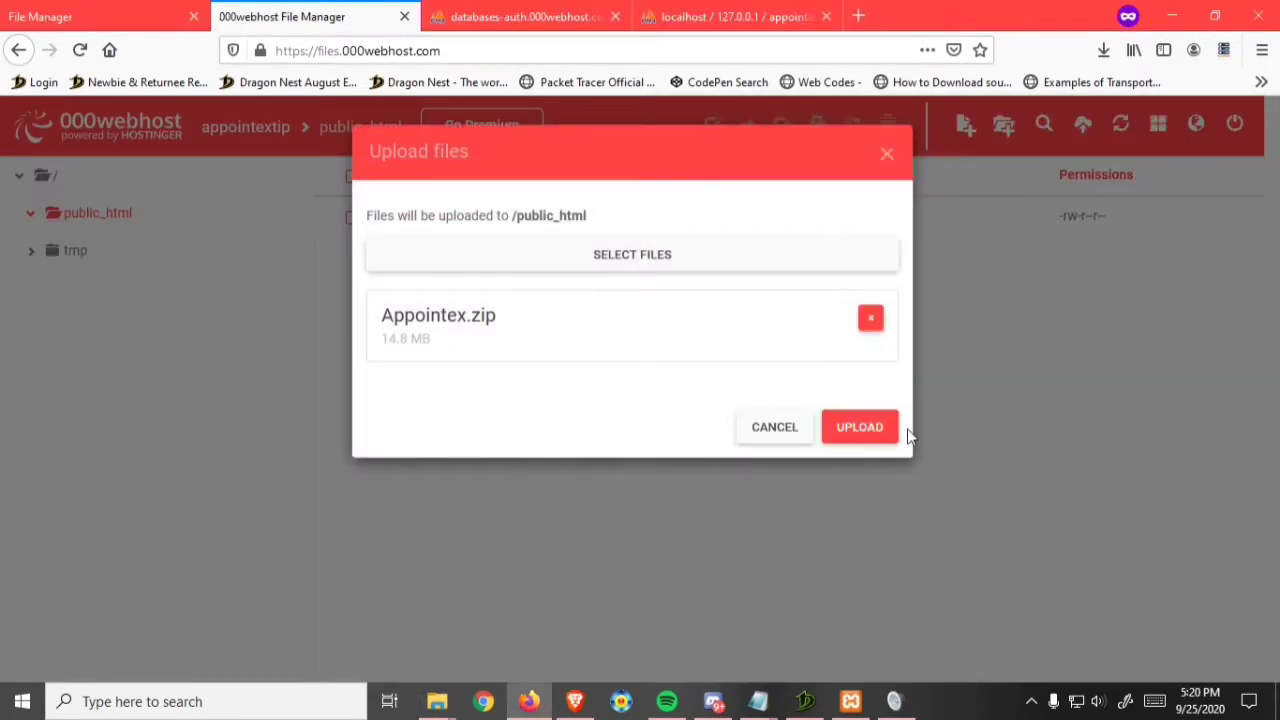
click(860, 426)
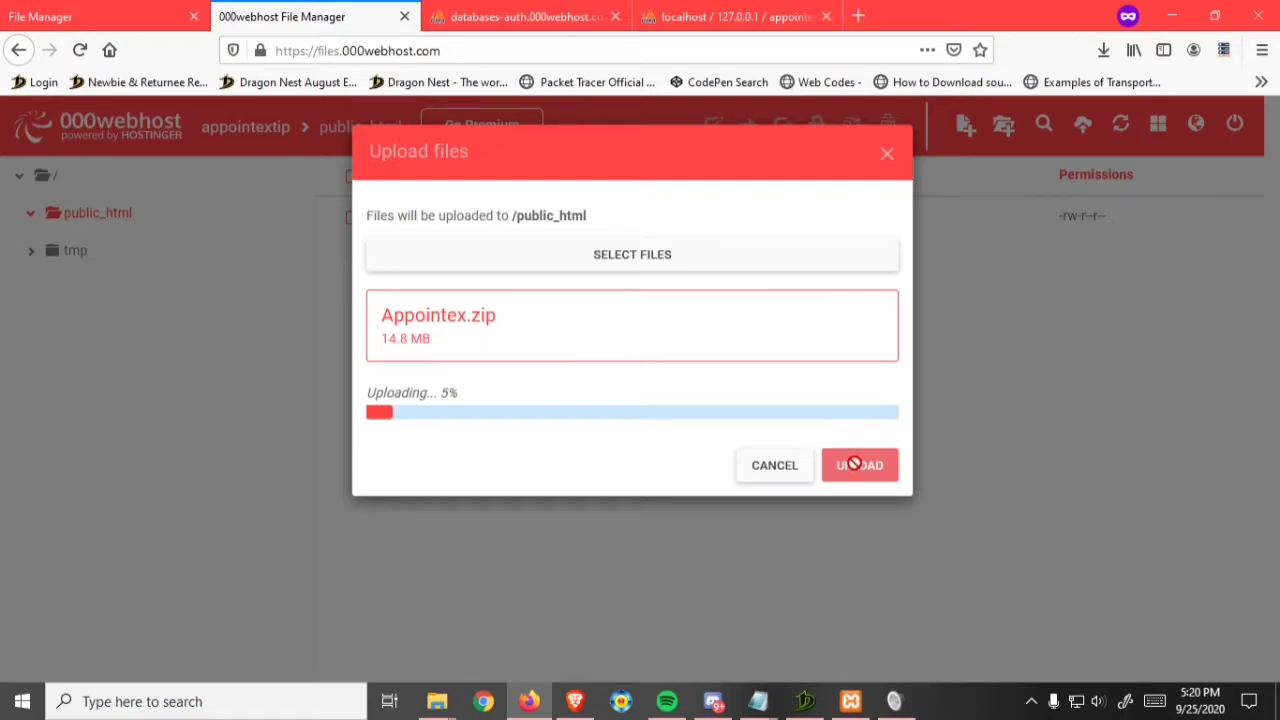
mouse_move(1002, 582)
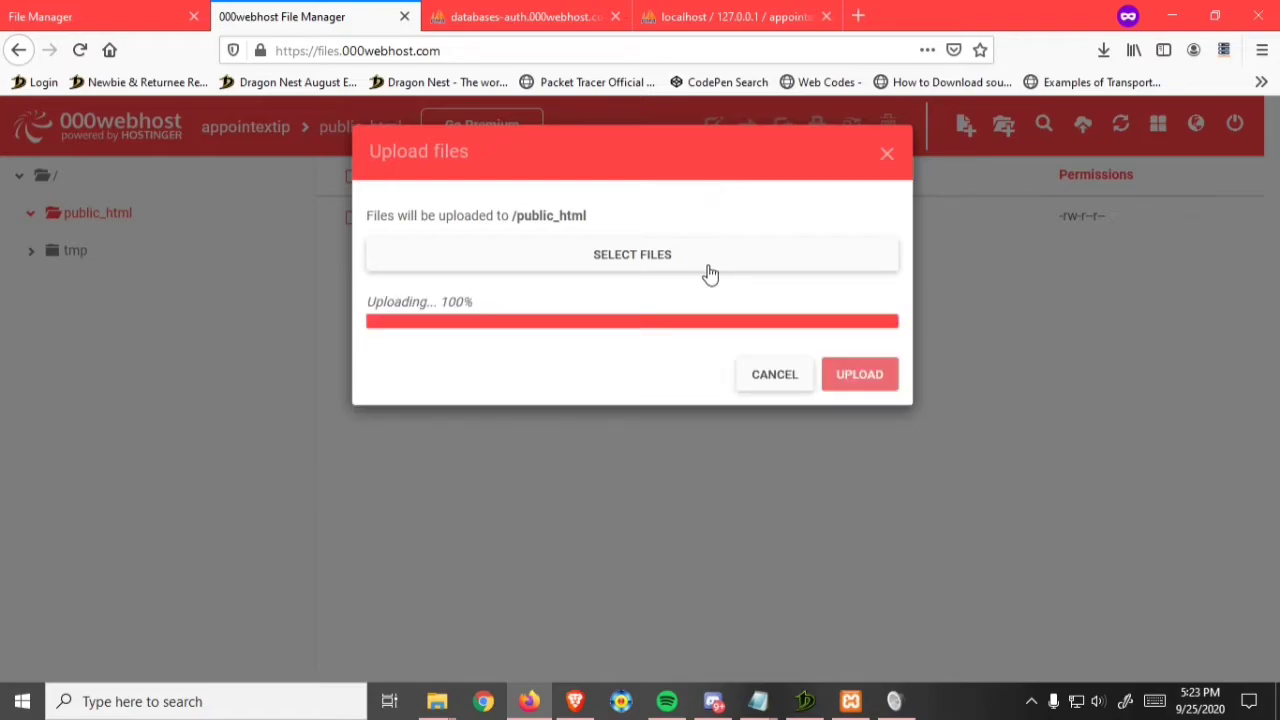
click(858, 374)
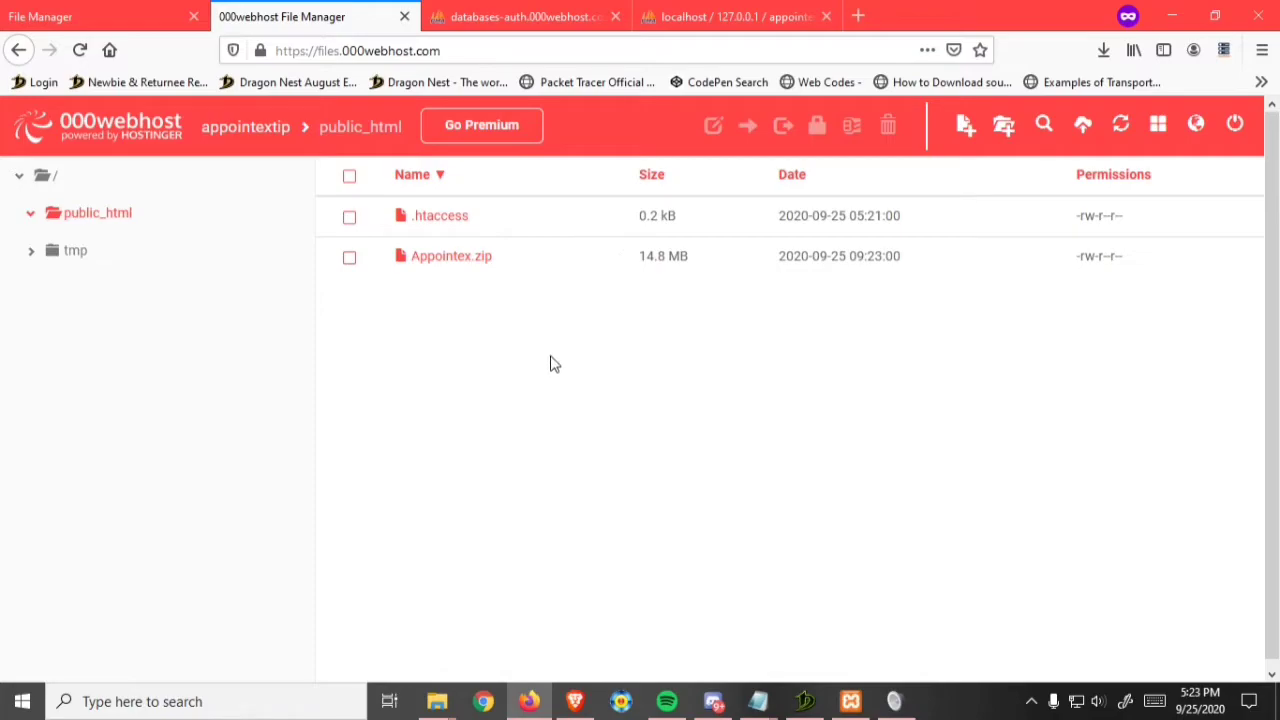
mouse_move(452, 256)
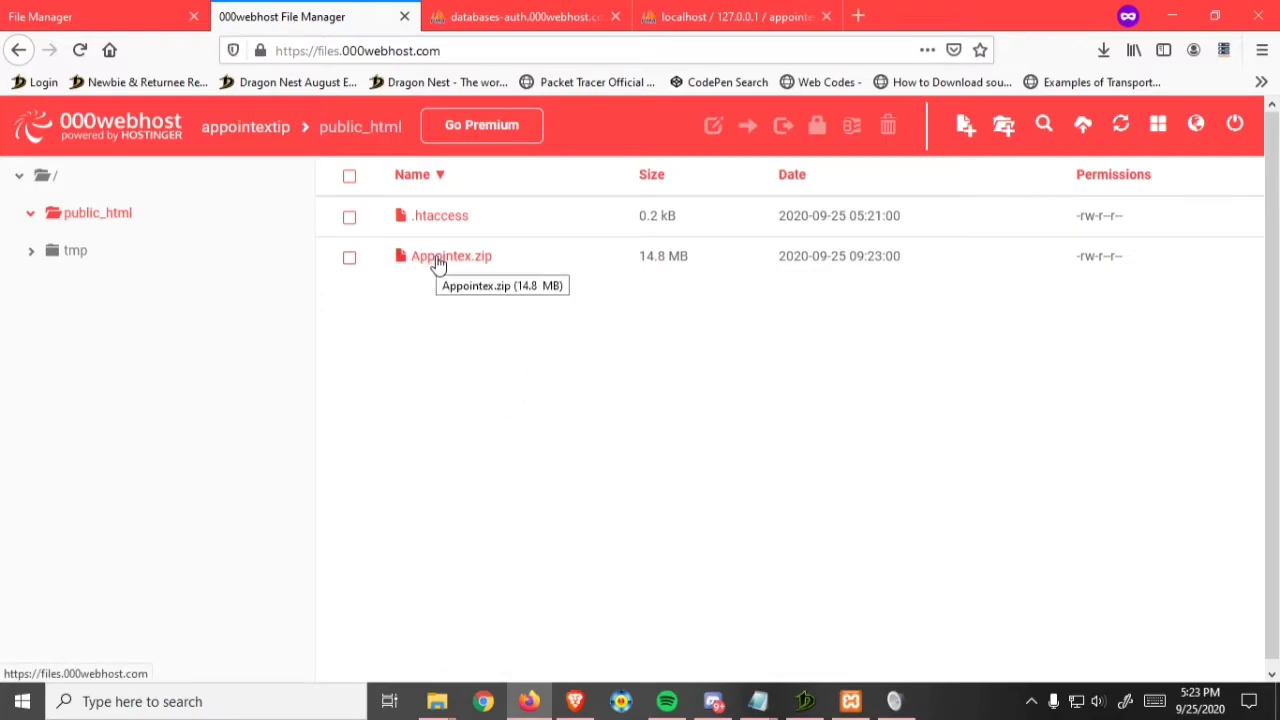
Step: Extract Appointex.zip into a new Appointex folder within public_html
right_click(450, 256)
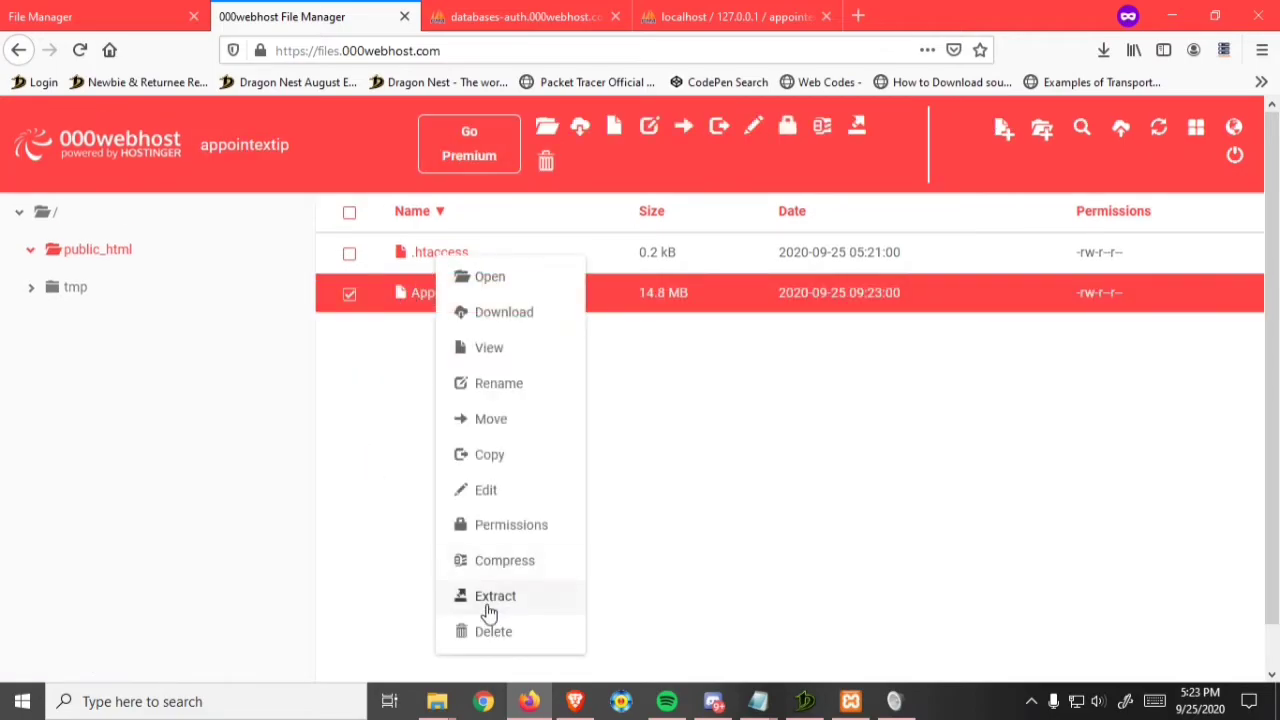
click(496, 596)
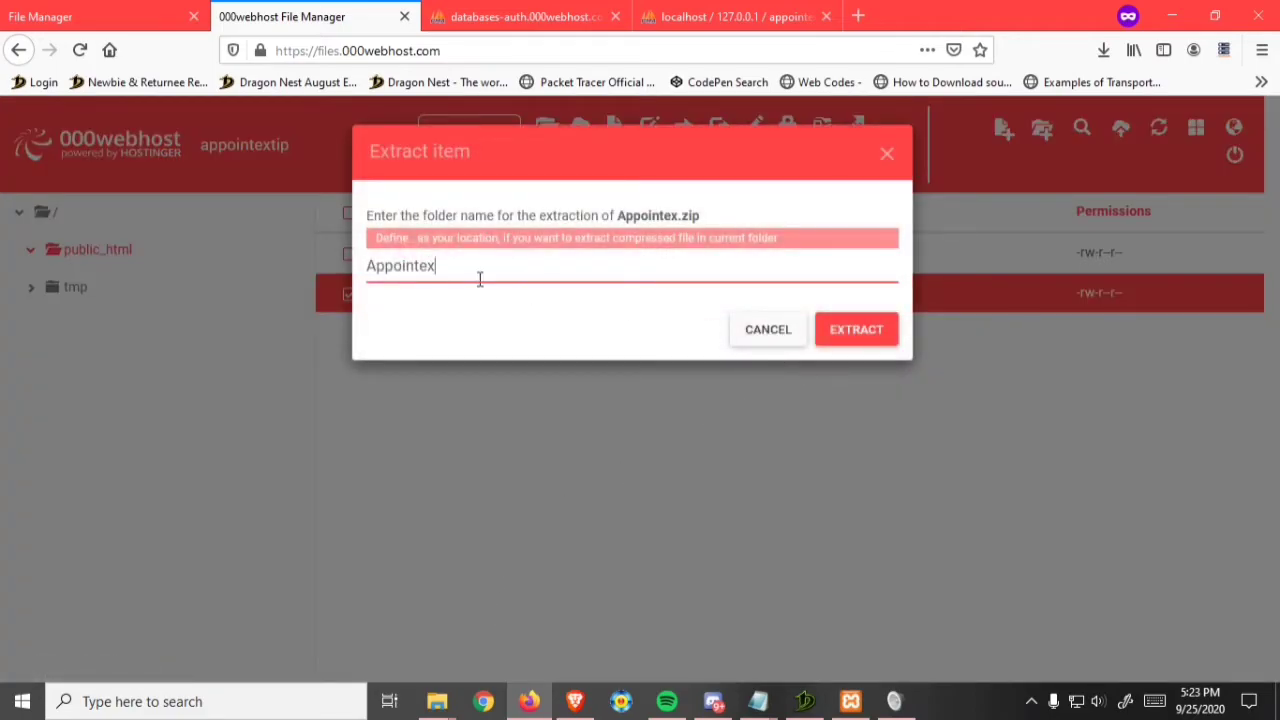
click(856, 328)
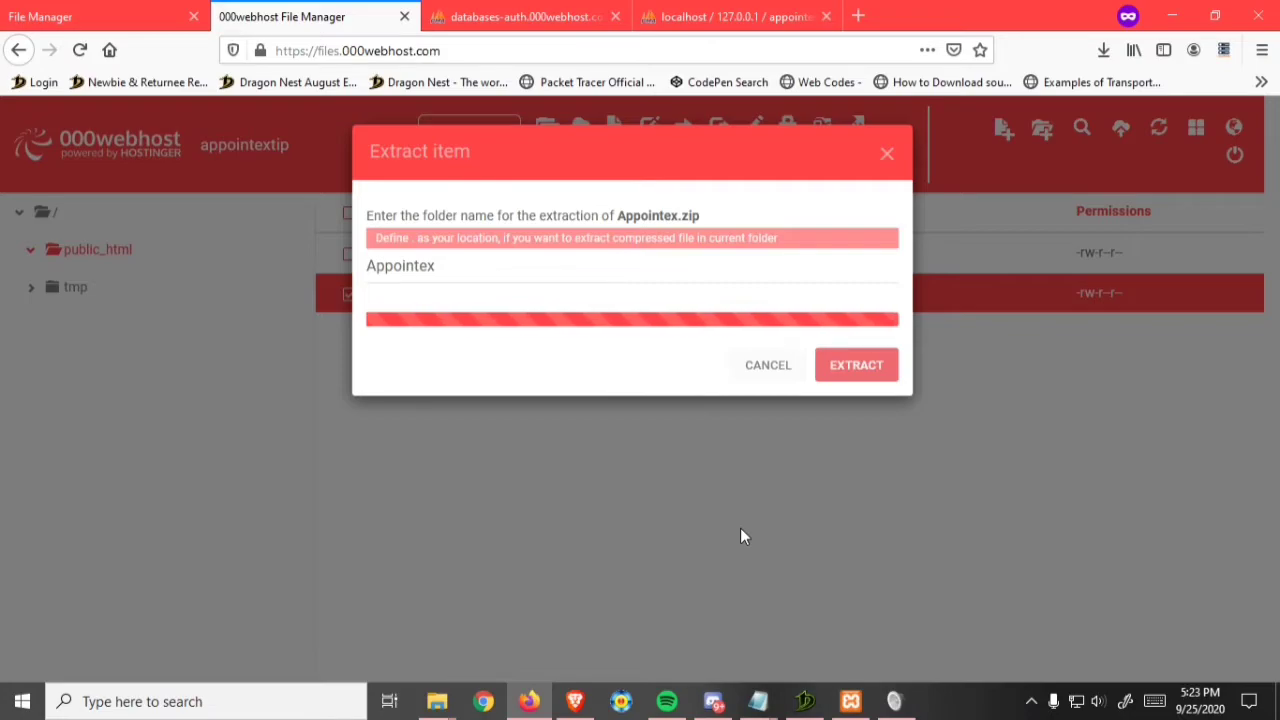
click(856, 364)
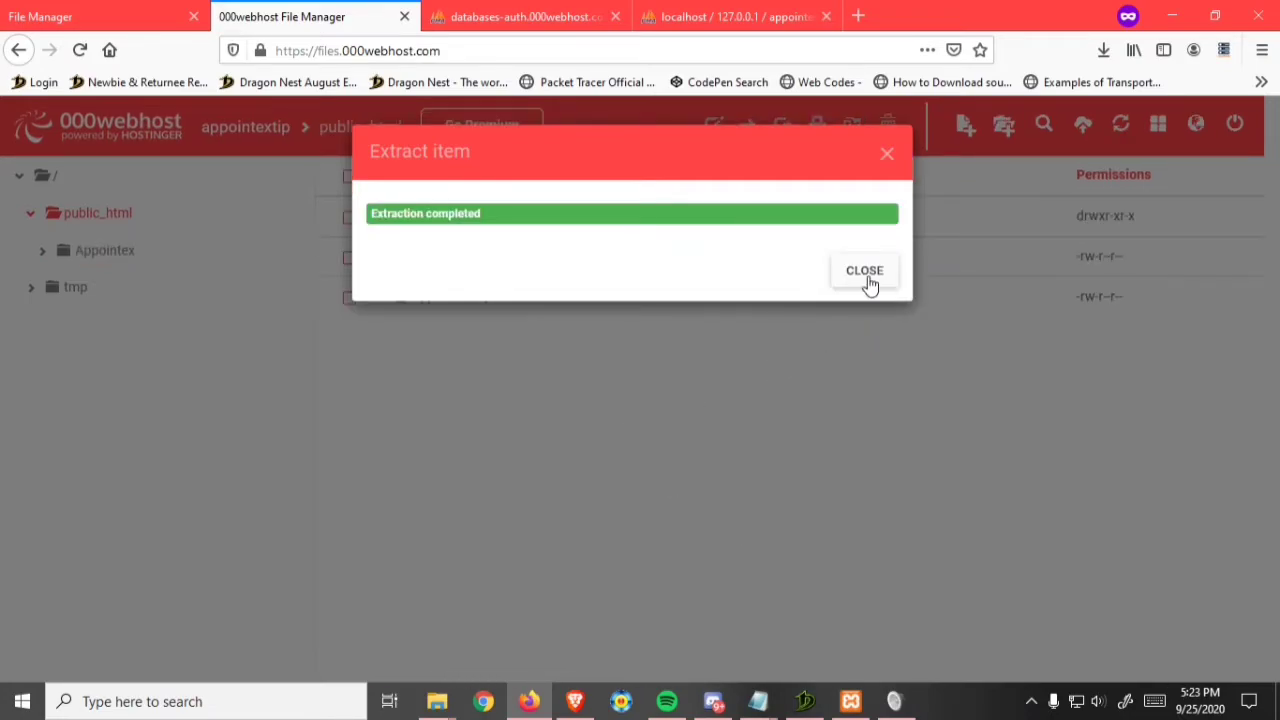
click(864, 270)
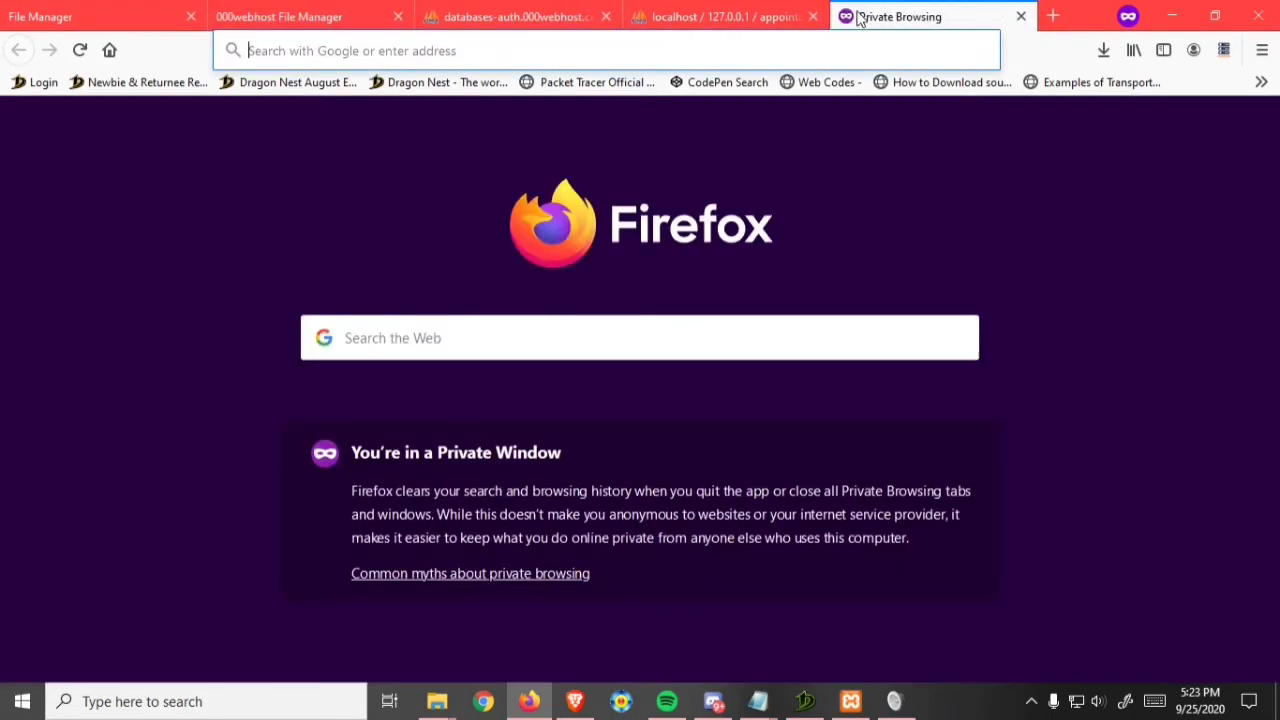
Step: Bring up the live appointextip.000webhostapp.com site in a new tab
text(00webhost.com/members/website/list)
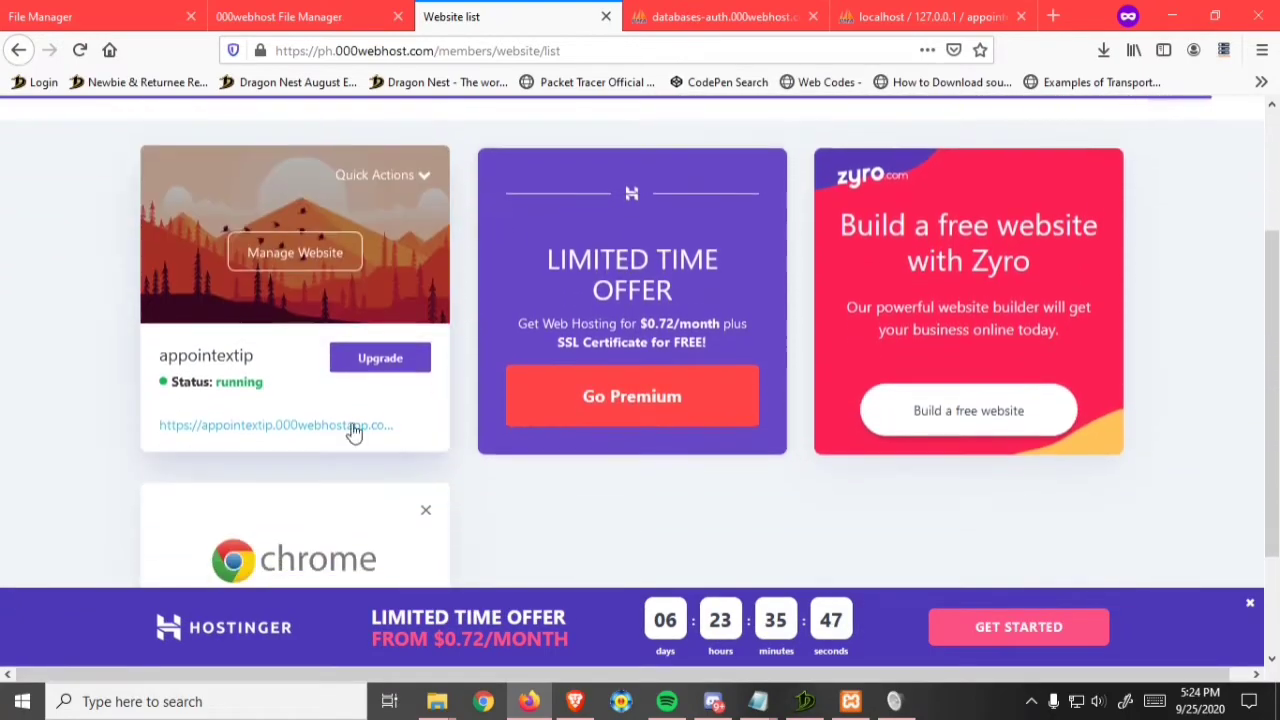
right_click(276, 424)
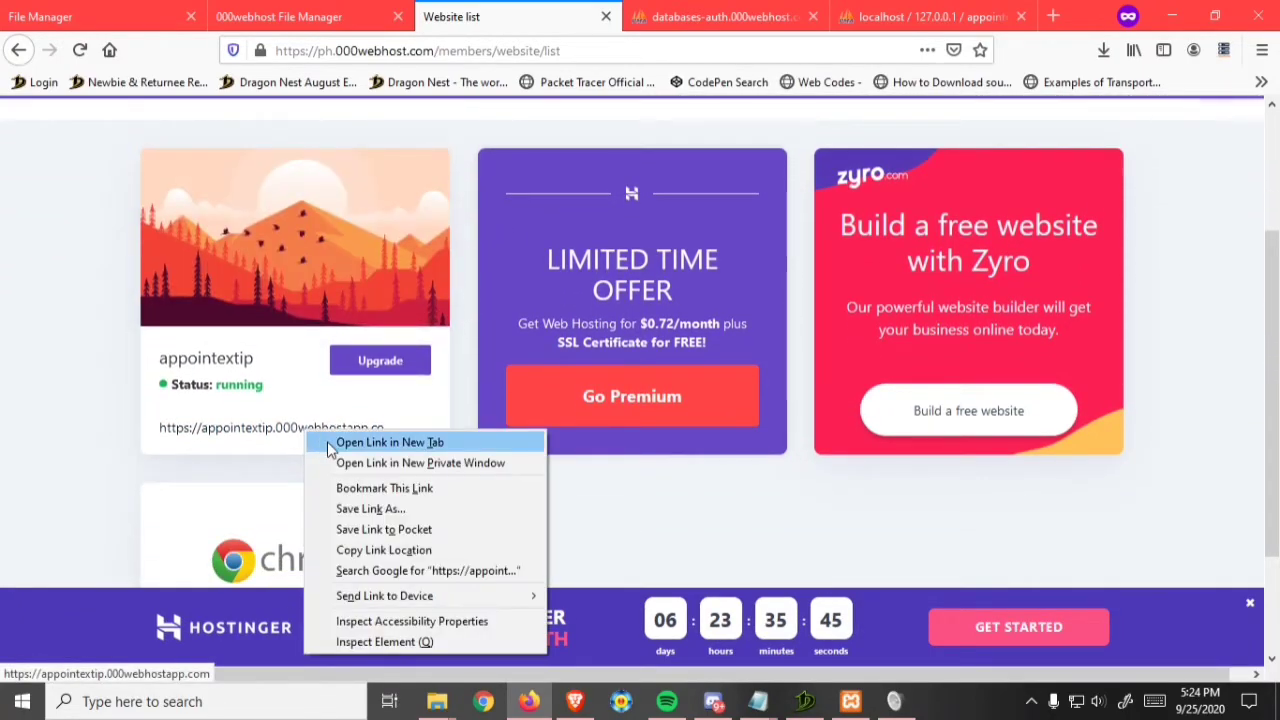
click(390, 442)
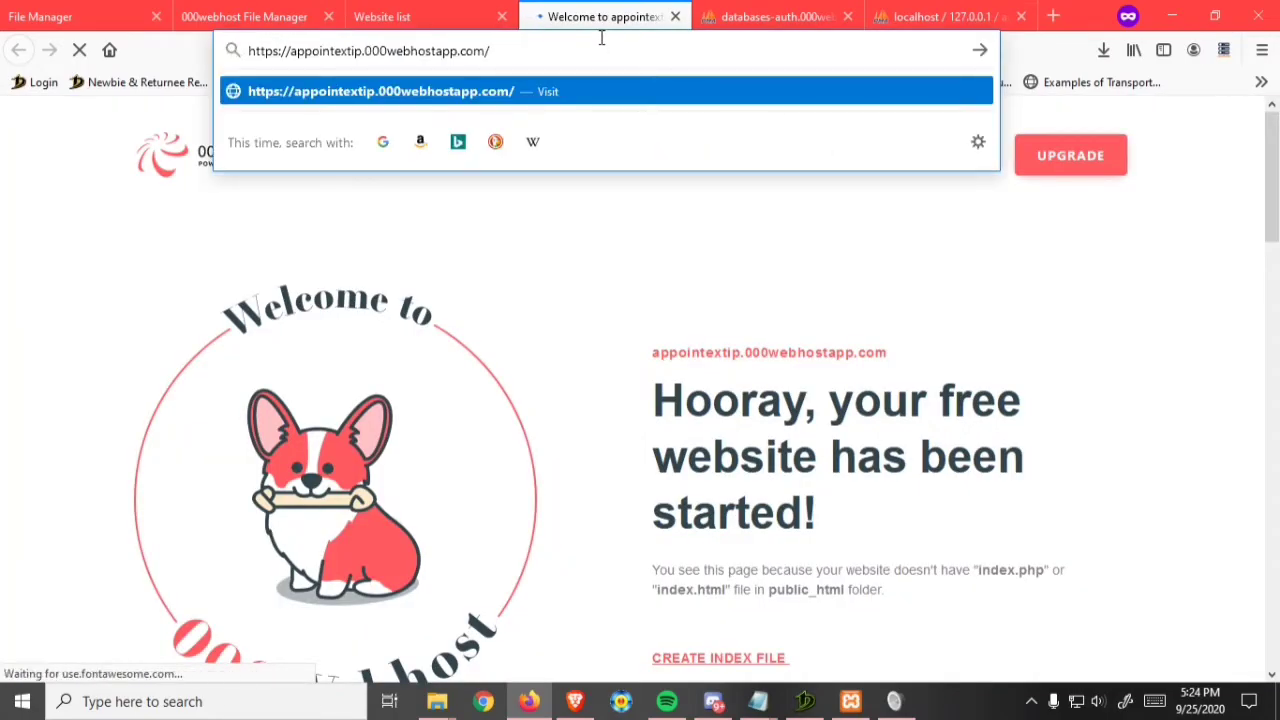
click(244, 16)
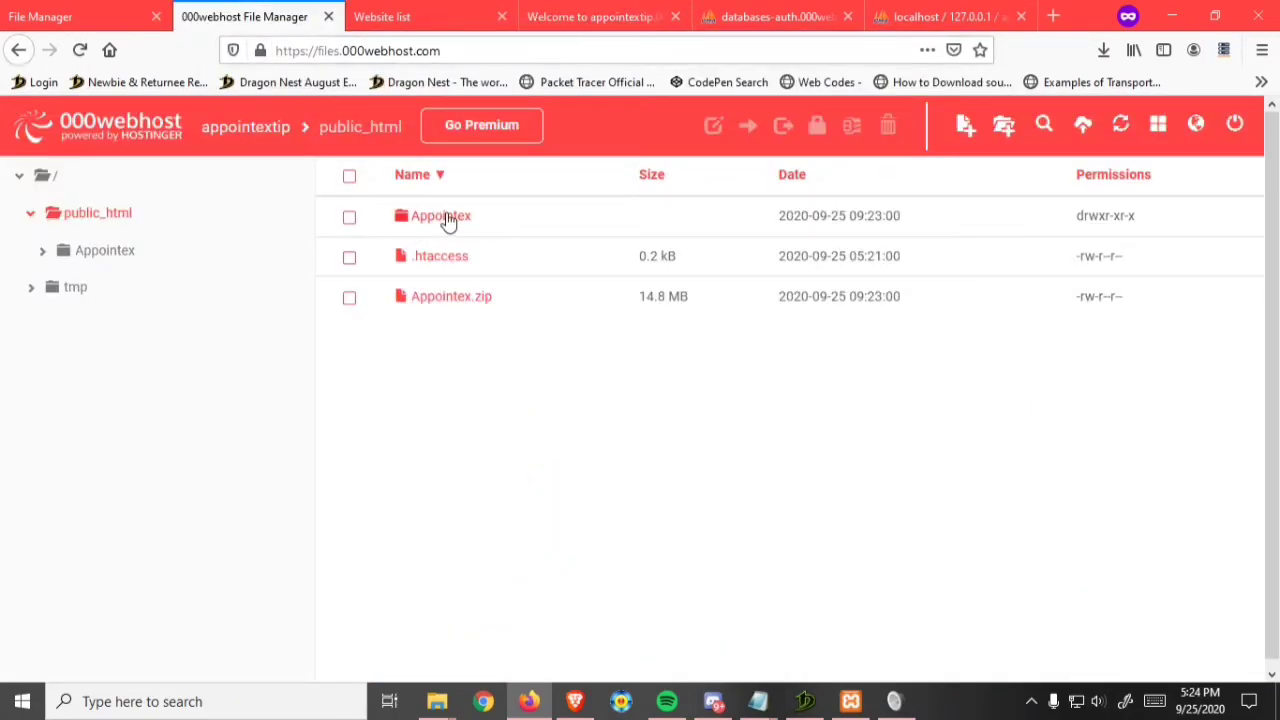
Step: Visit appointextip.000webhostapp.com/Appointex, which shows an access-denied database error for root
click(596, 16)
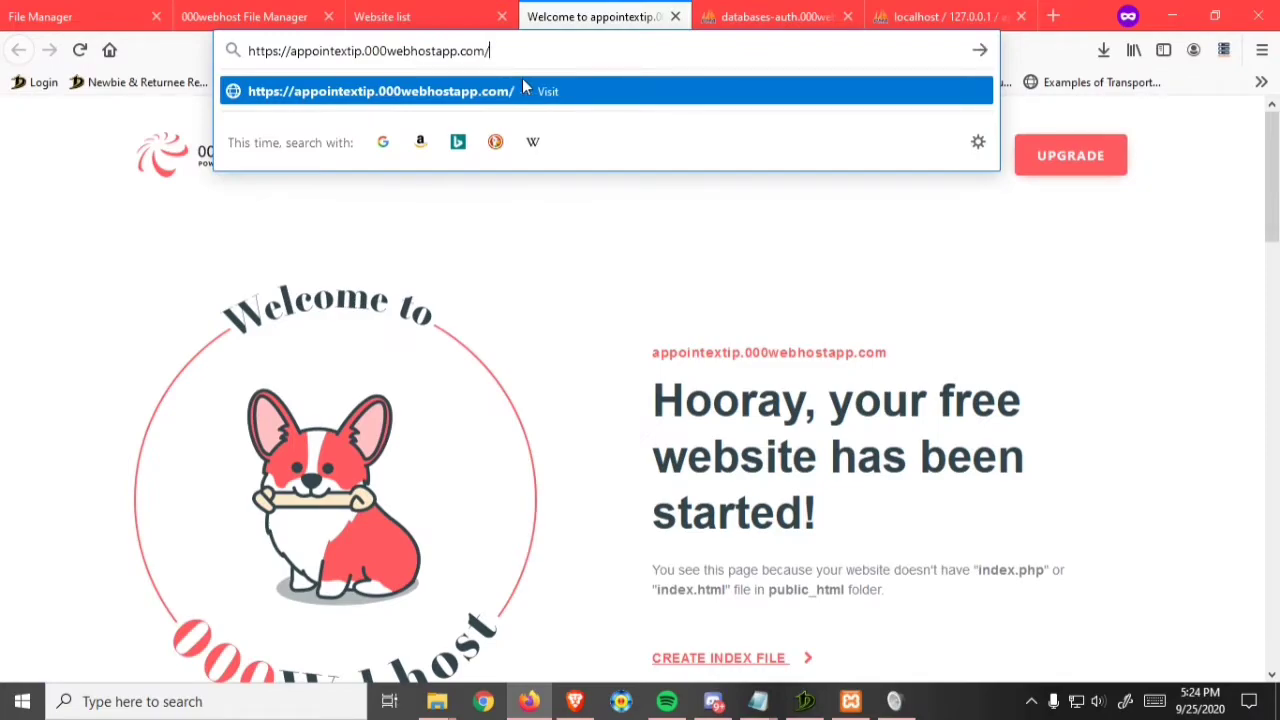
text(Appointex)
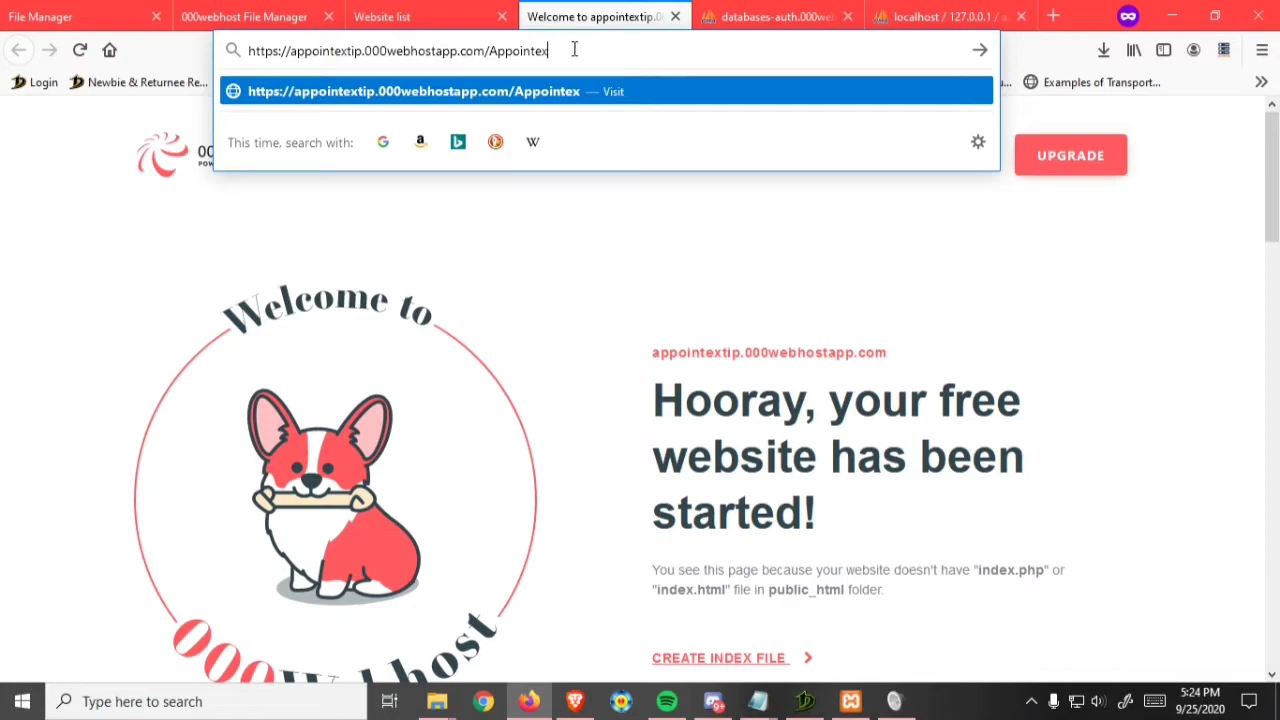
click(244, 16)
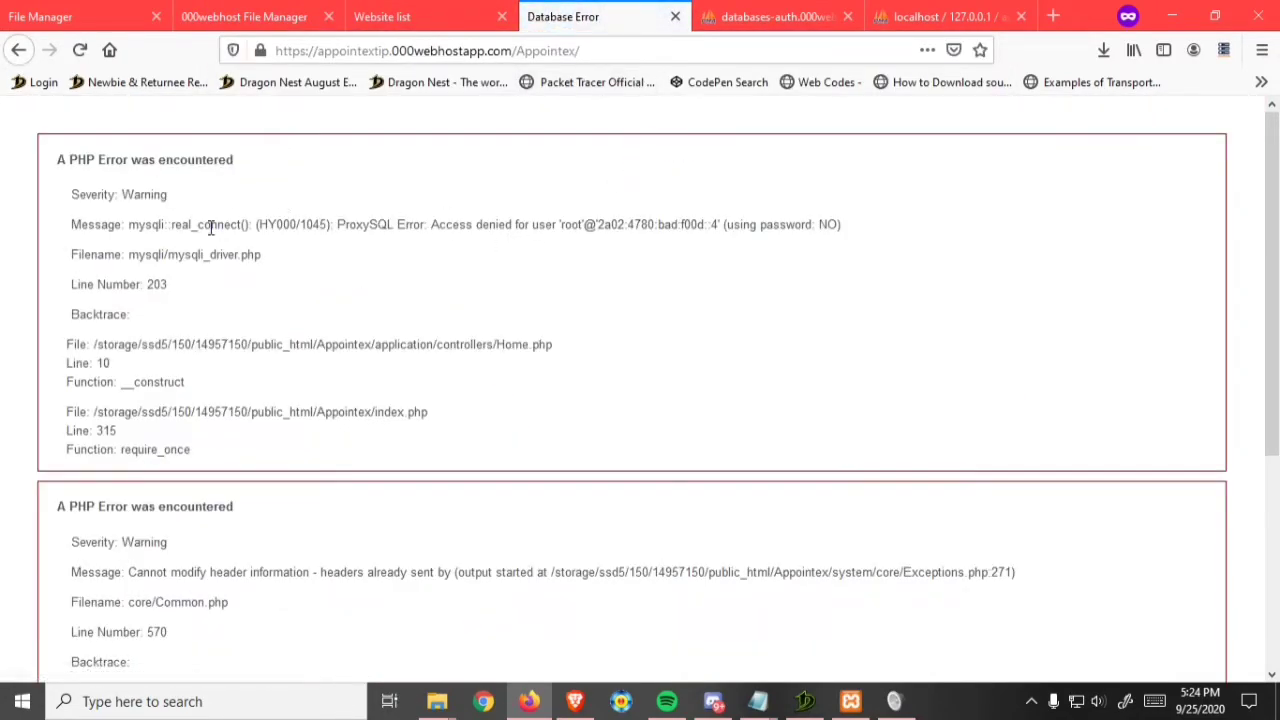
scroll(down, 3)
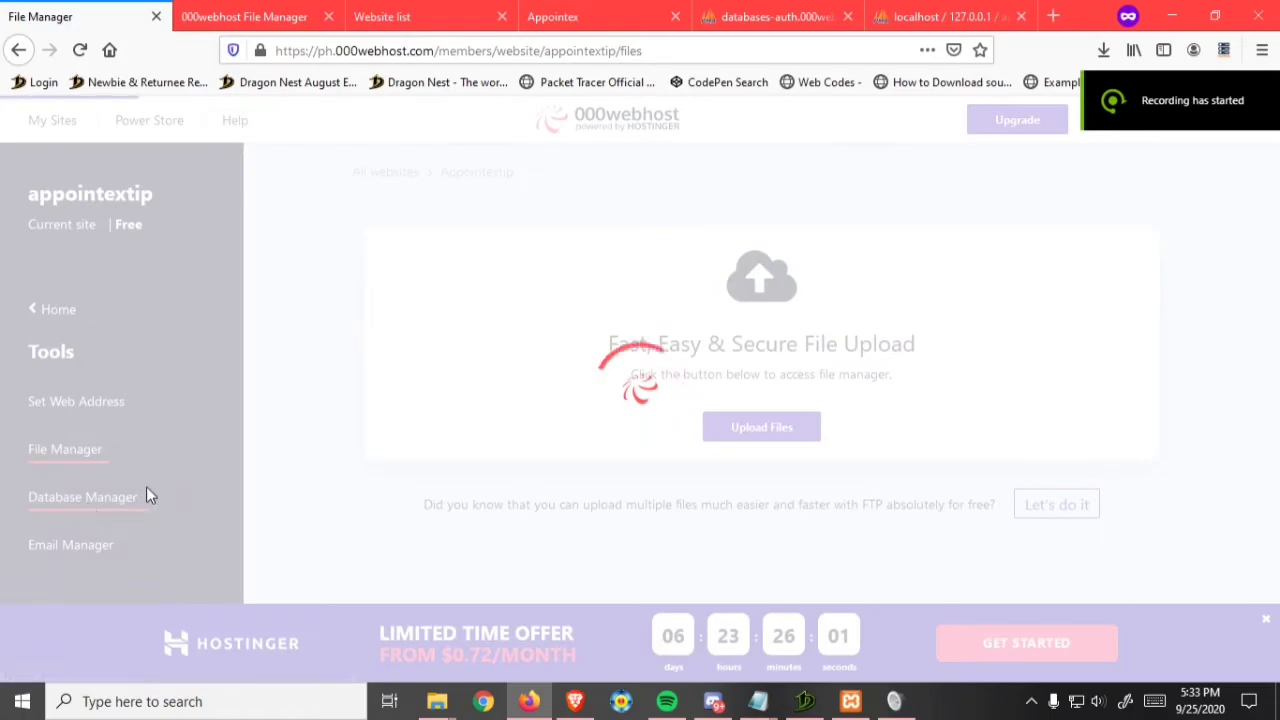
Step: Show the hosted databases in Database Manager and select the appointex user name
click(82, 496)
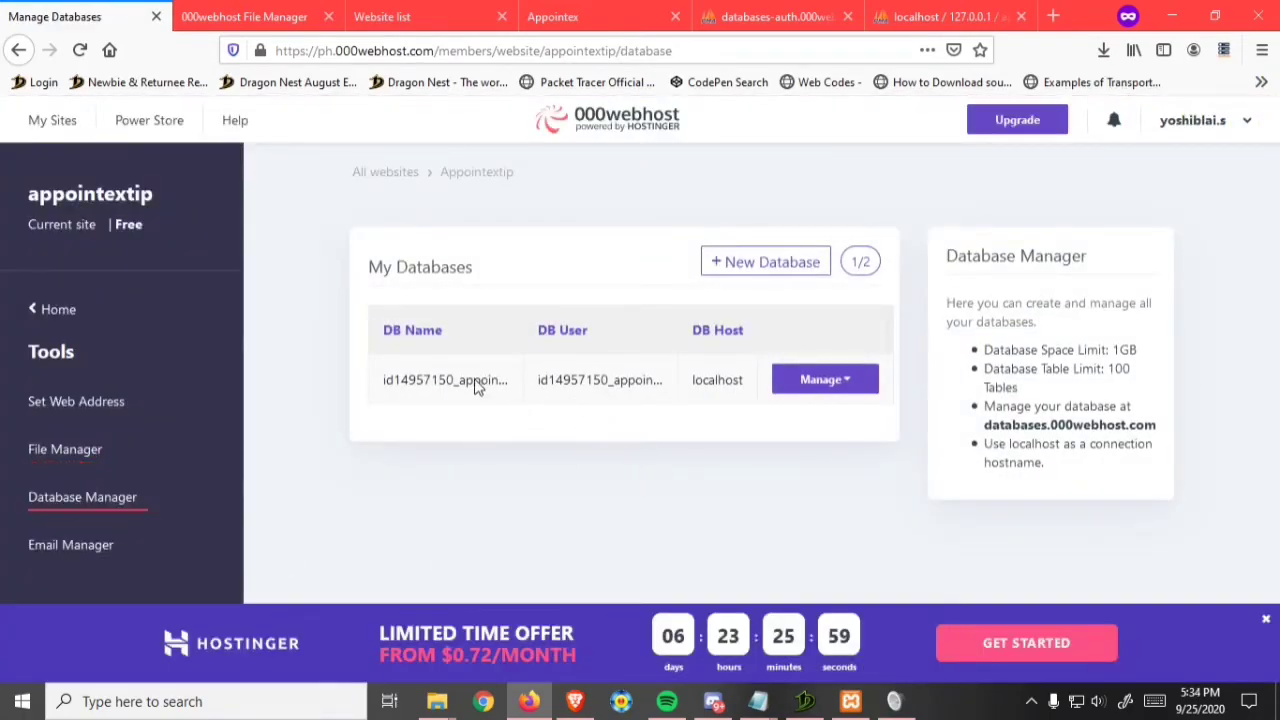
mouse_move(738, 352)
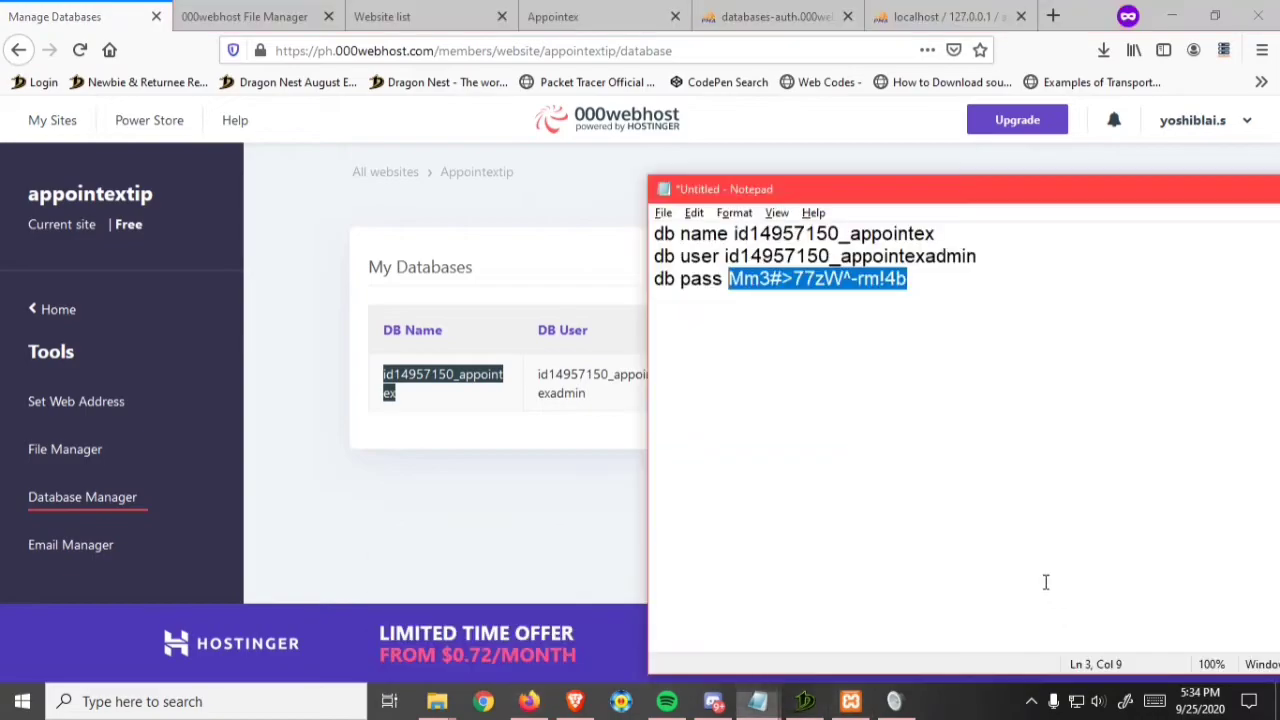
double_click(840, 232)
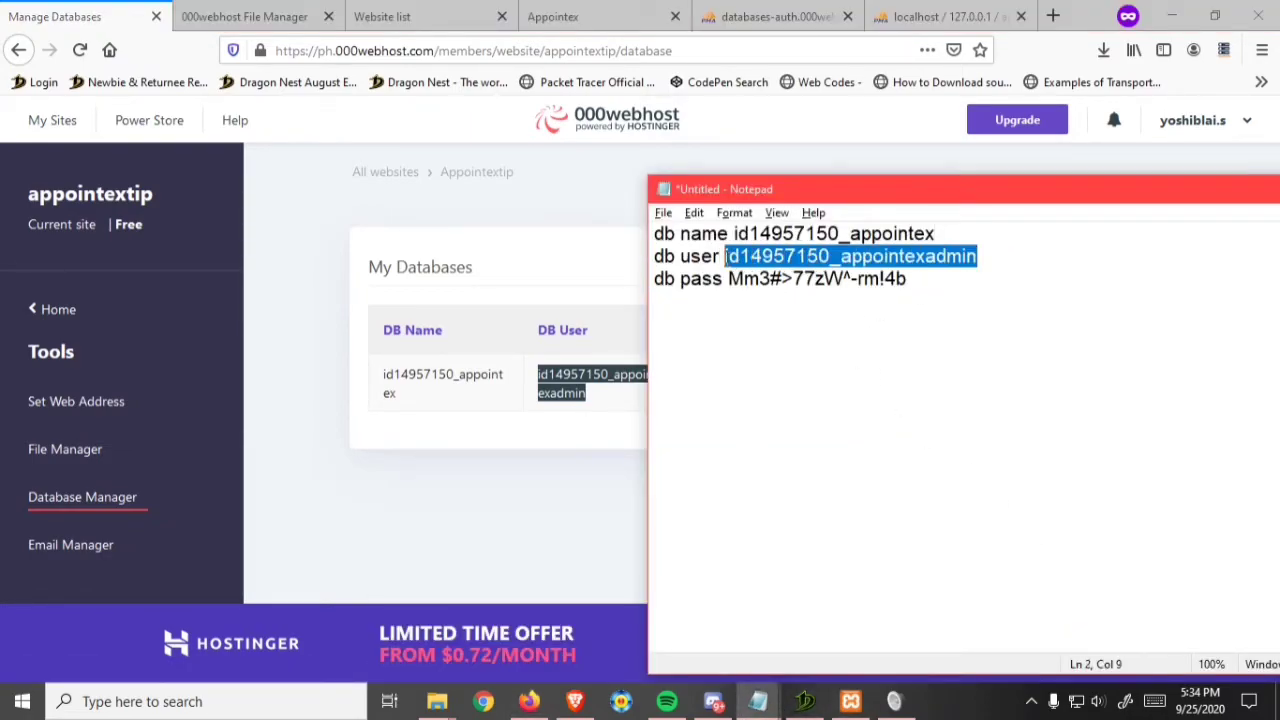
Step: Change the database user's password to a newly randomized one via Manage > Change Password
click(820, 382)
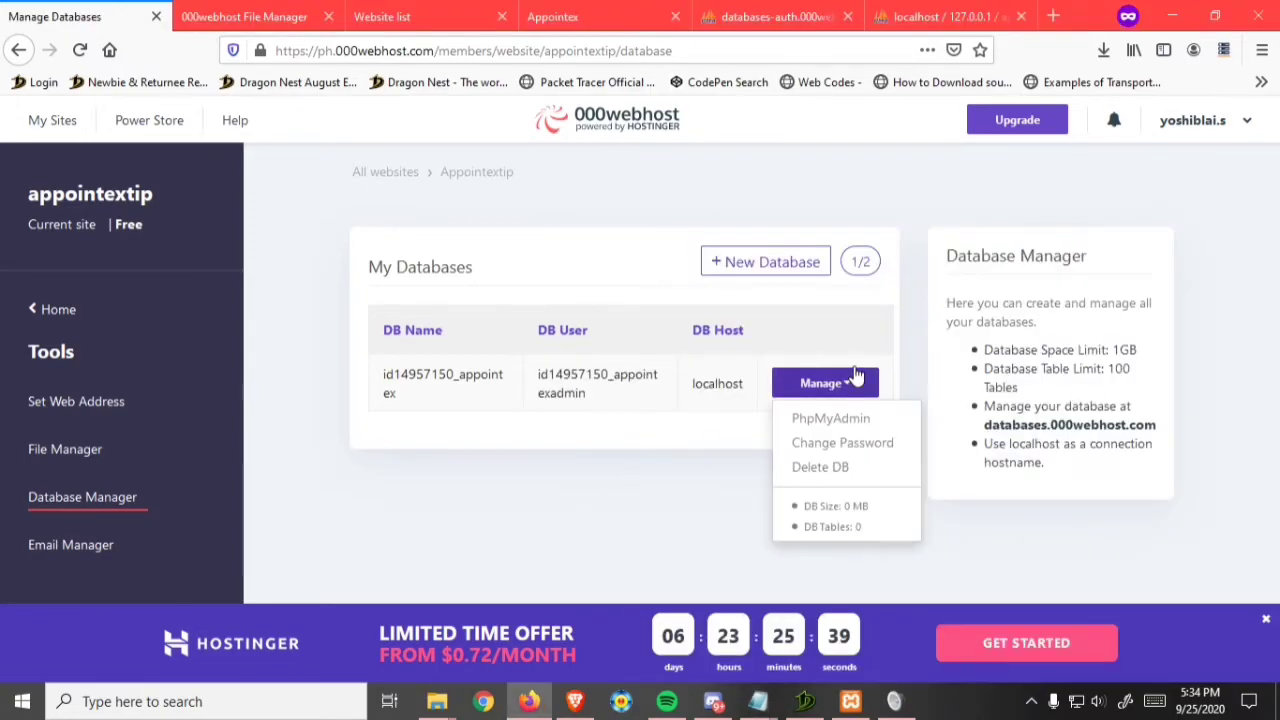
click(842, 442)
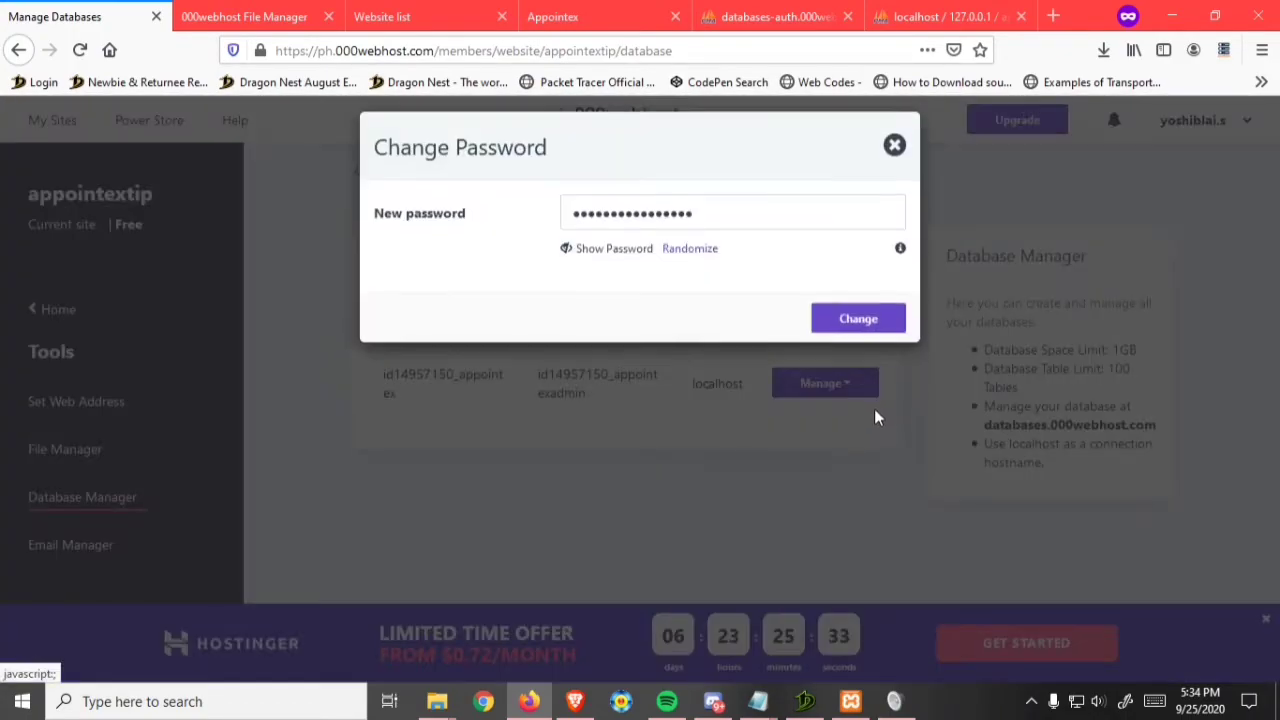
click(606, 248)
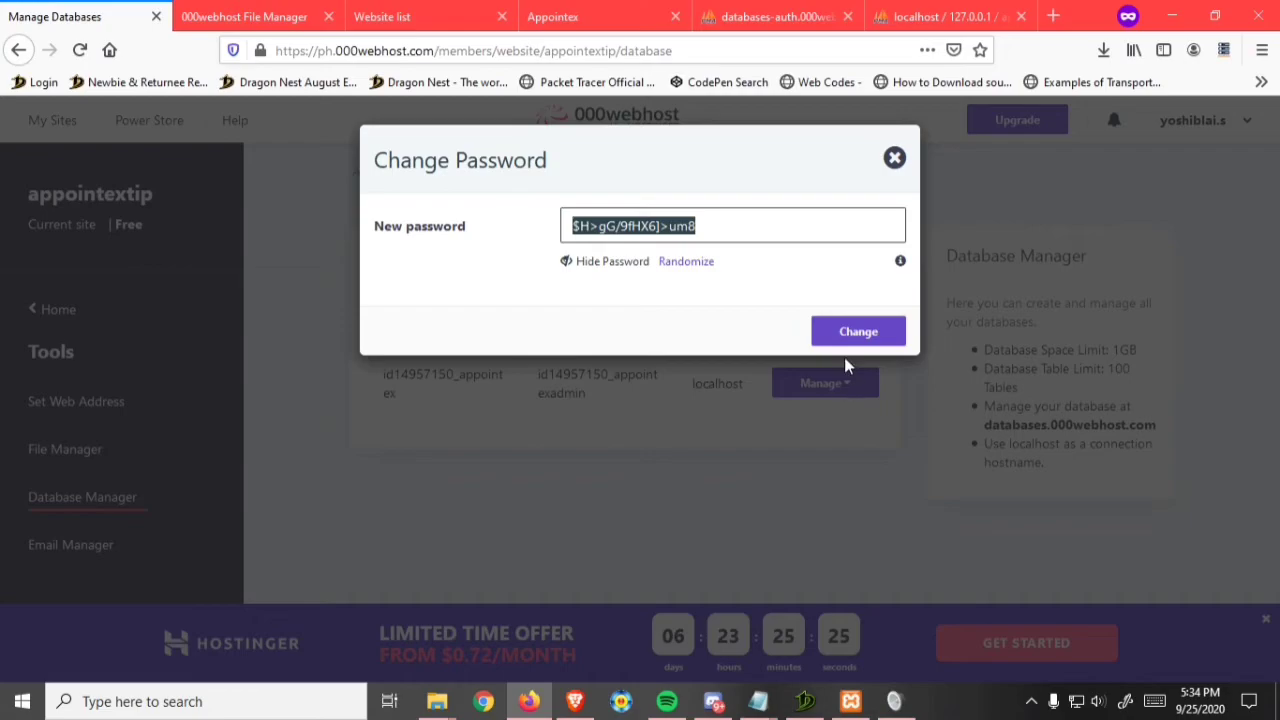
click(856, 332)
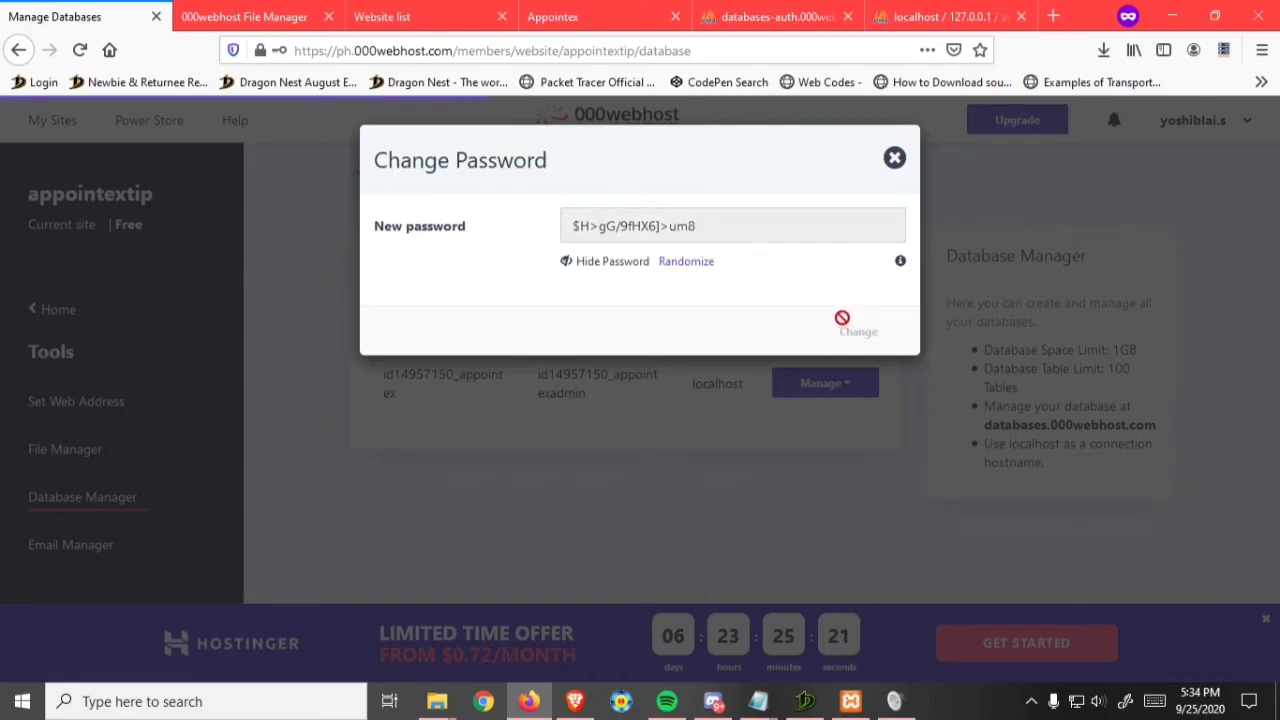
click(856, 328)
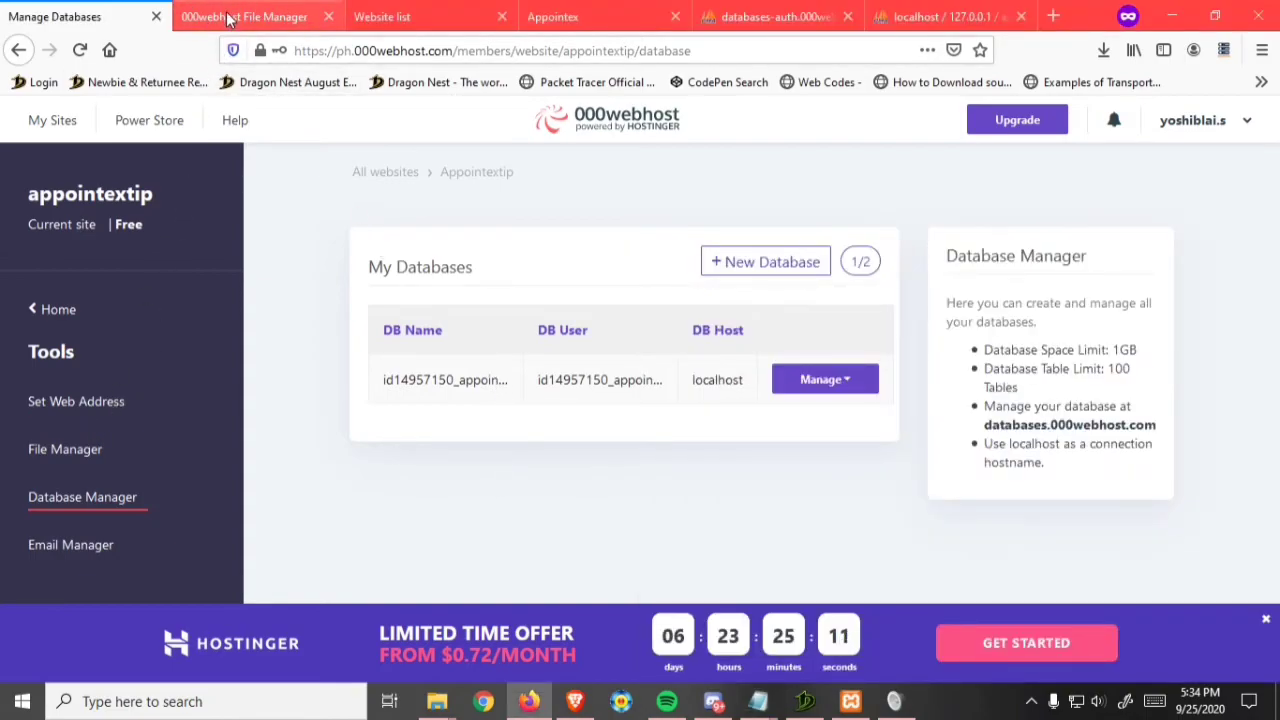
Step: Navigate to public_html > Appointex > application > config and bring up actions for database.php
click(244, 16)
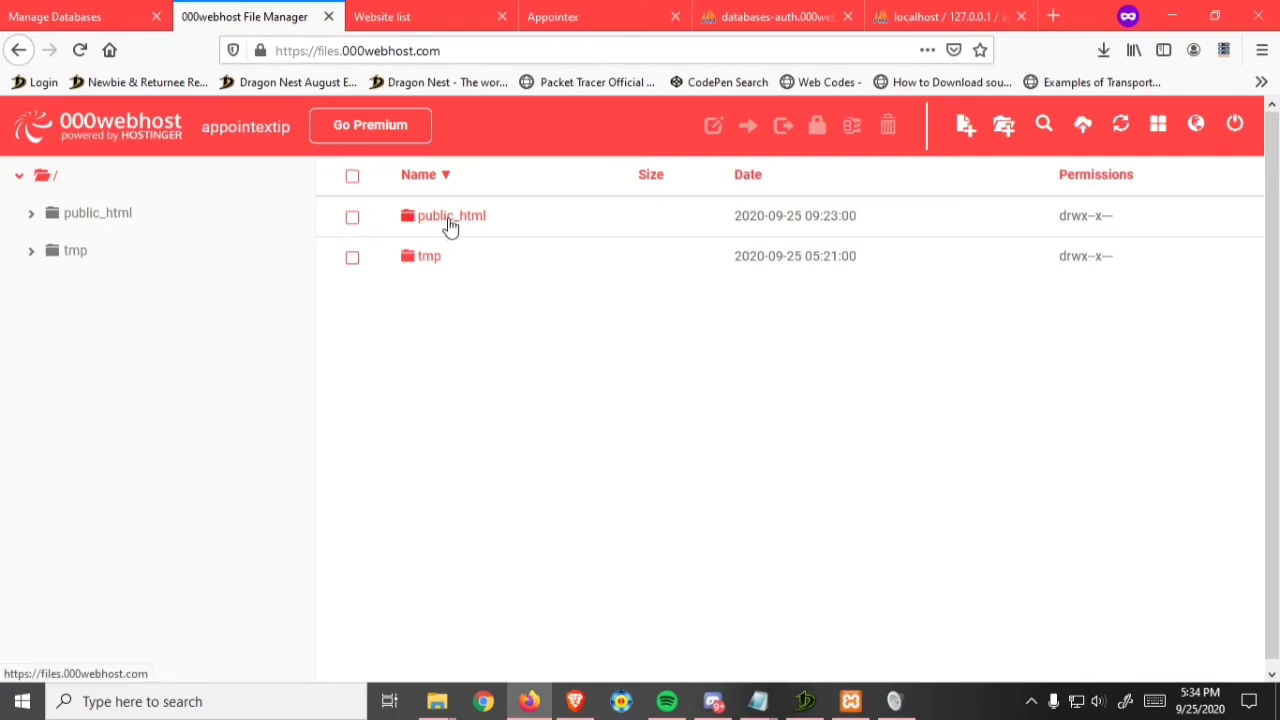
double_click(452, 216)
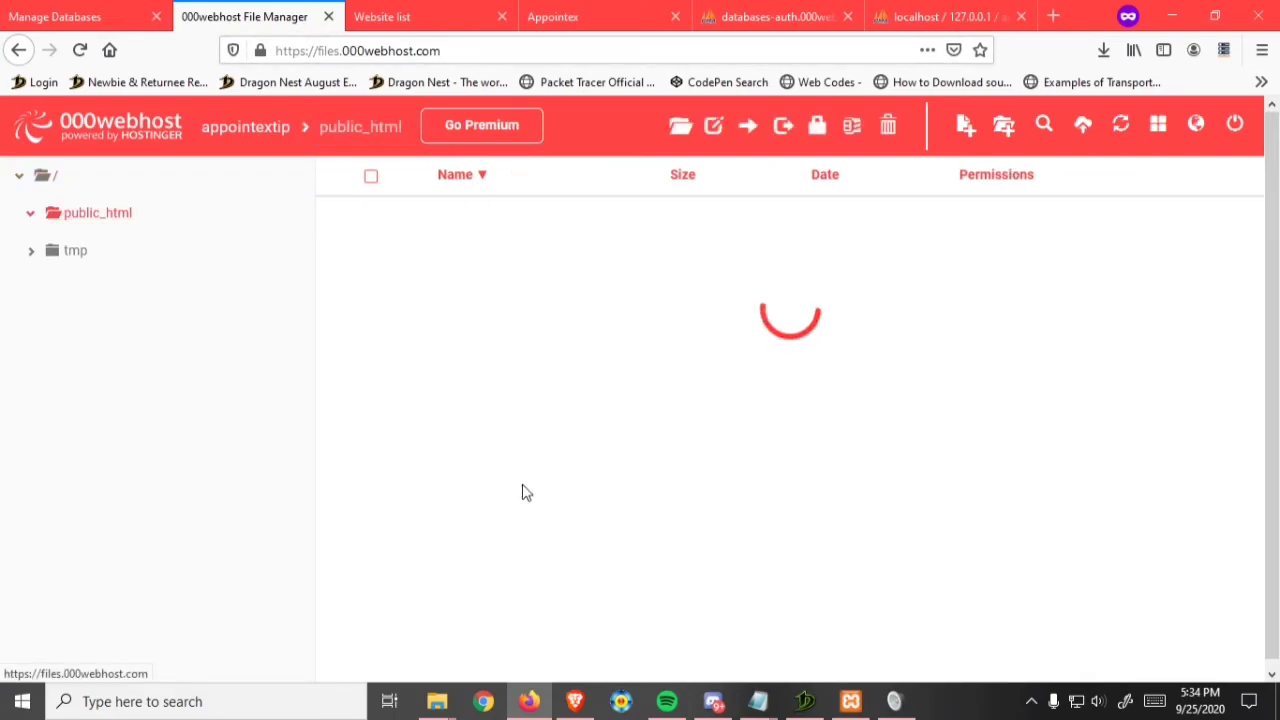
click(104, 250)
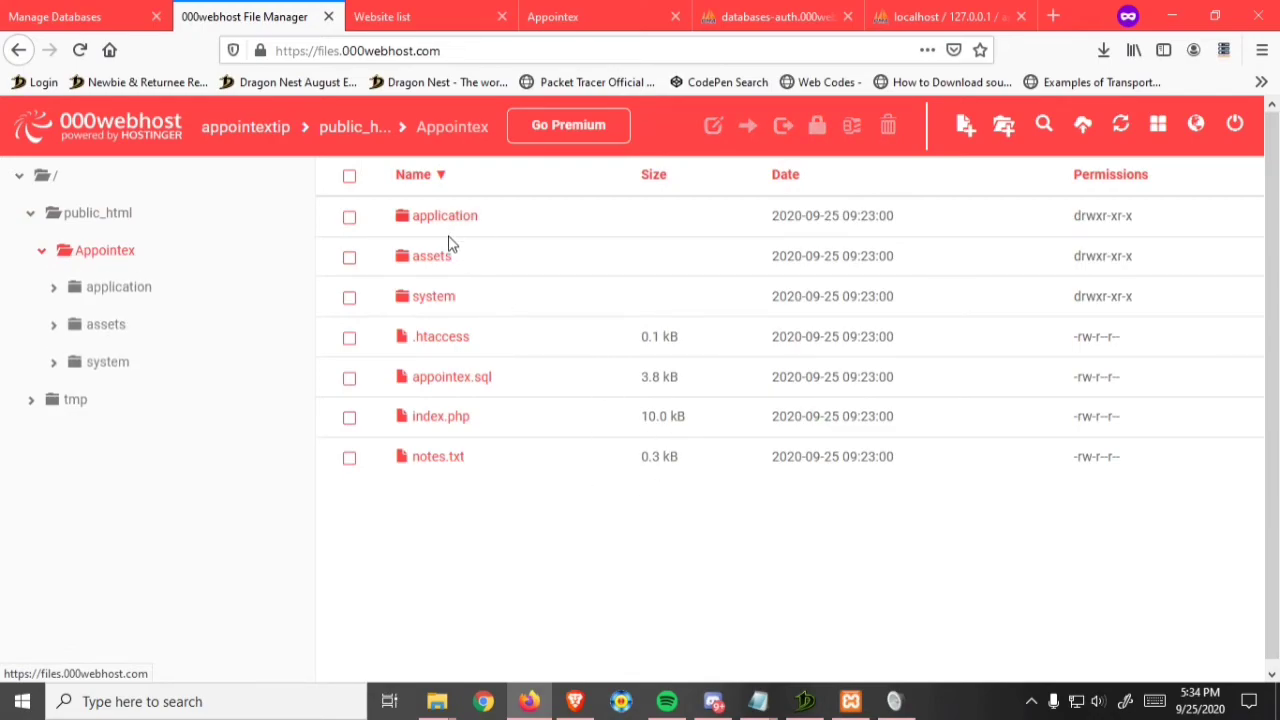
double_click(444, 216)
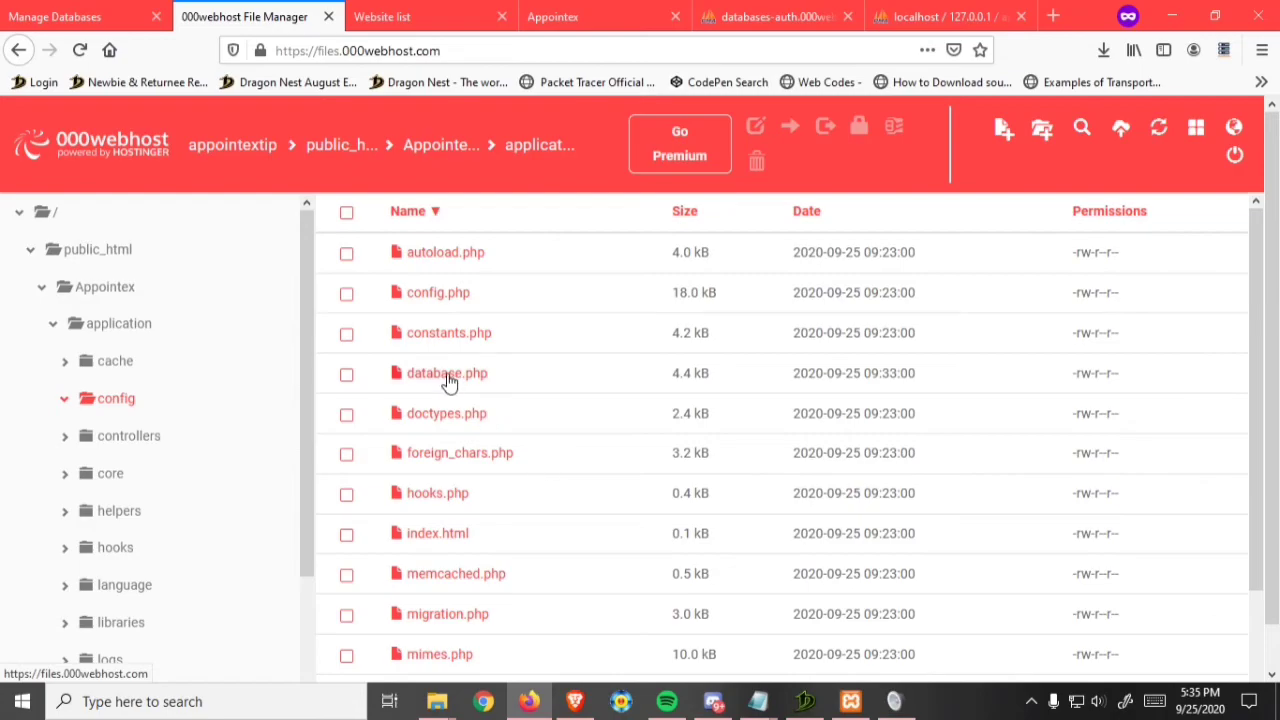
right_click(448, 374)
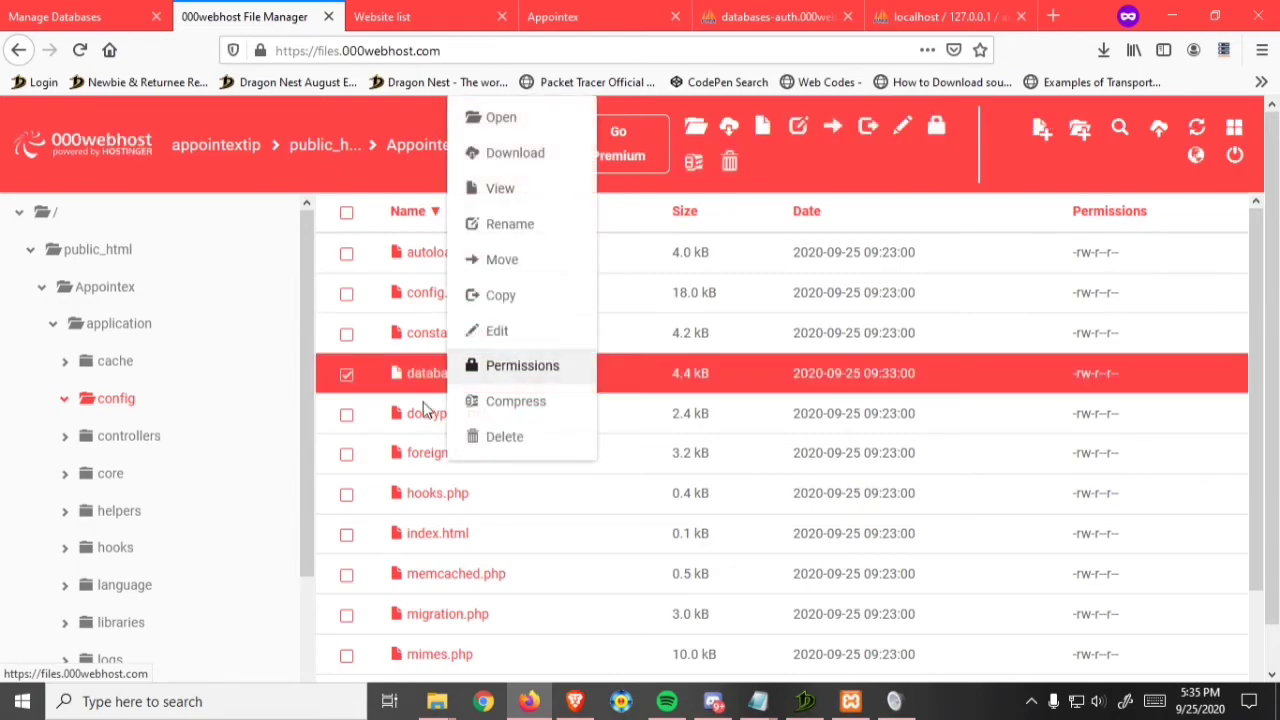
Step: Edit database.php with the hosted DB name, username and new password from Notepad, then Save & Close
click(496, 330)
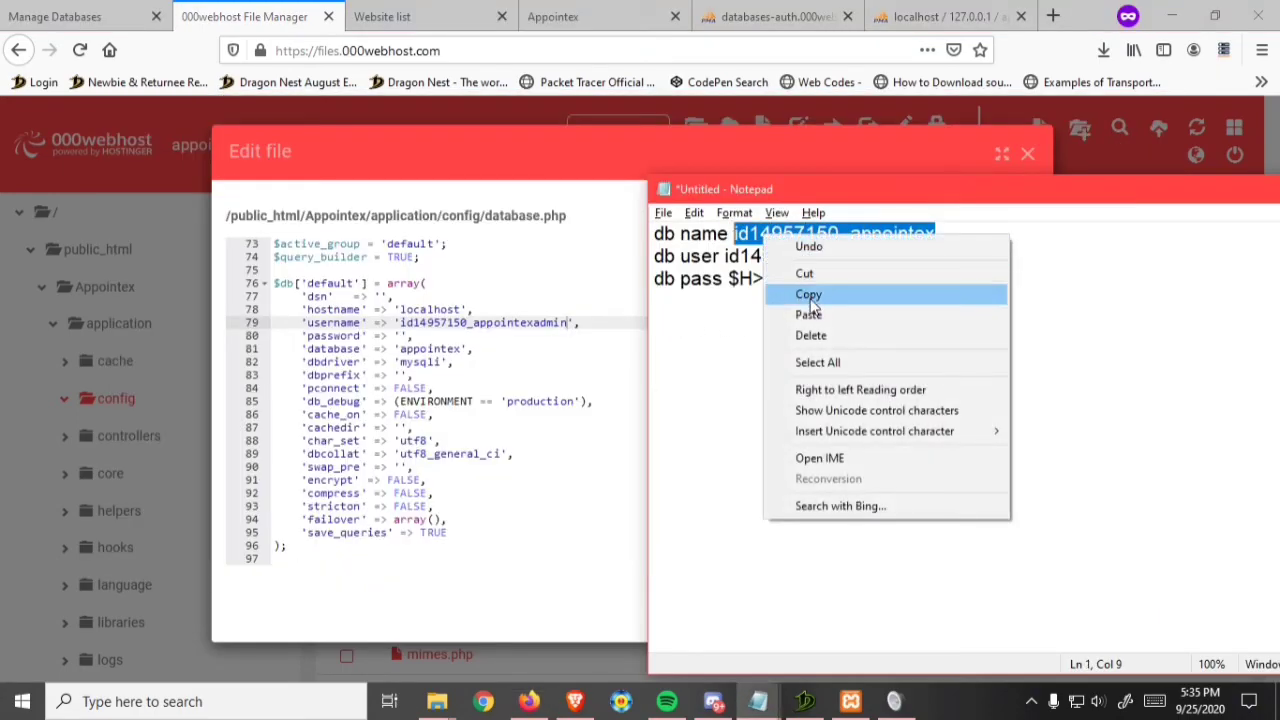
click(808, 292)
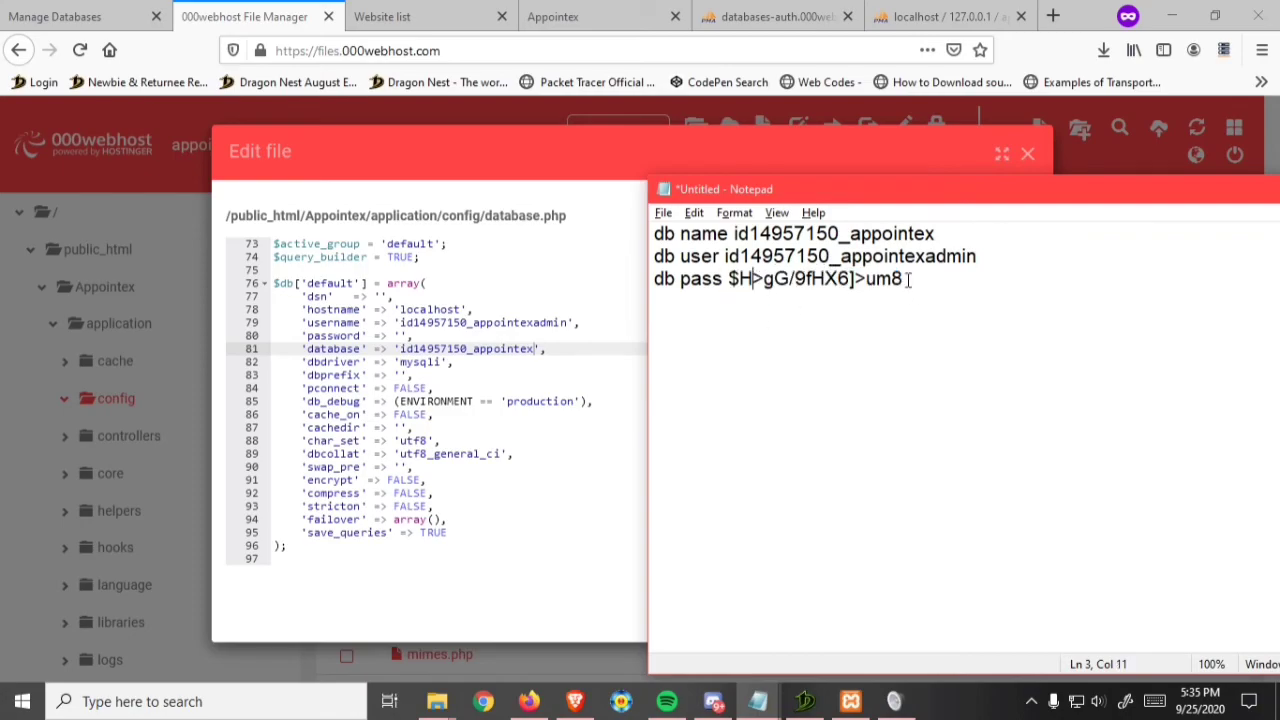
double_click(810, 278)
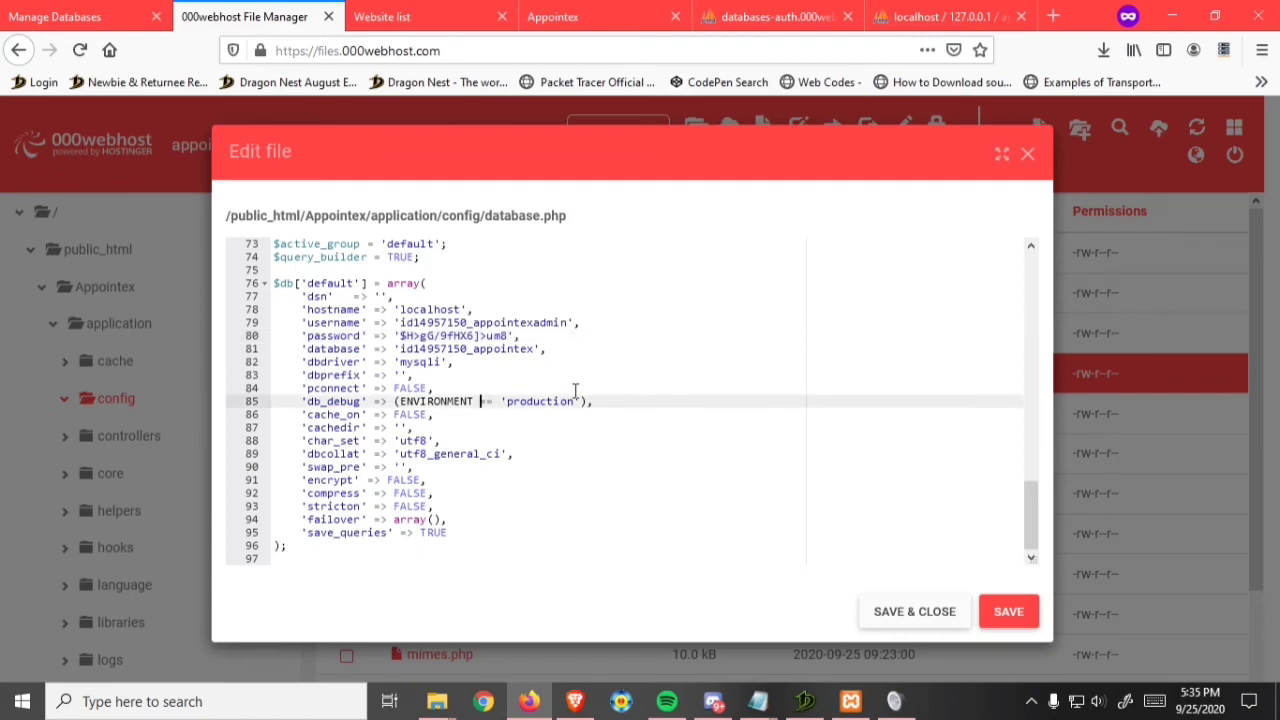
mouse_move(924, 530)
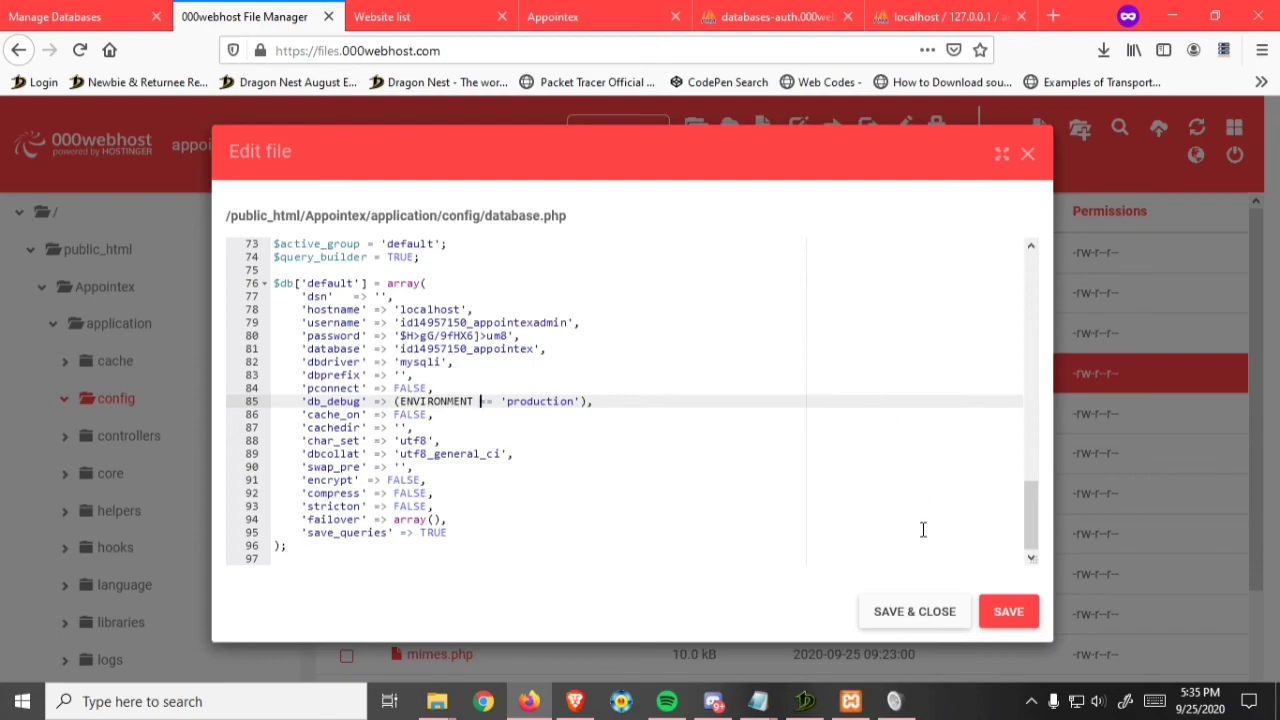
mouse_move(914, 612)
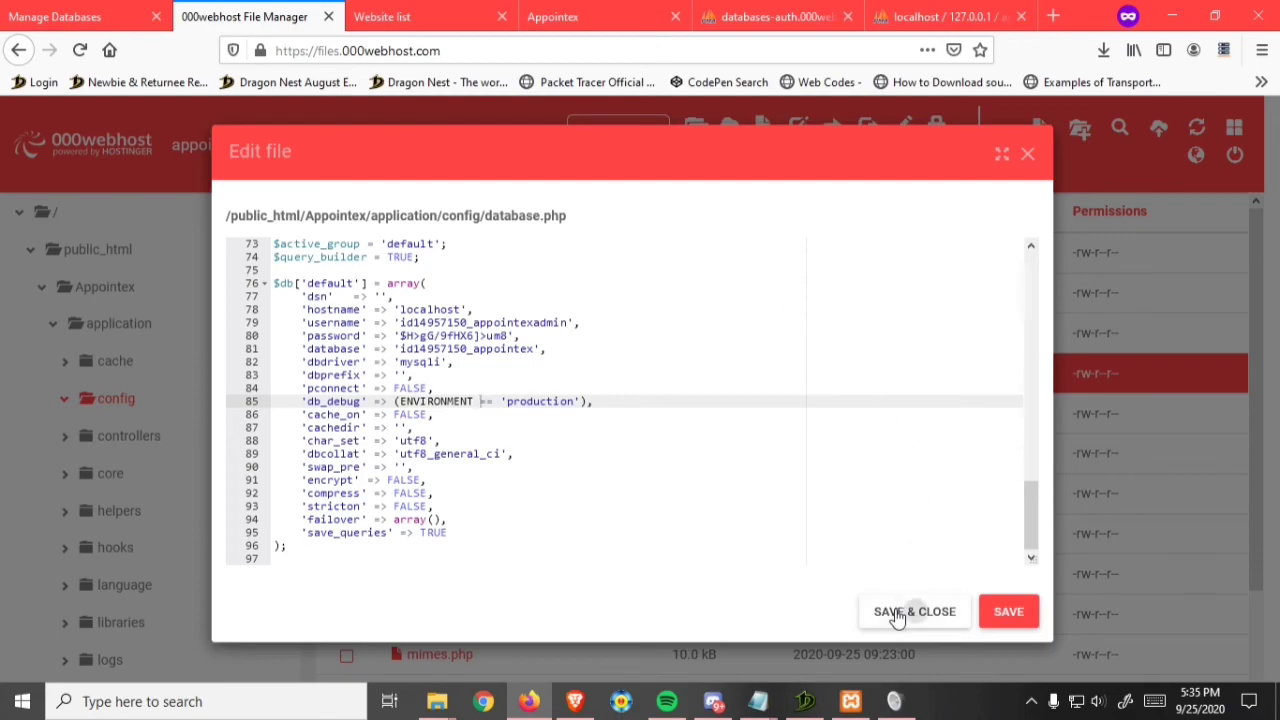
click(912, 612)
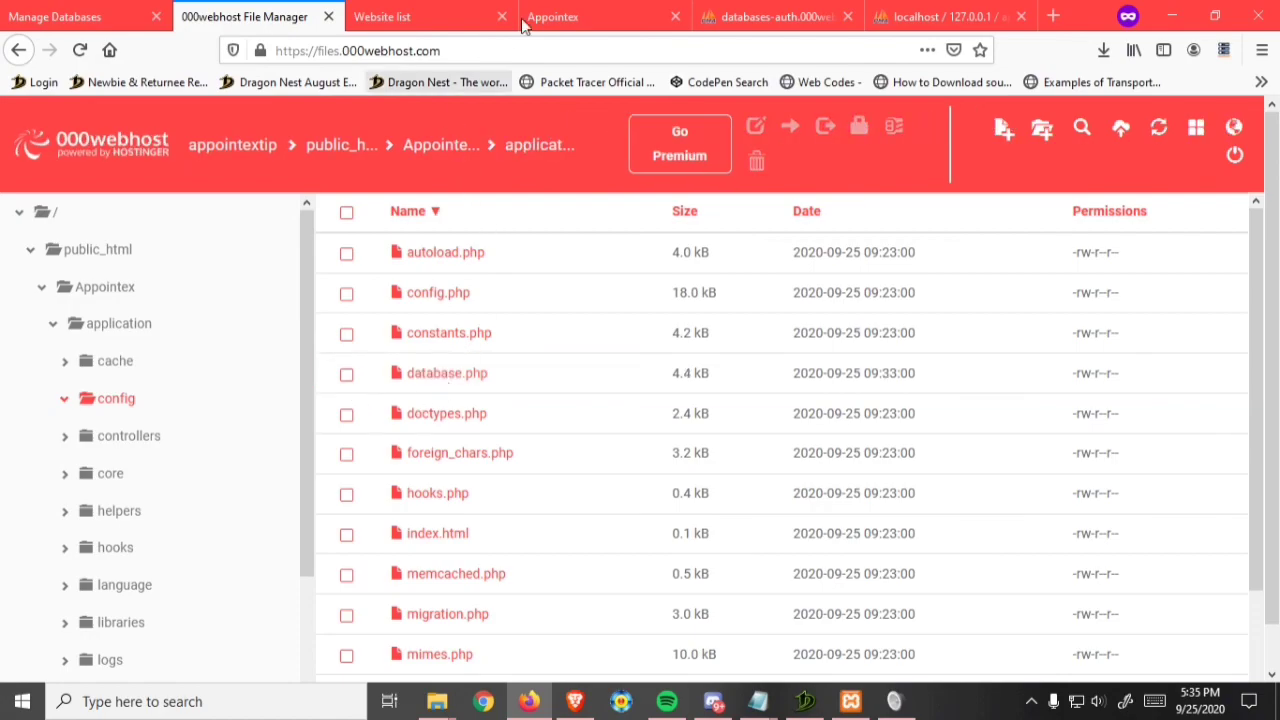
Step: Reload the Appointex page to confirm the travel booking homepage and Services Offered now load
click(600, 16)
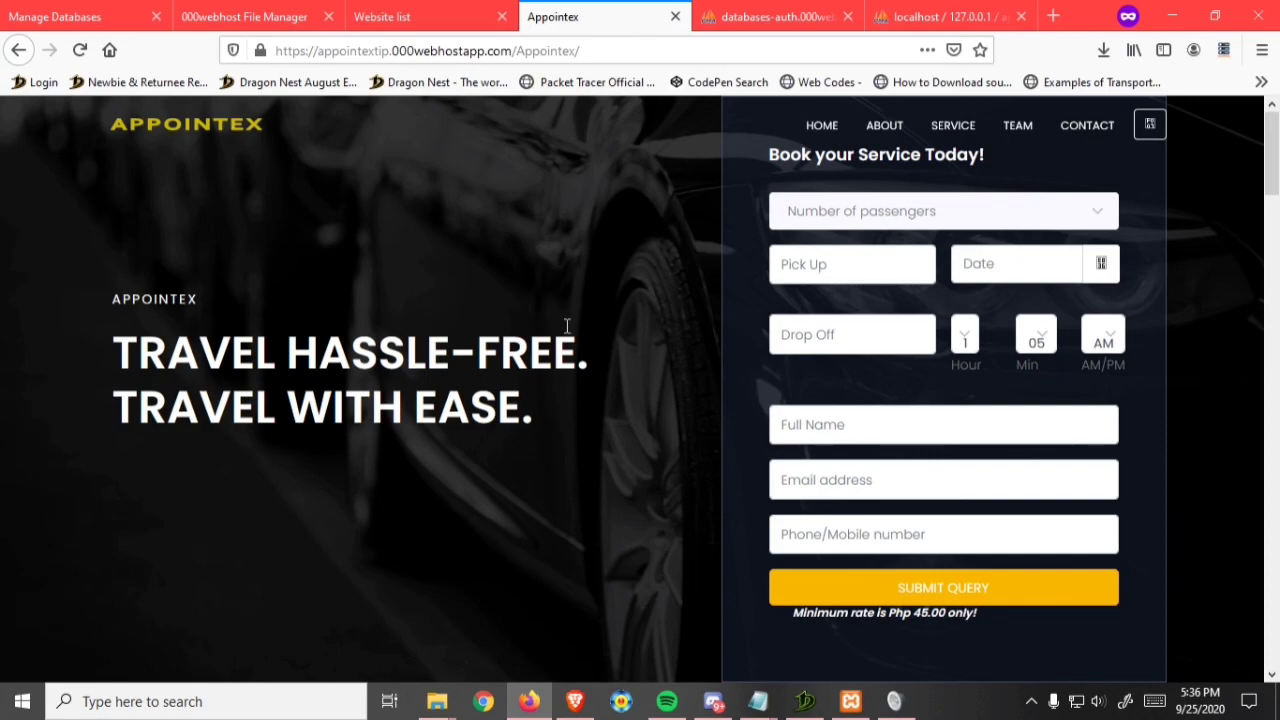
scroll(down, 3)
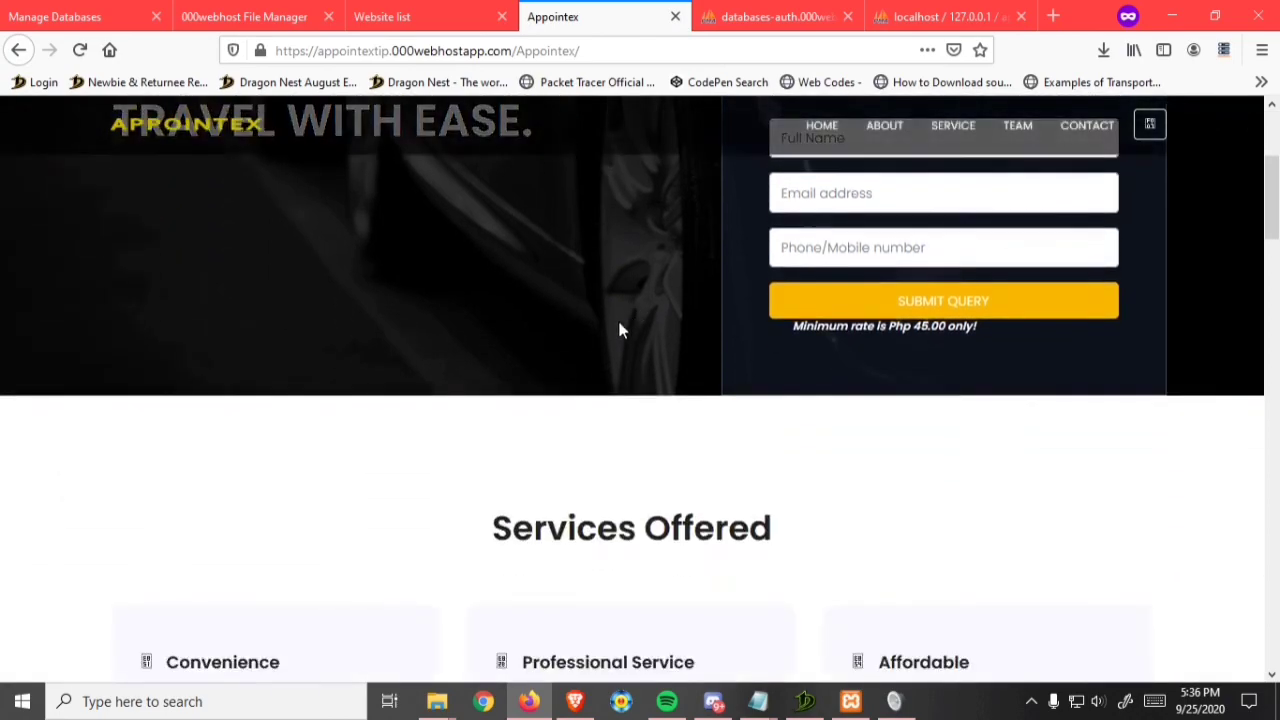